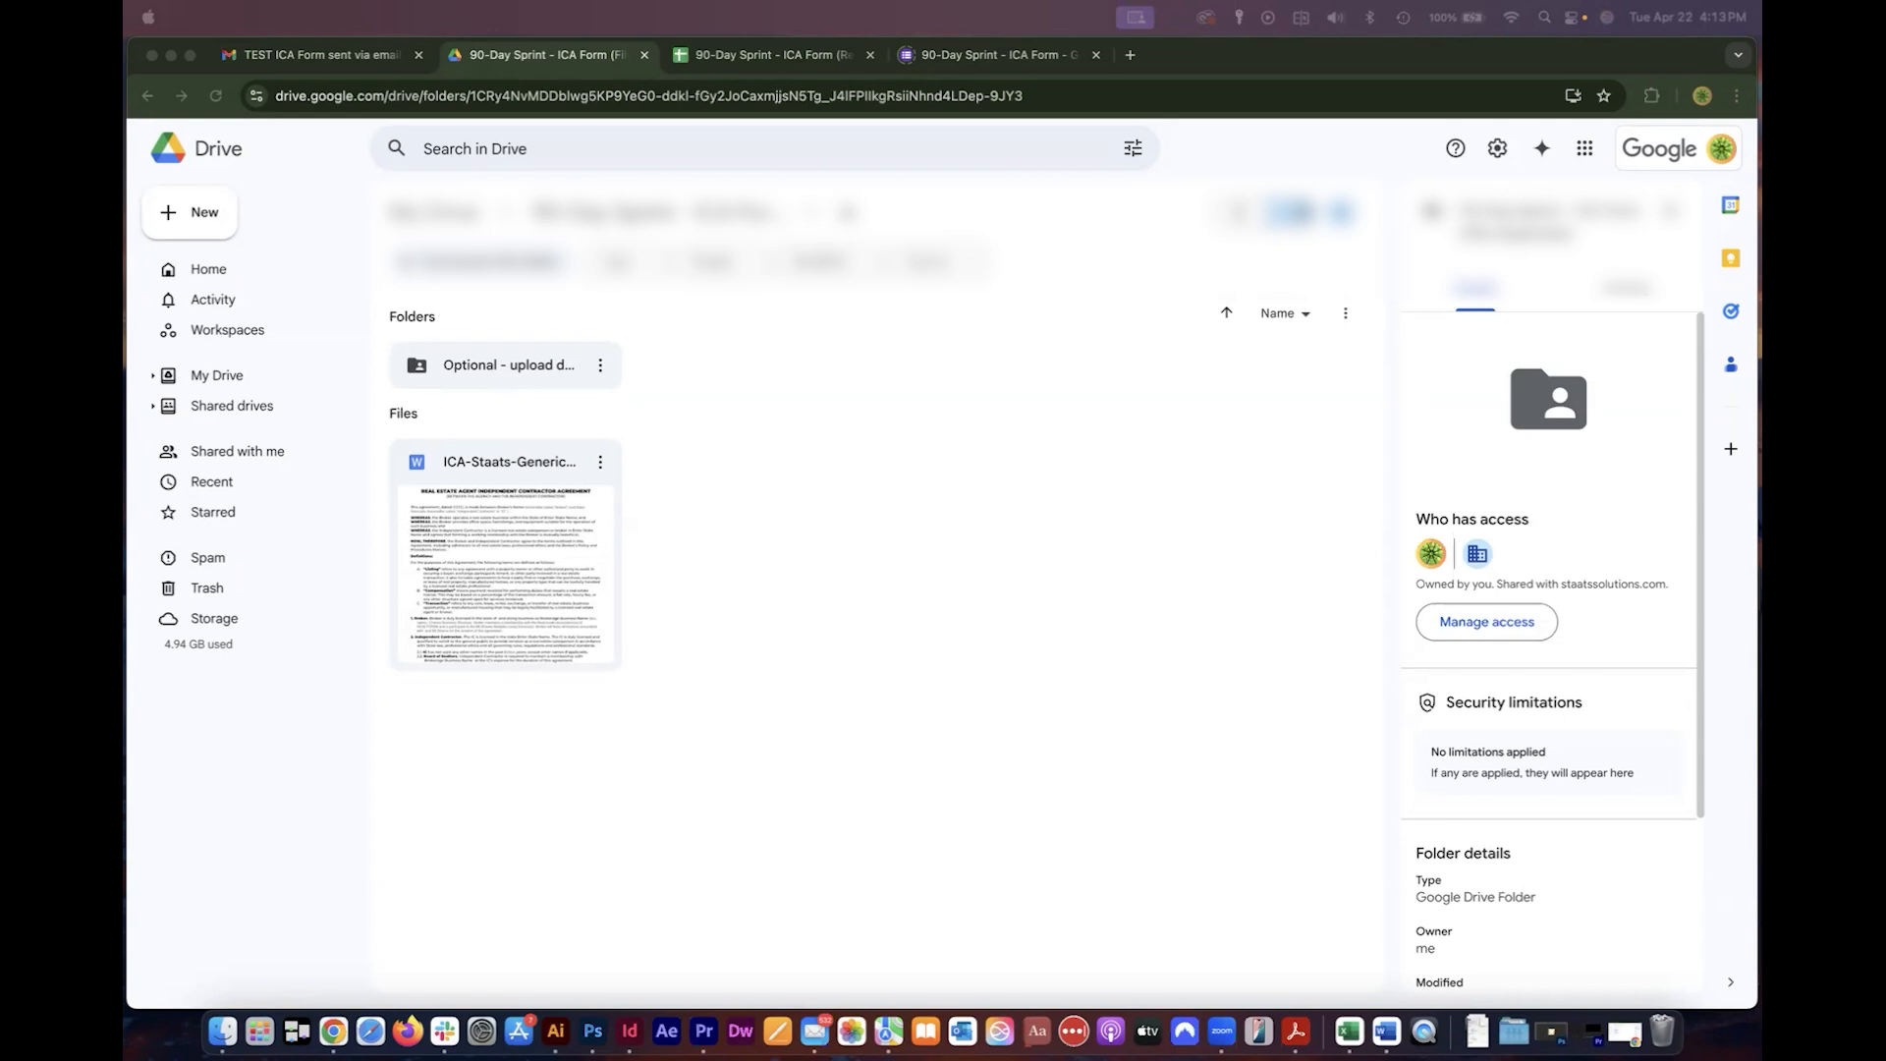
mouse_move(783, 599)
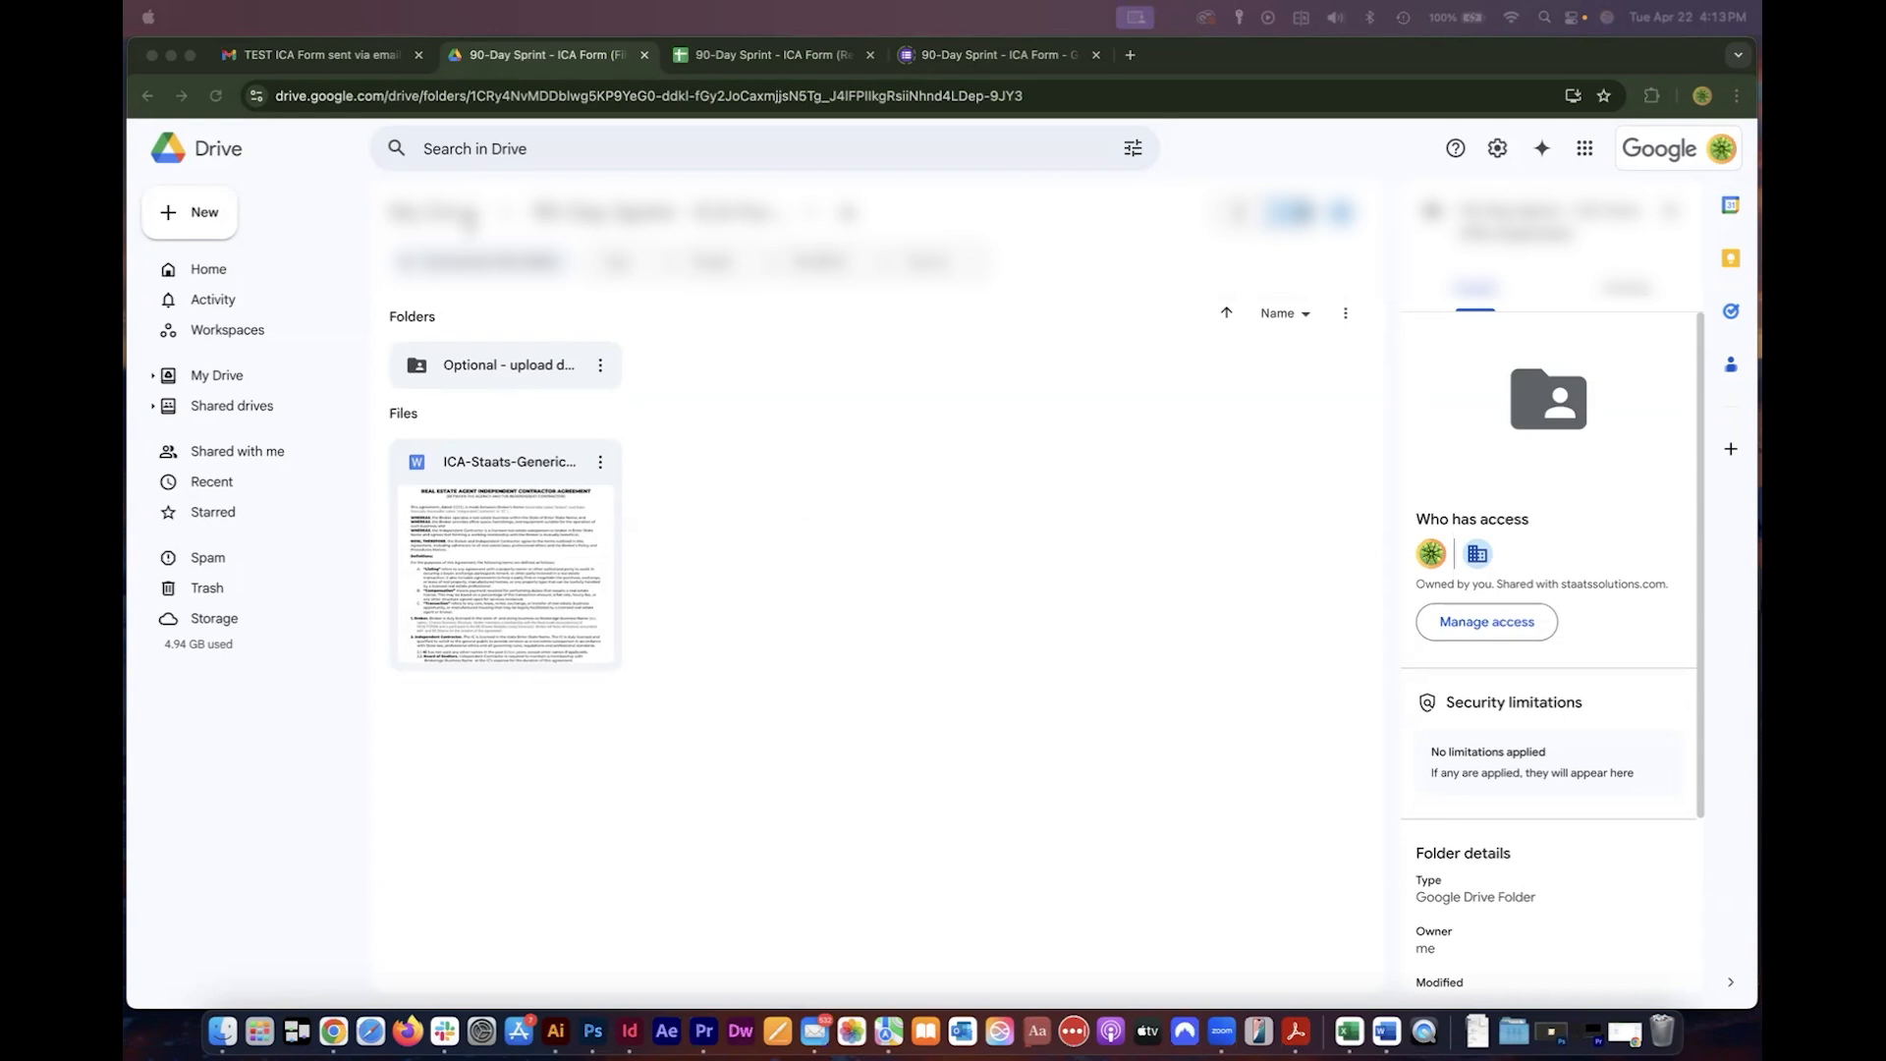
Switch to the Gmail message with the ICA-Staats agreement attachment.
click(318, 54)
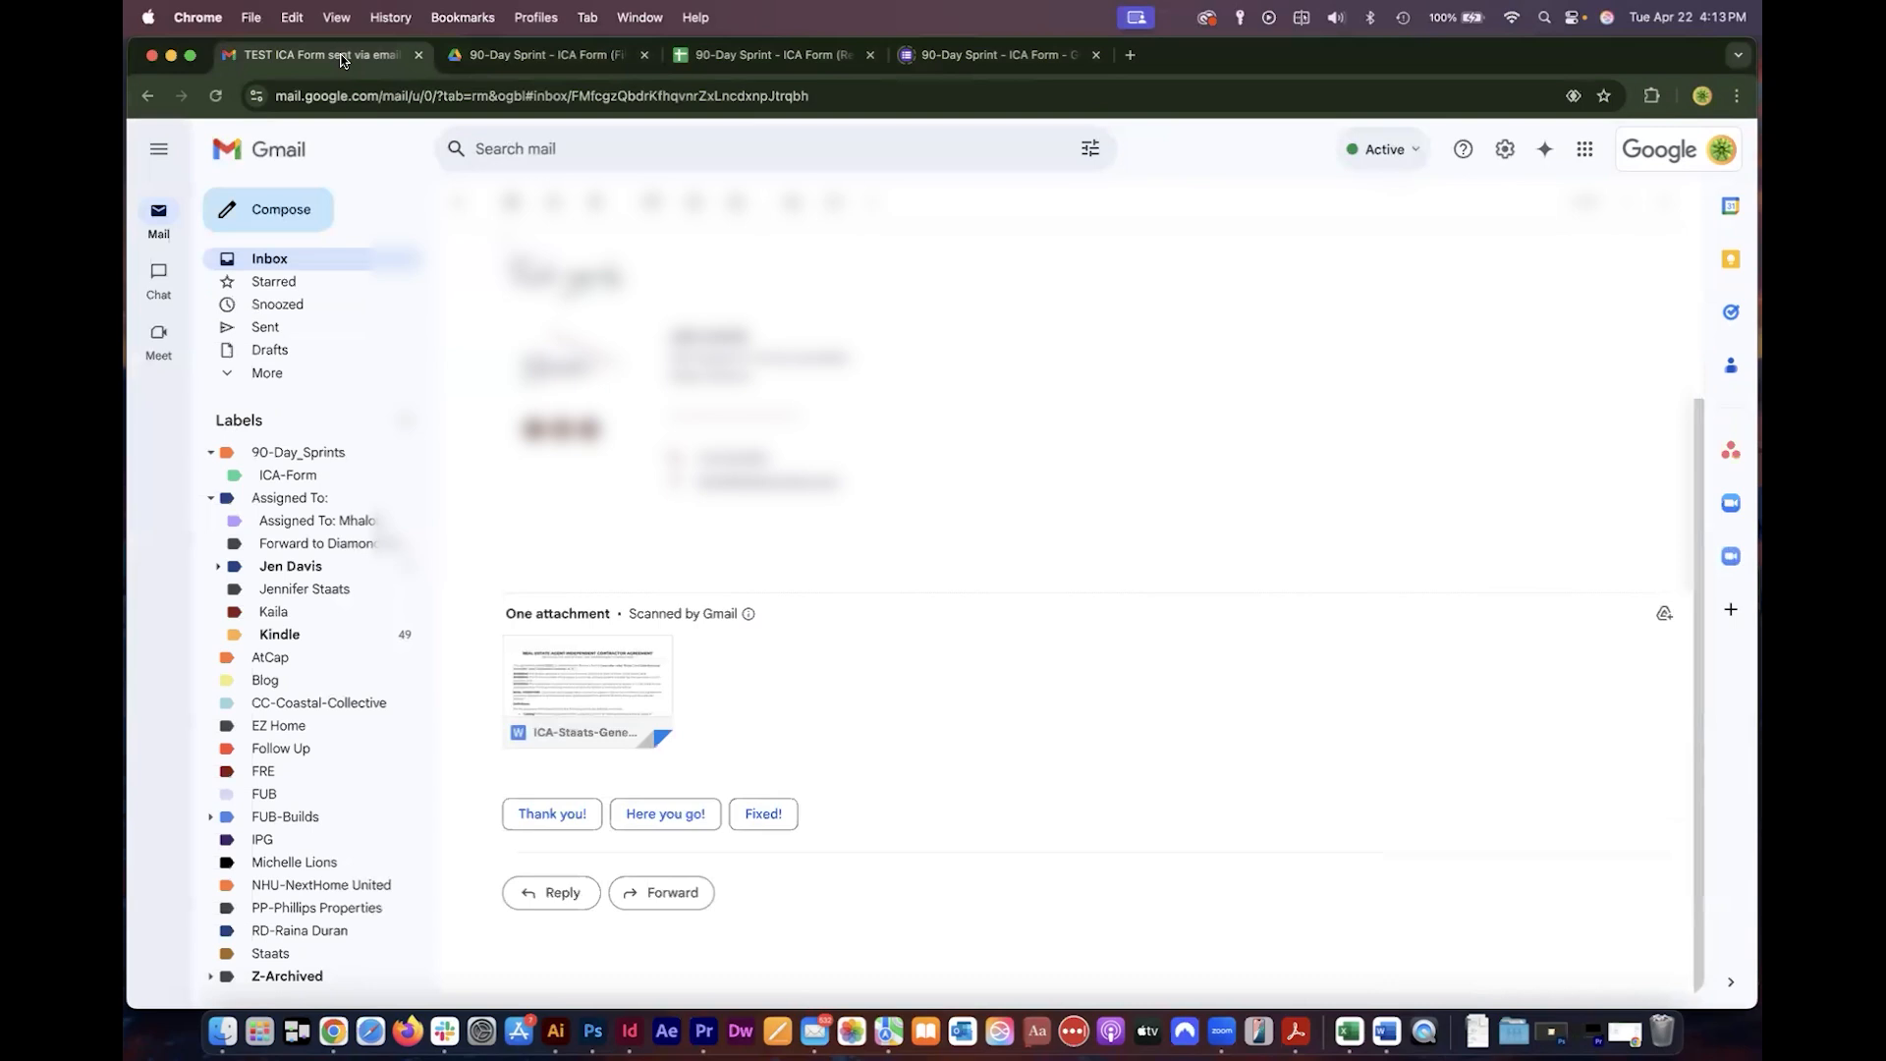
mouse_move(588, 692)
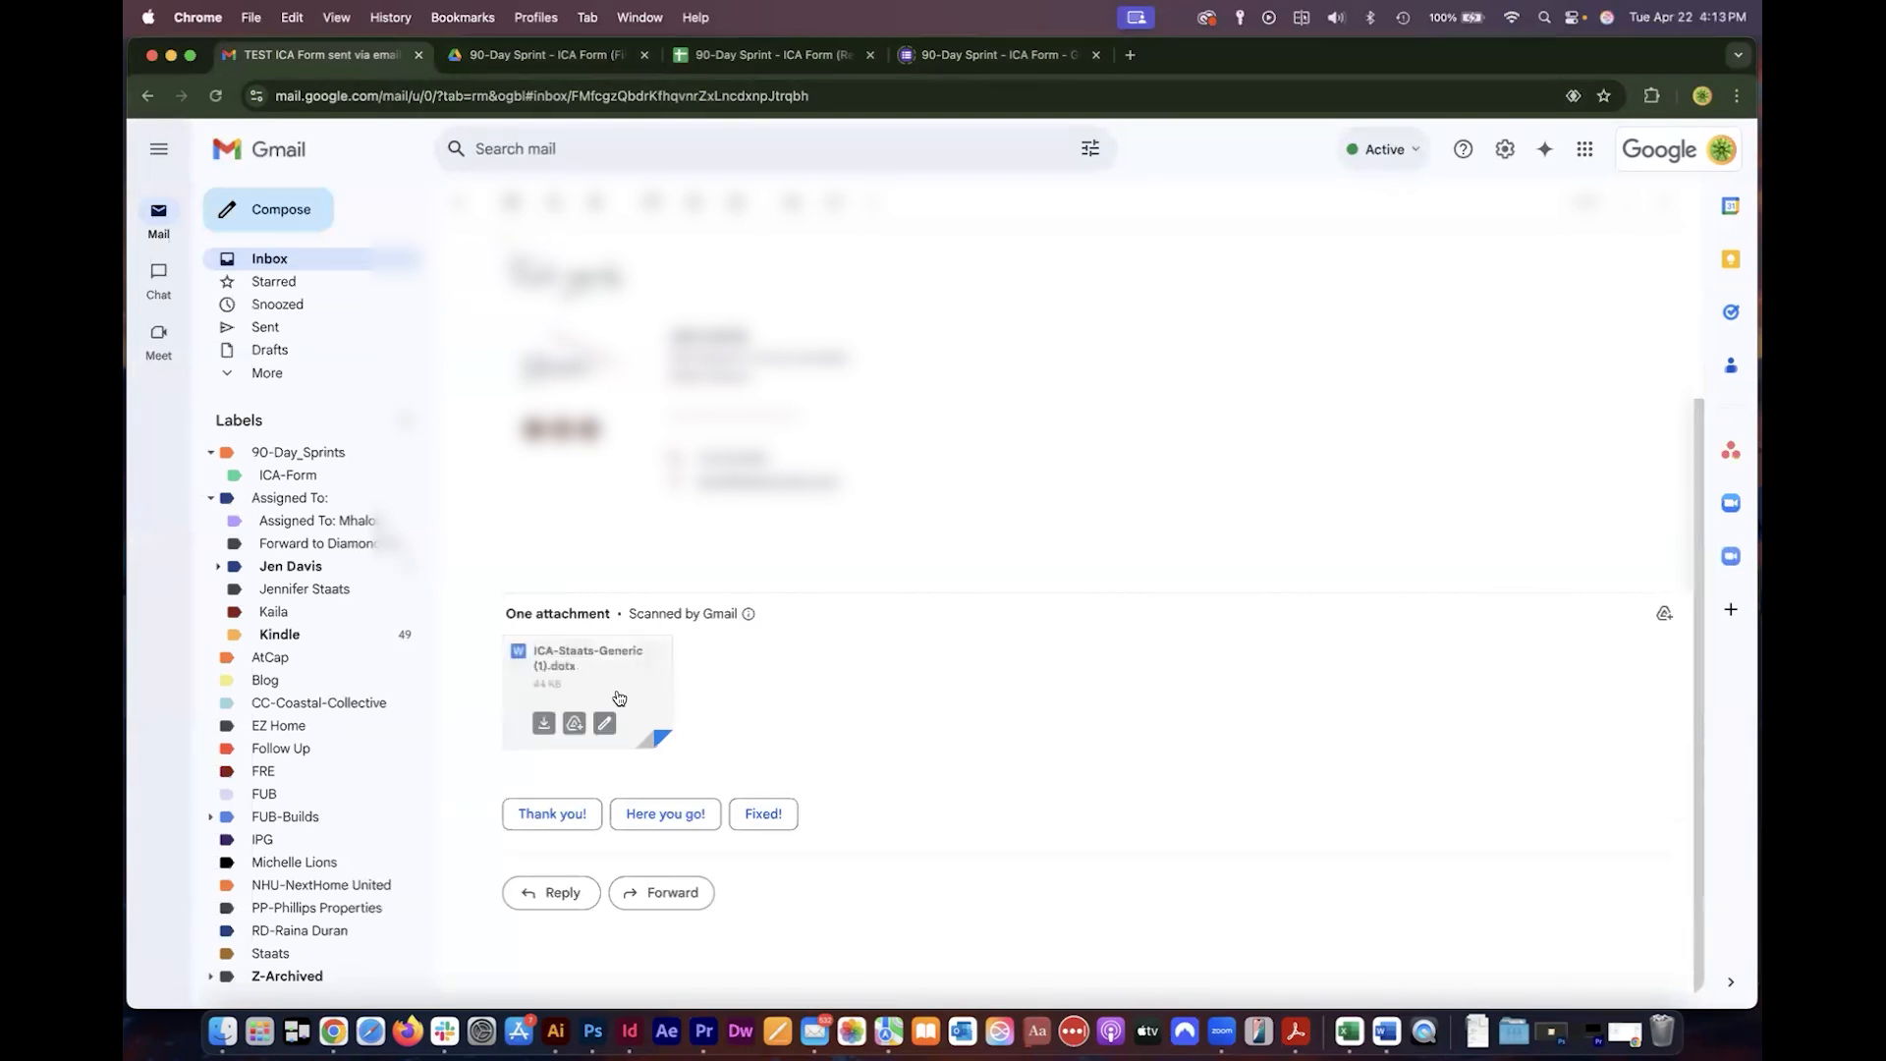
mouse_move(542, 723)
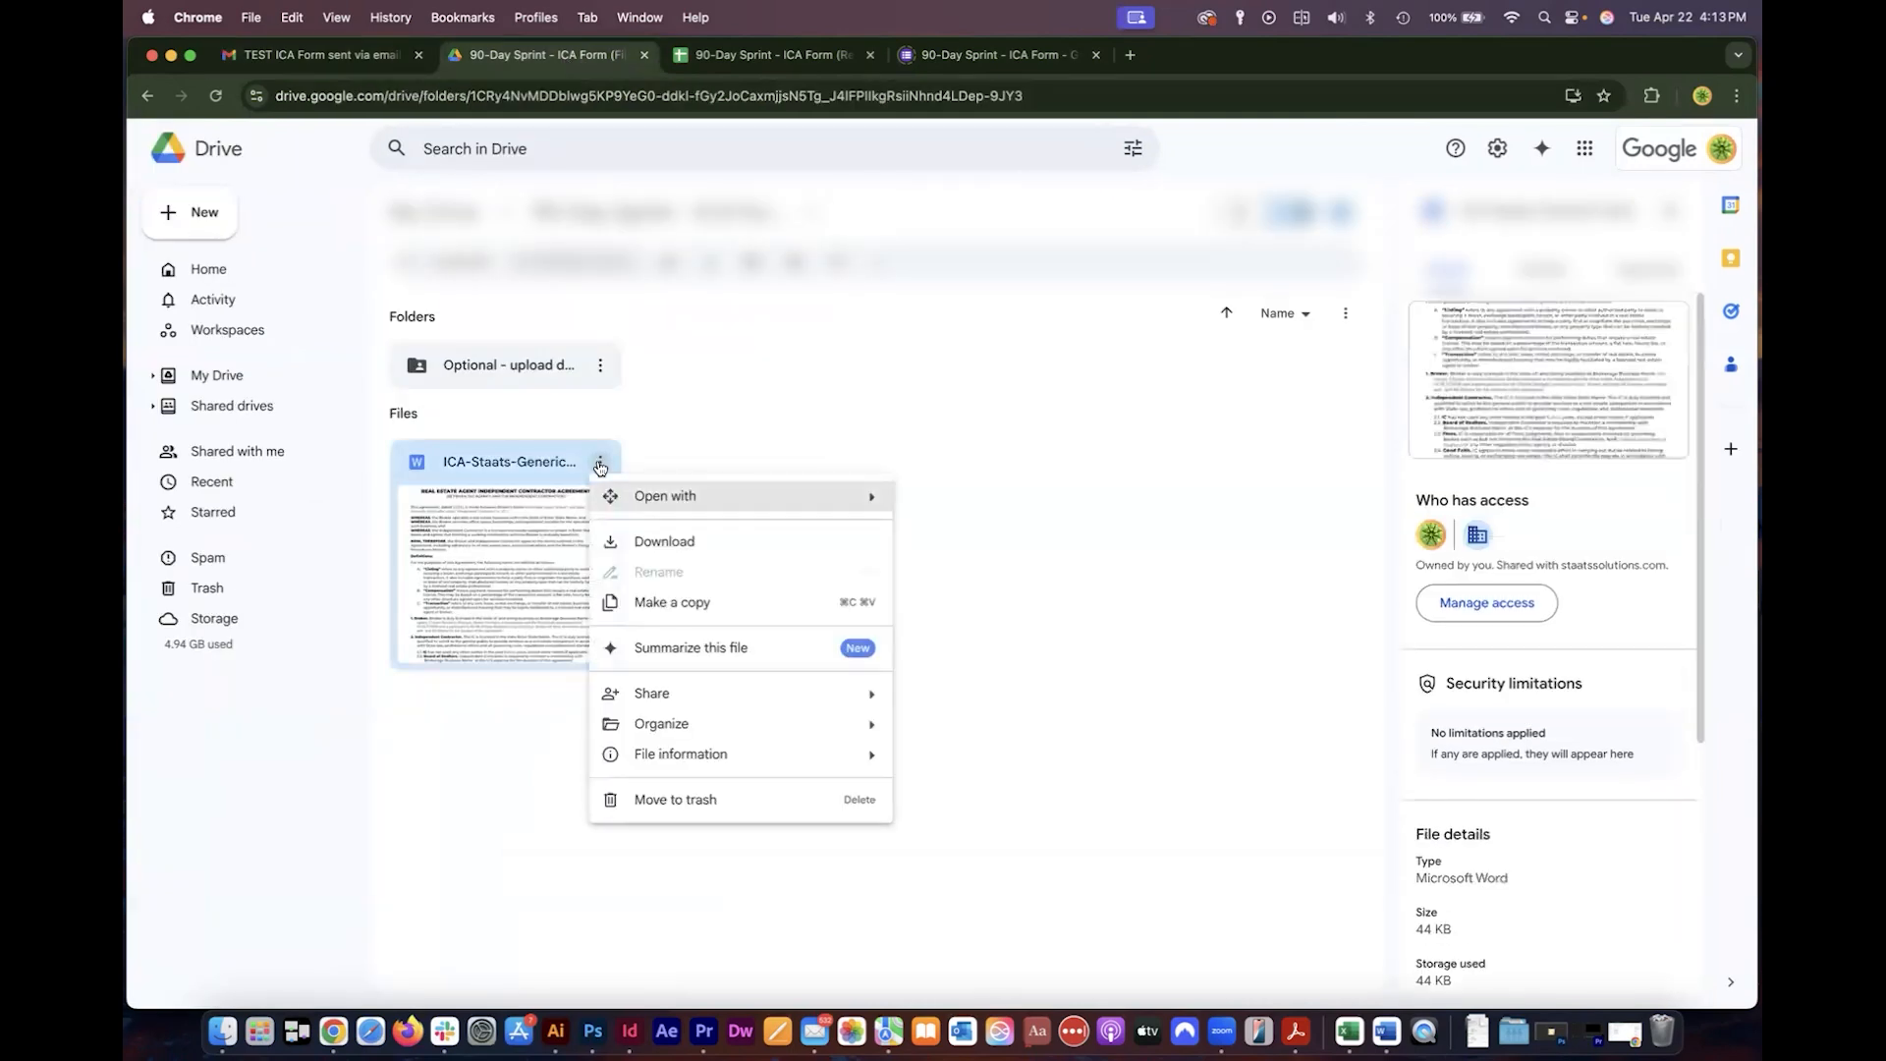
mouse_move(521, 526)
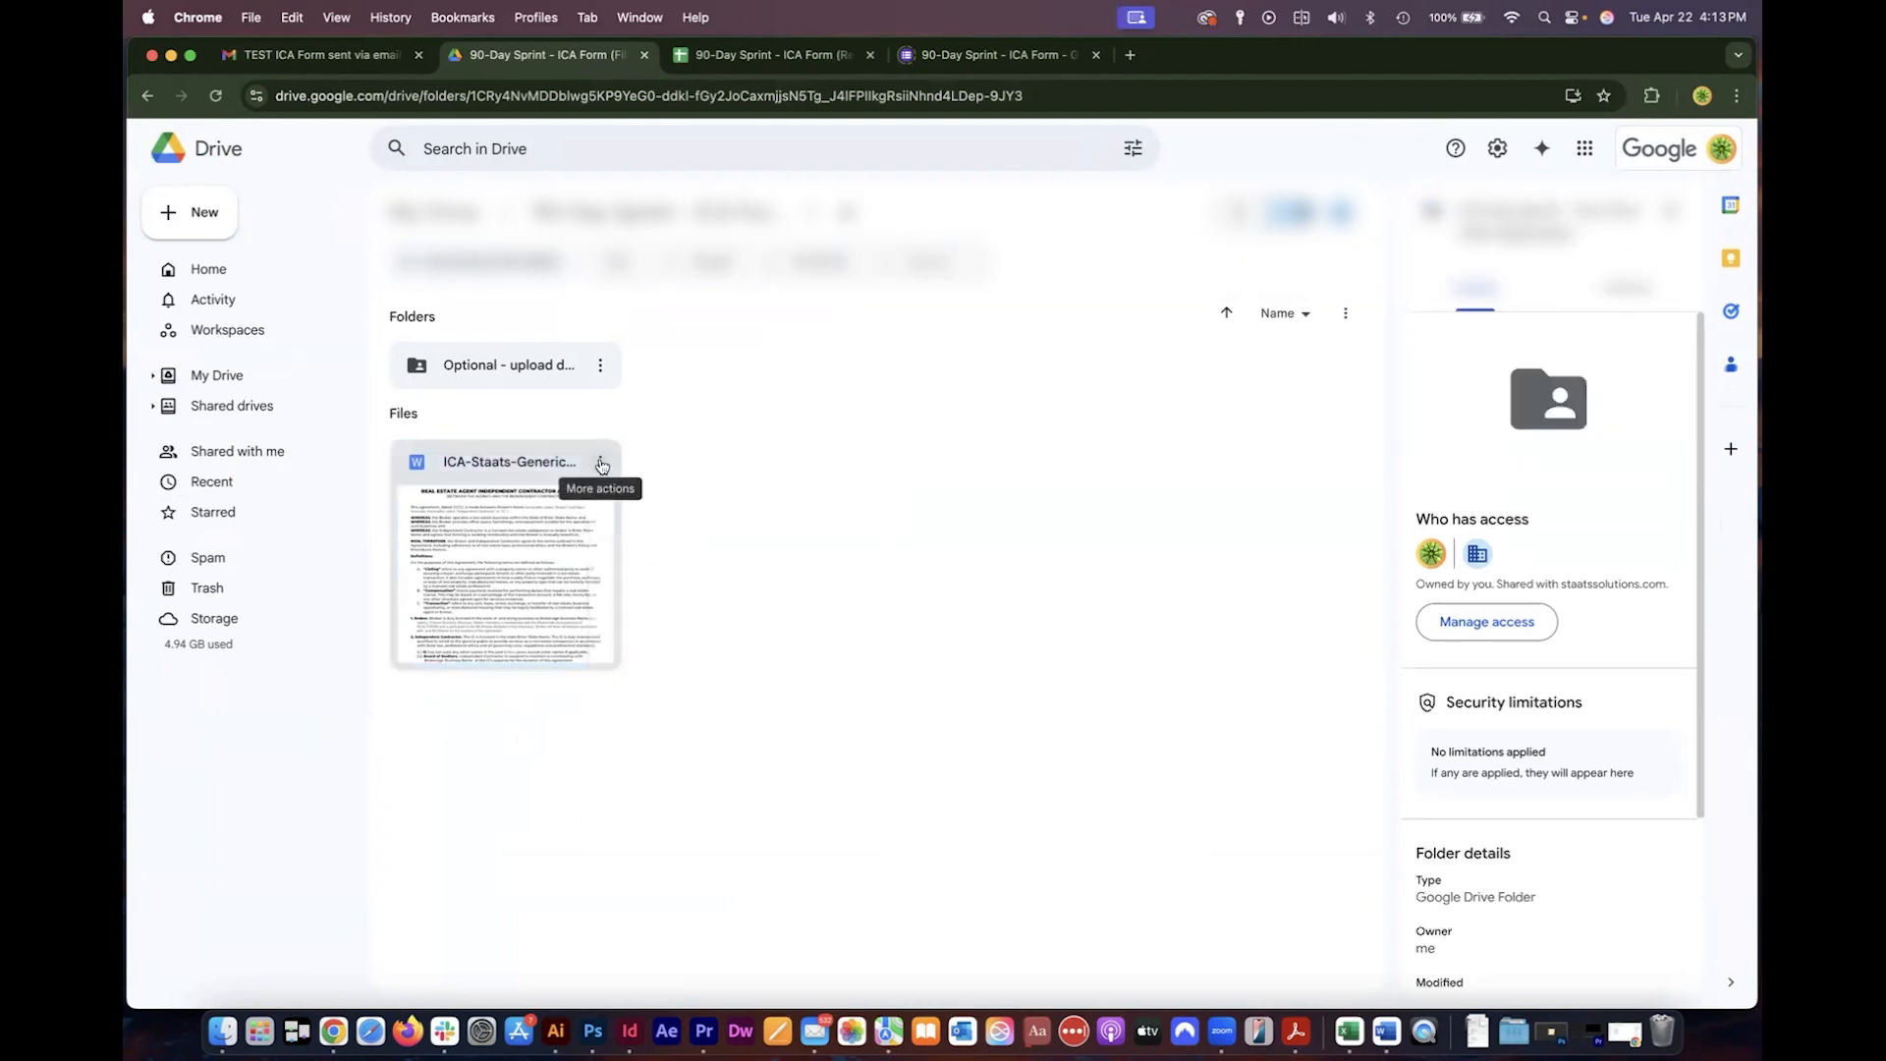
Review the ICA-Staats-Generic file's options in Drive, then preview the agreement.
click(600, 463)
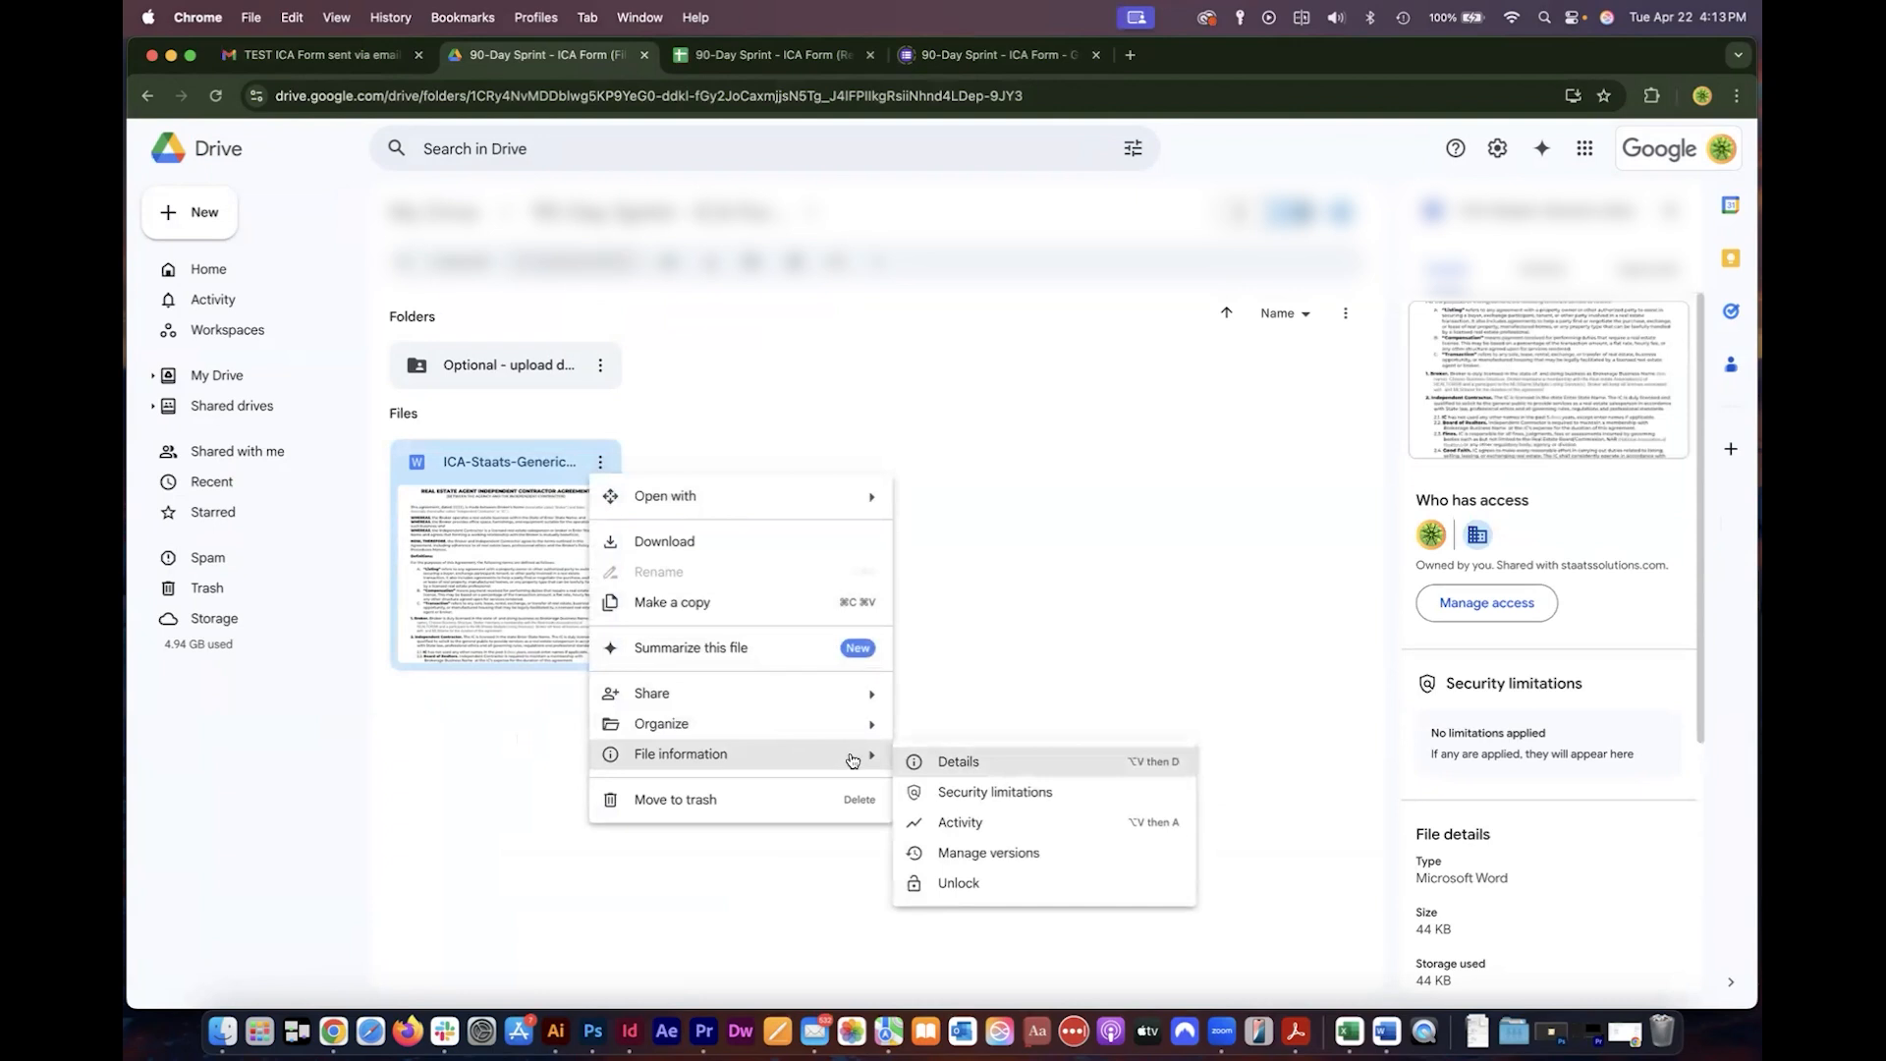
mouse_move(959, 883)
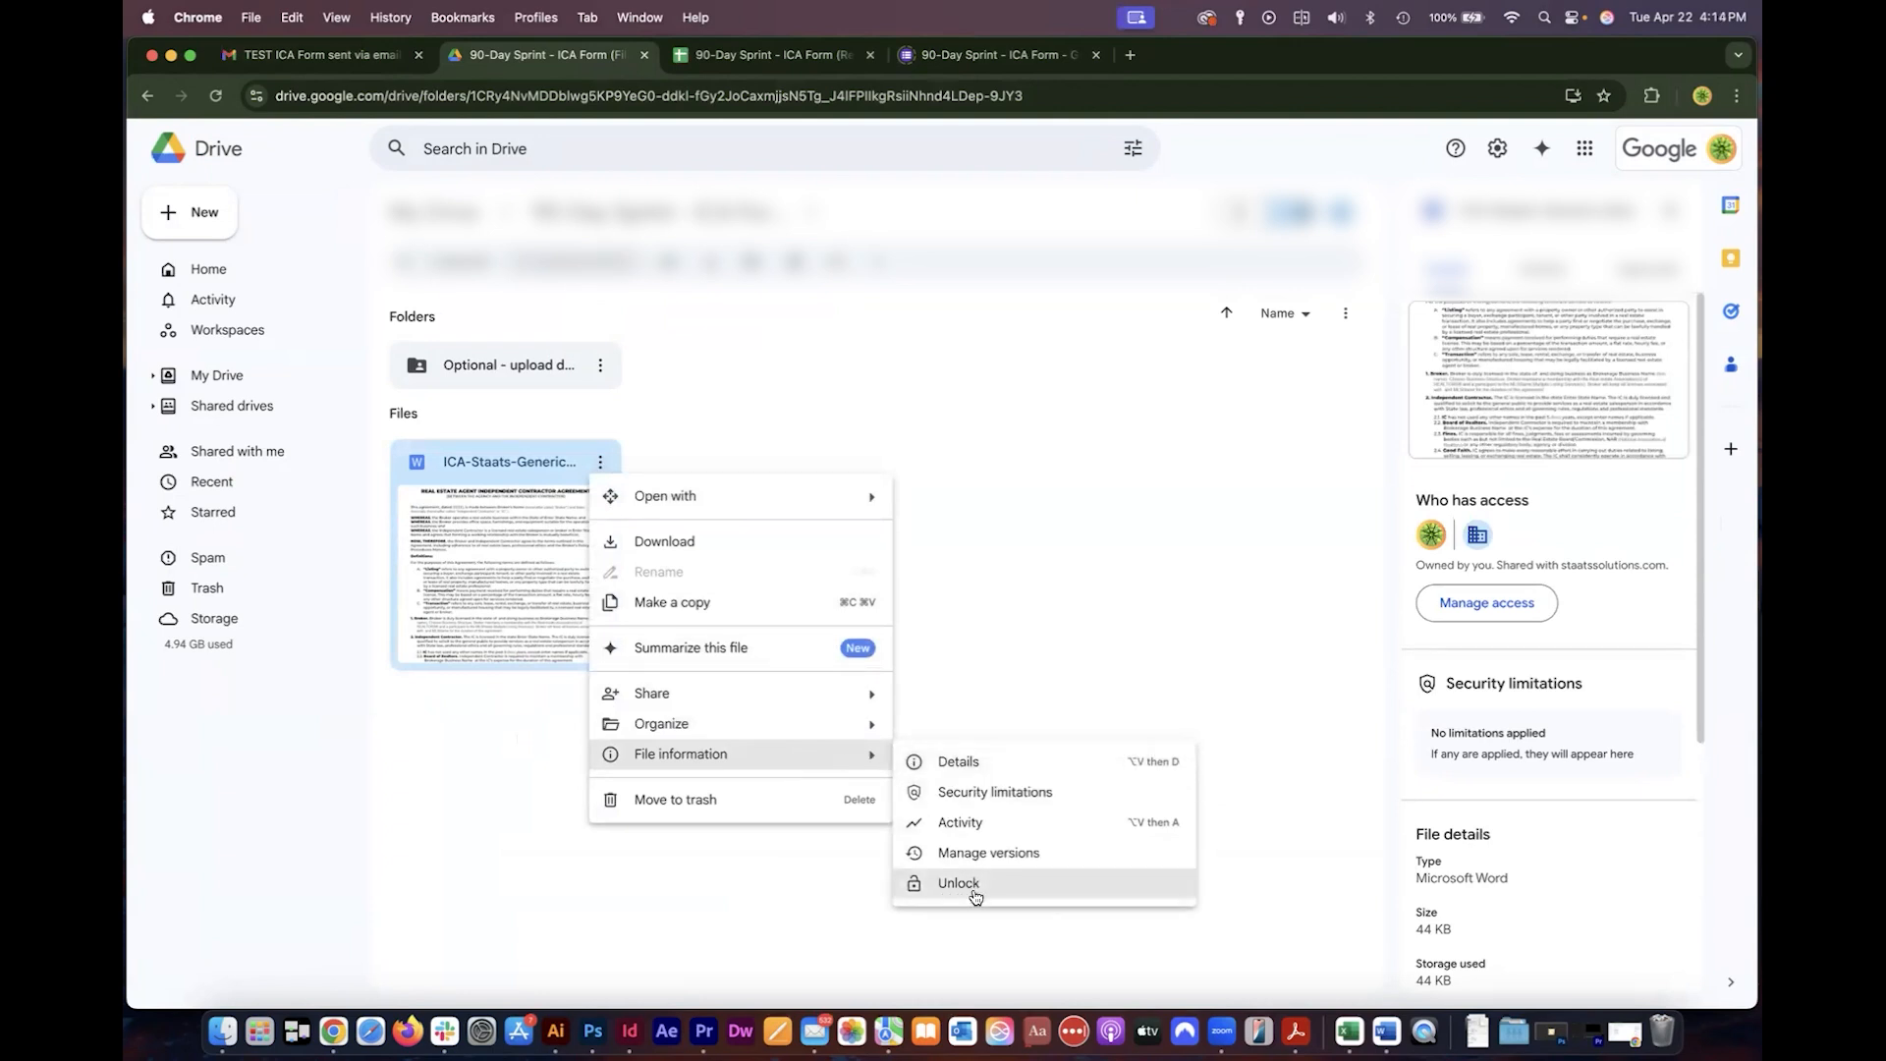
click(535, 768)
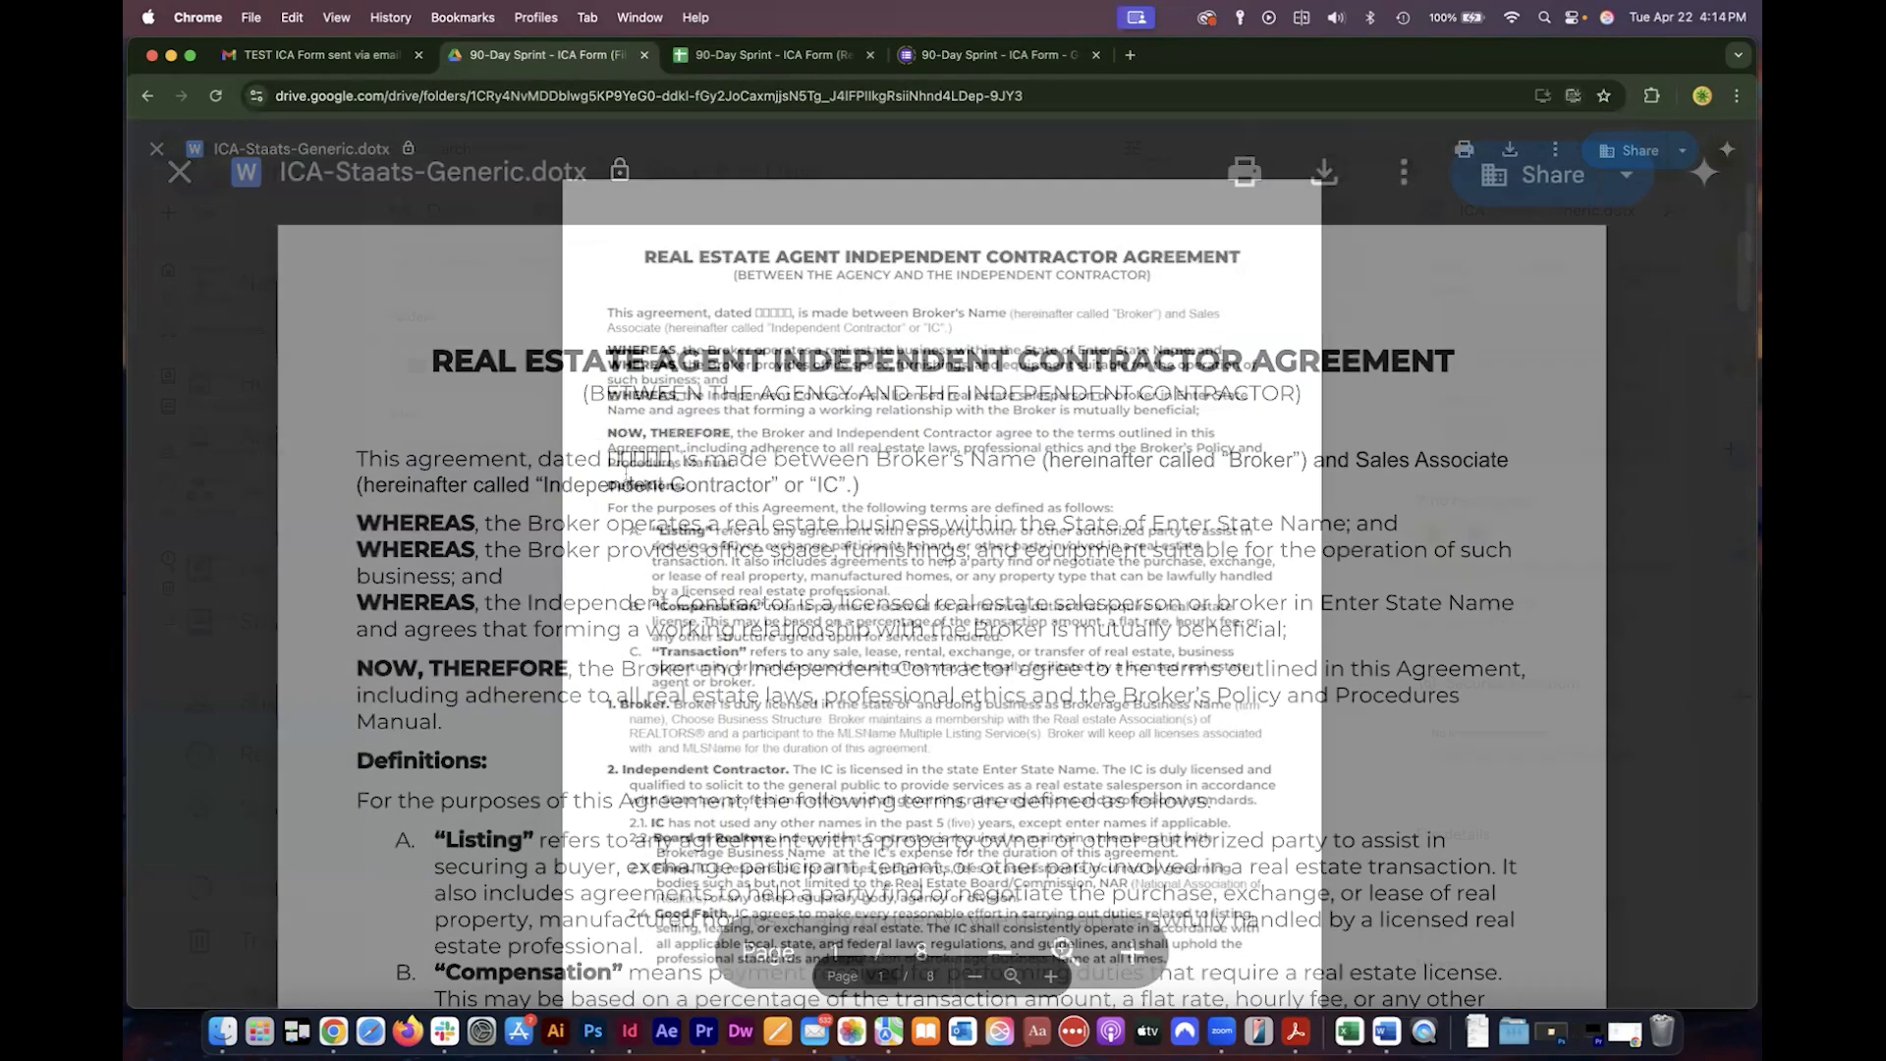
Browse the agreement preview, select a word, and close the preview.
click(180, 171)
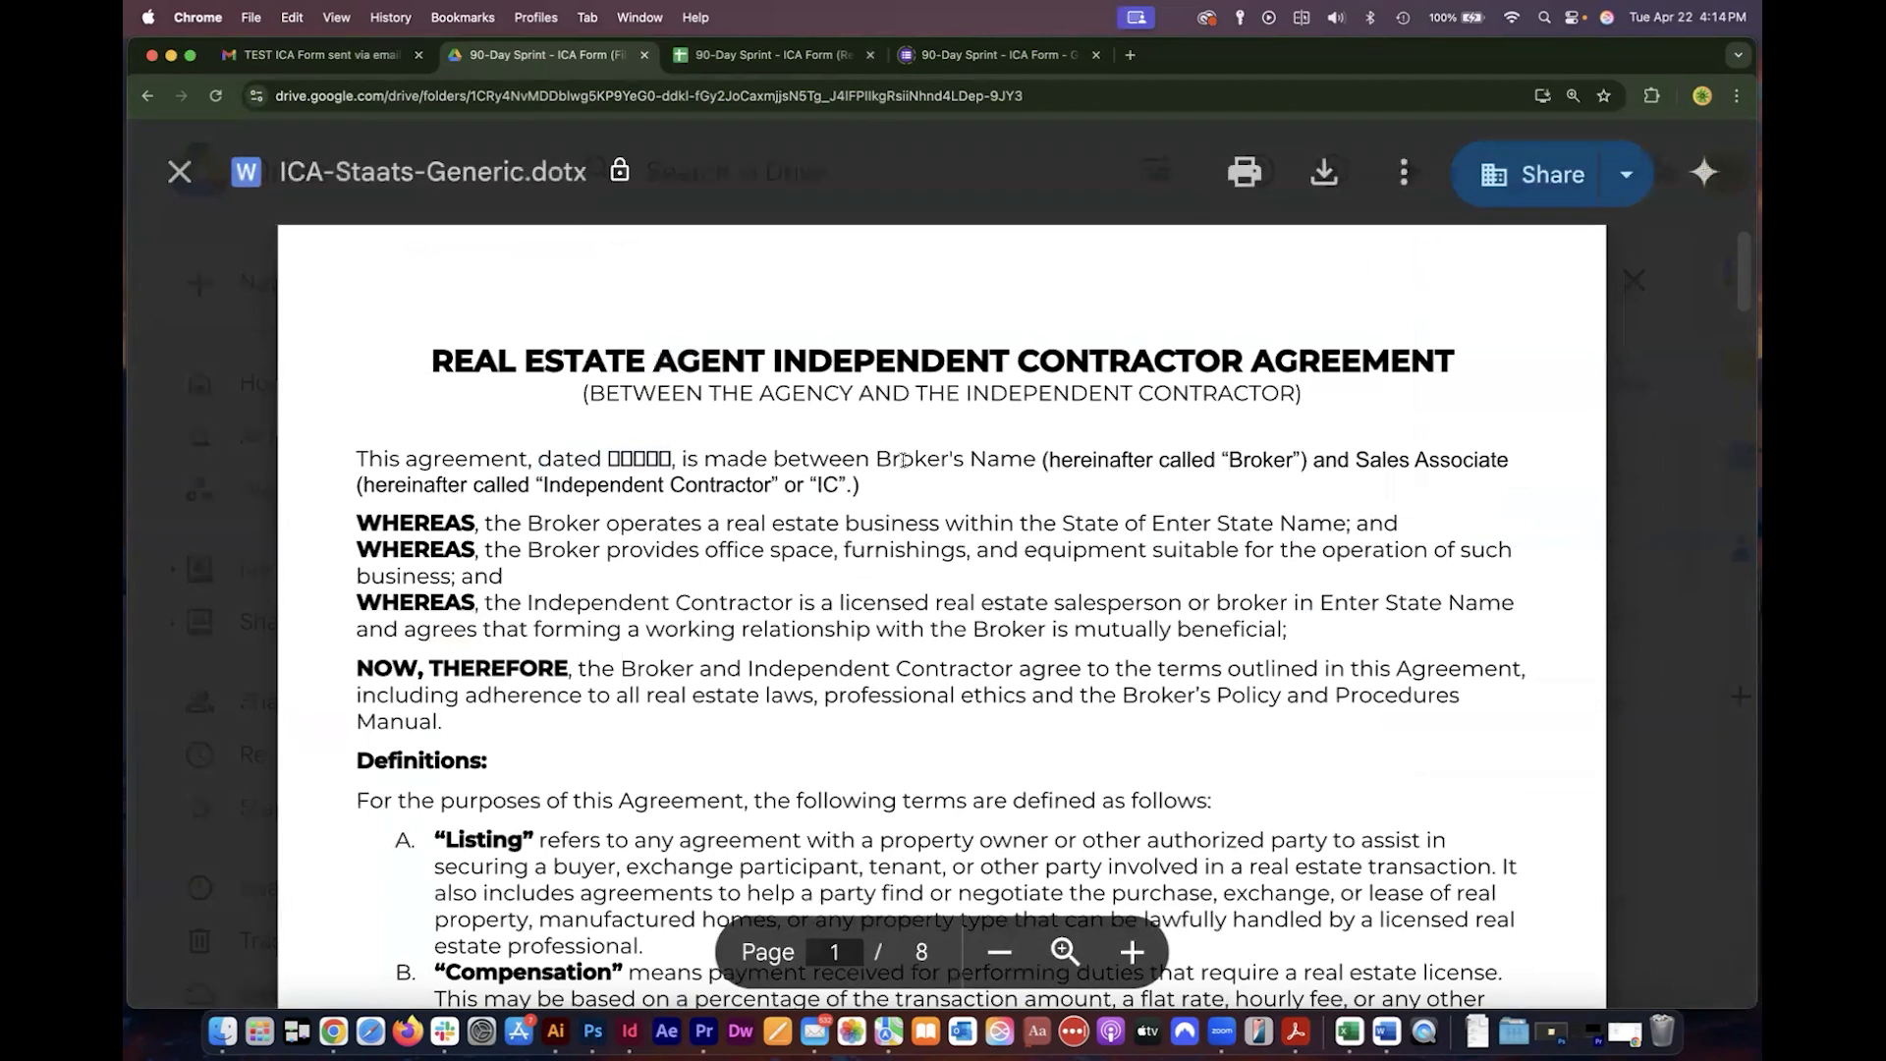
double_click(953, 460)
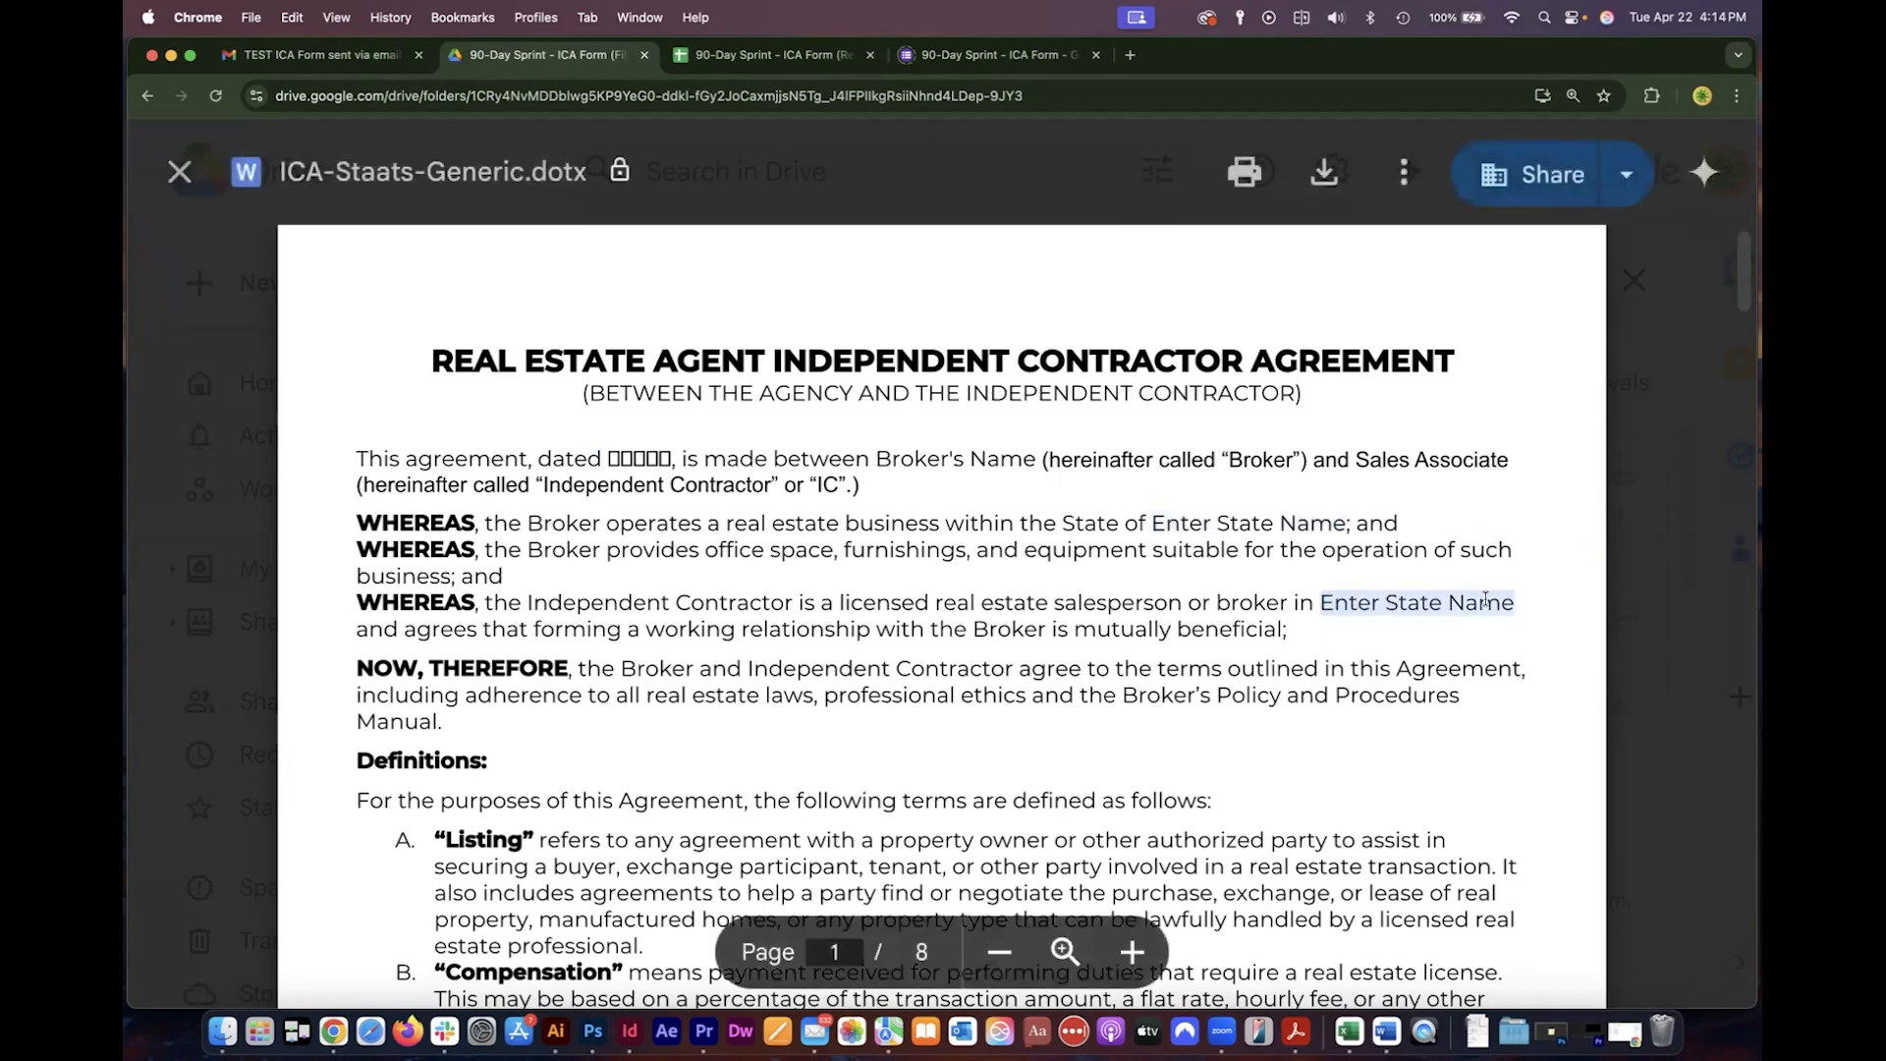
click(178, 171)
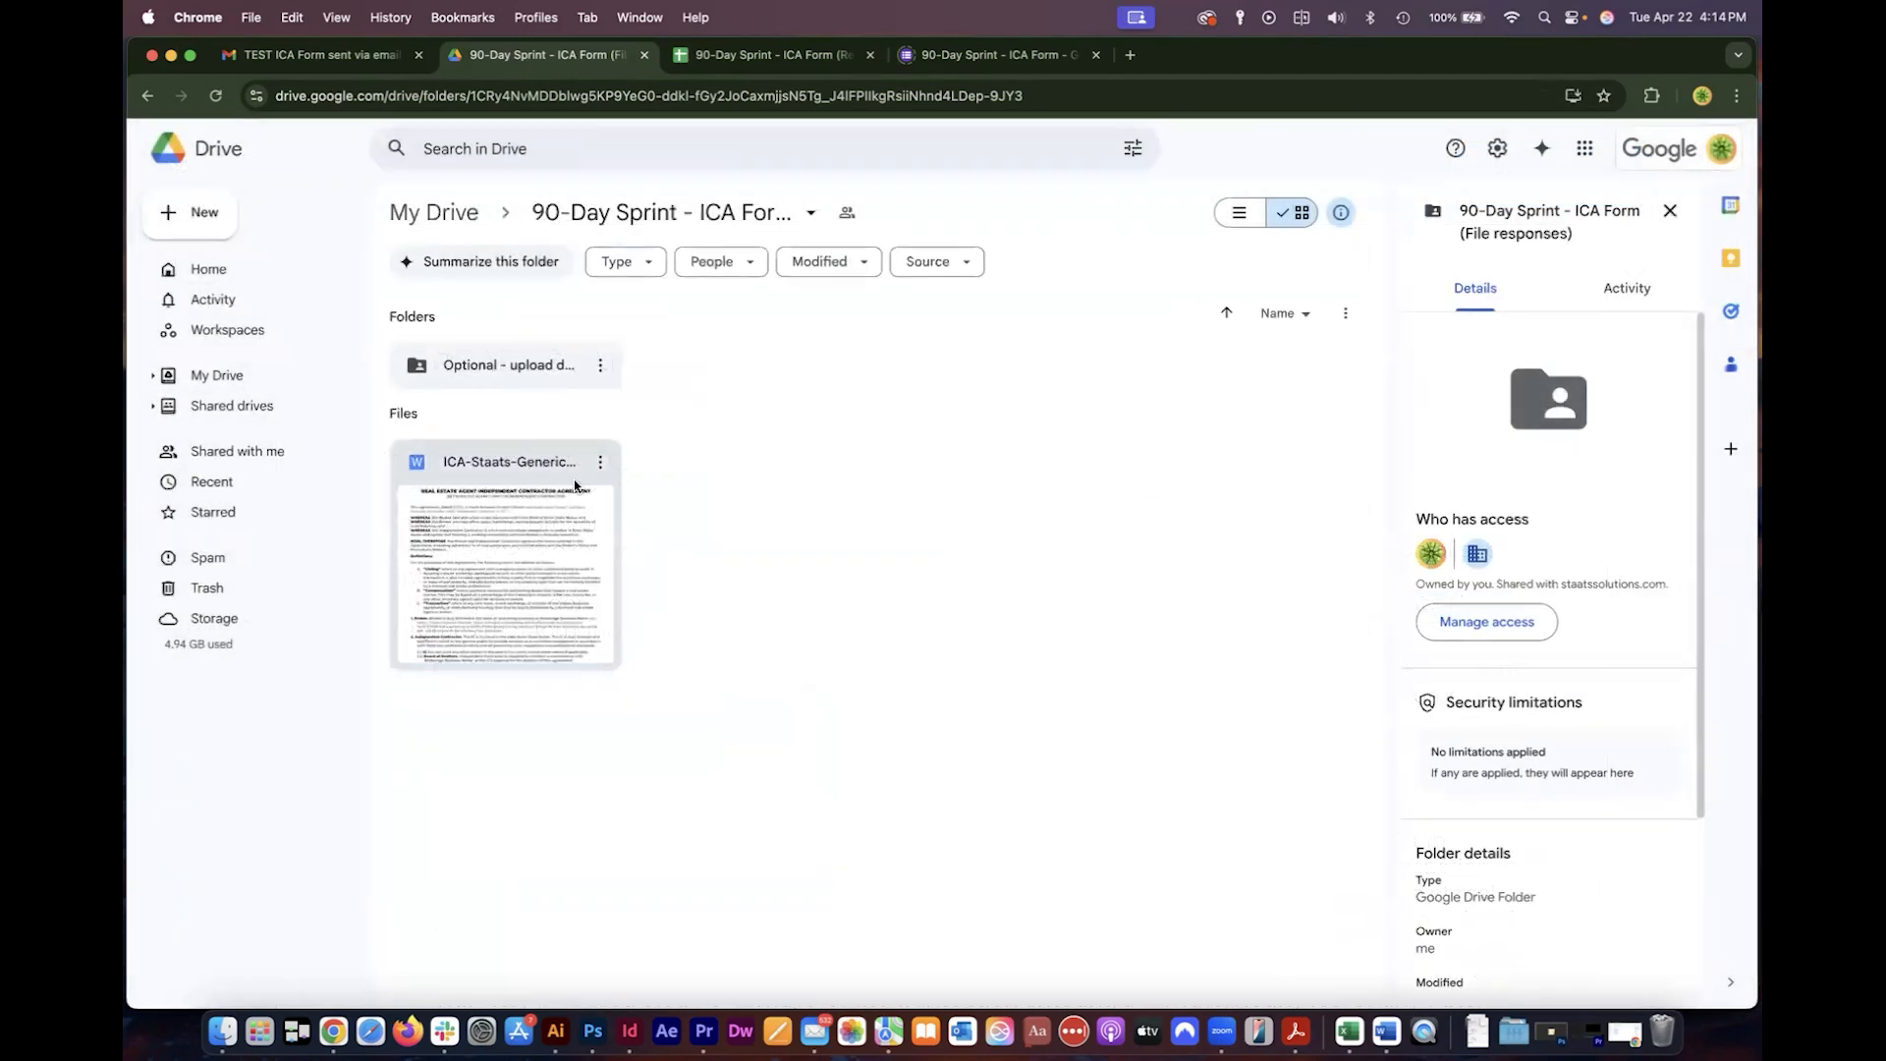
Download ICA-Staats-Generic.dotx from its Drive More actions menu.
click(599, 462)
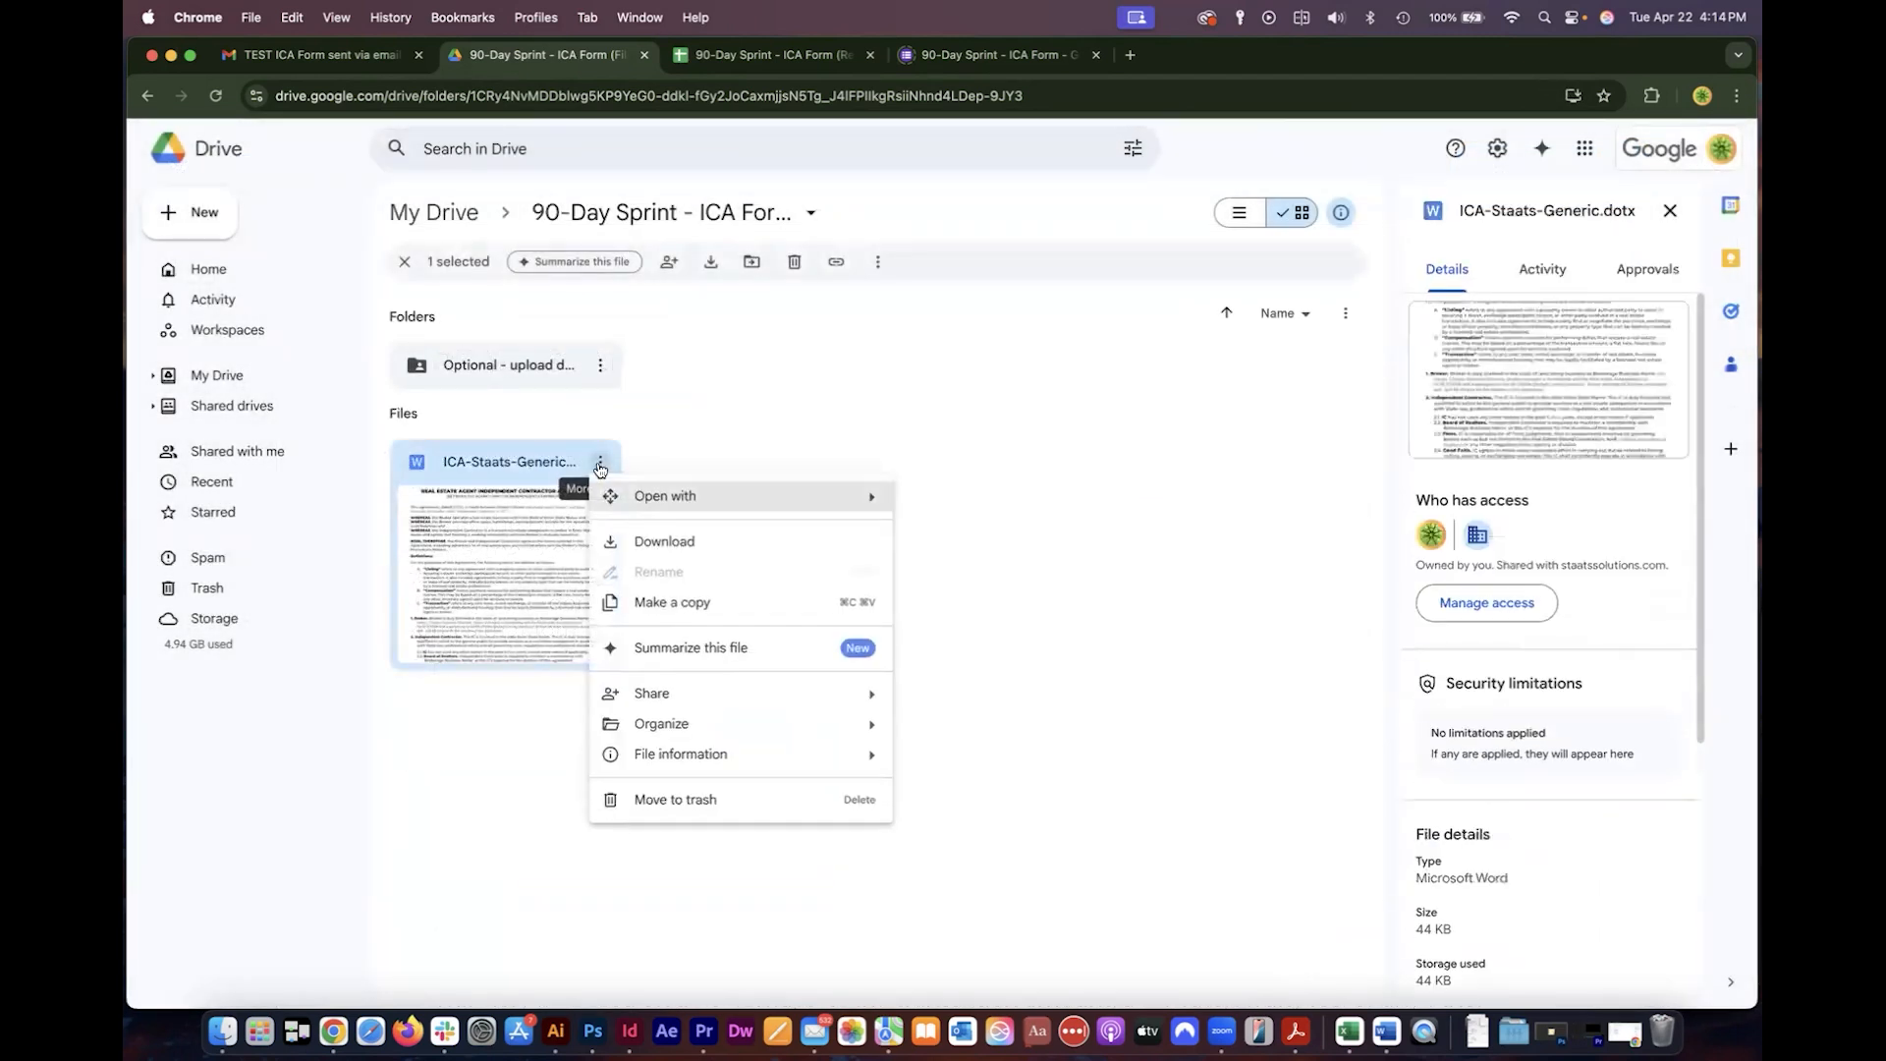
mouse_move(664, 541)
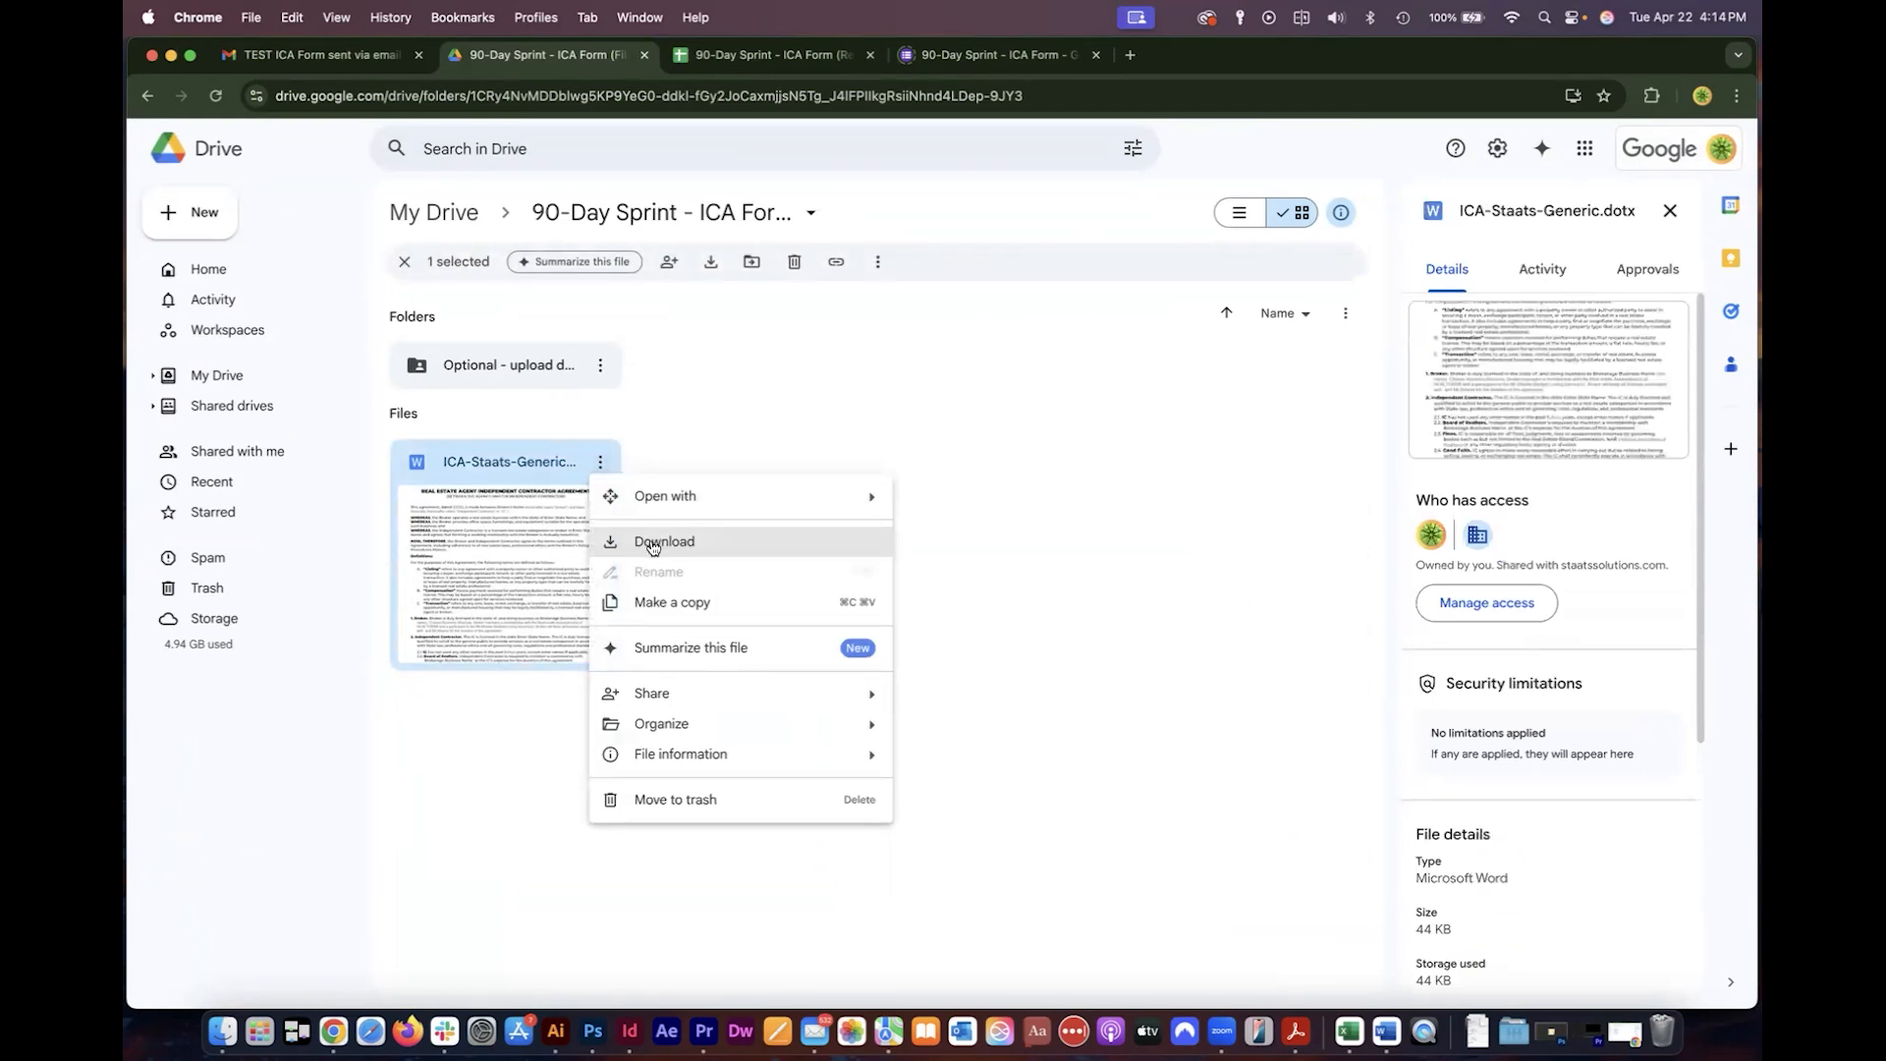
click(664, 540)
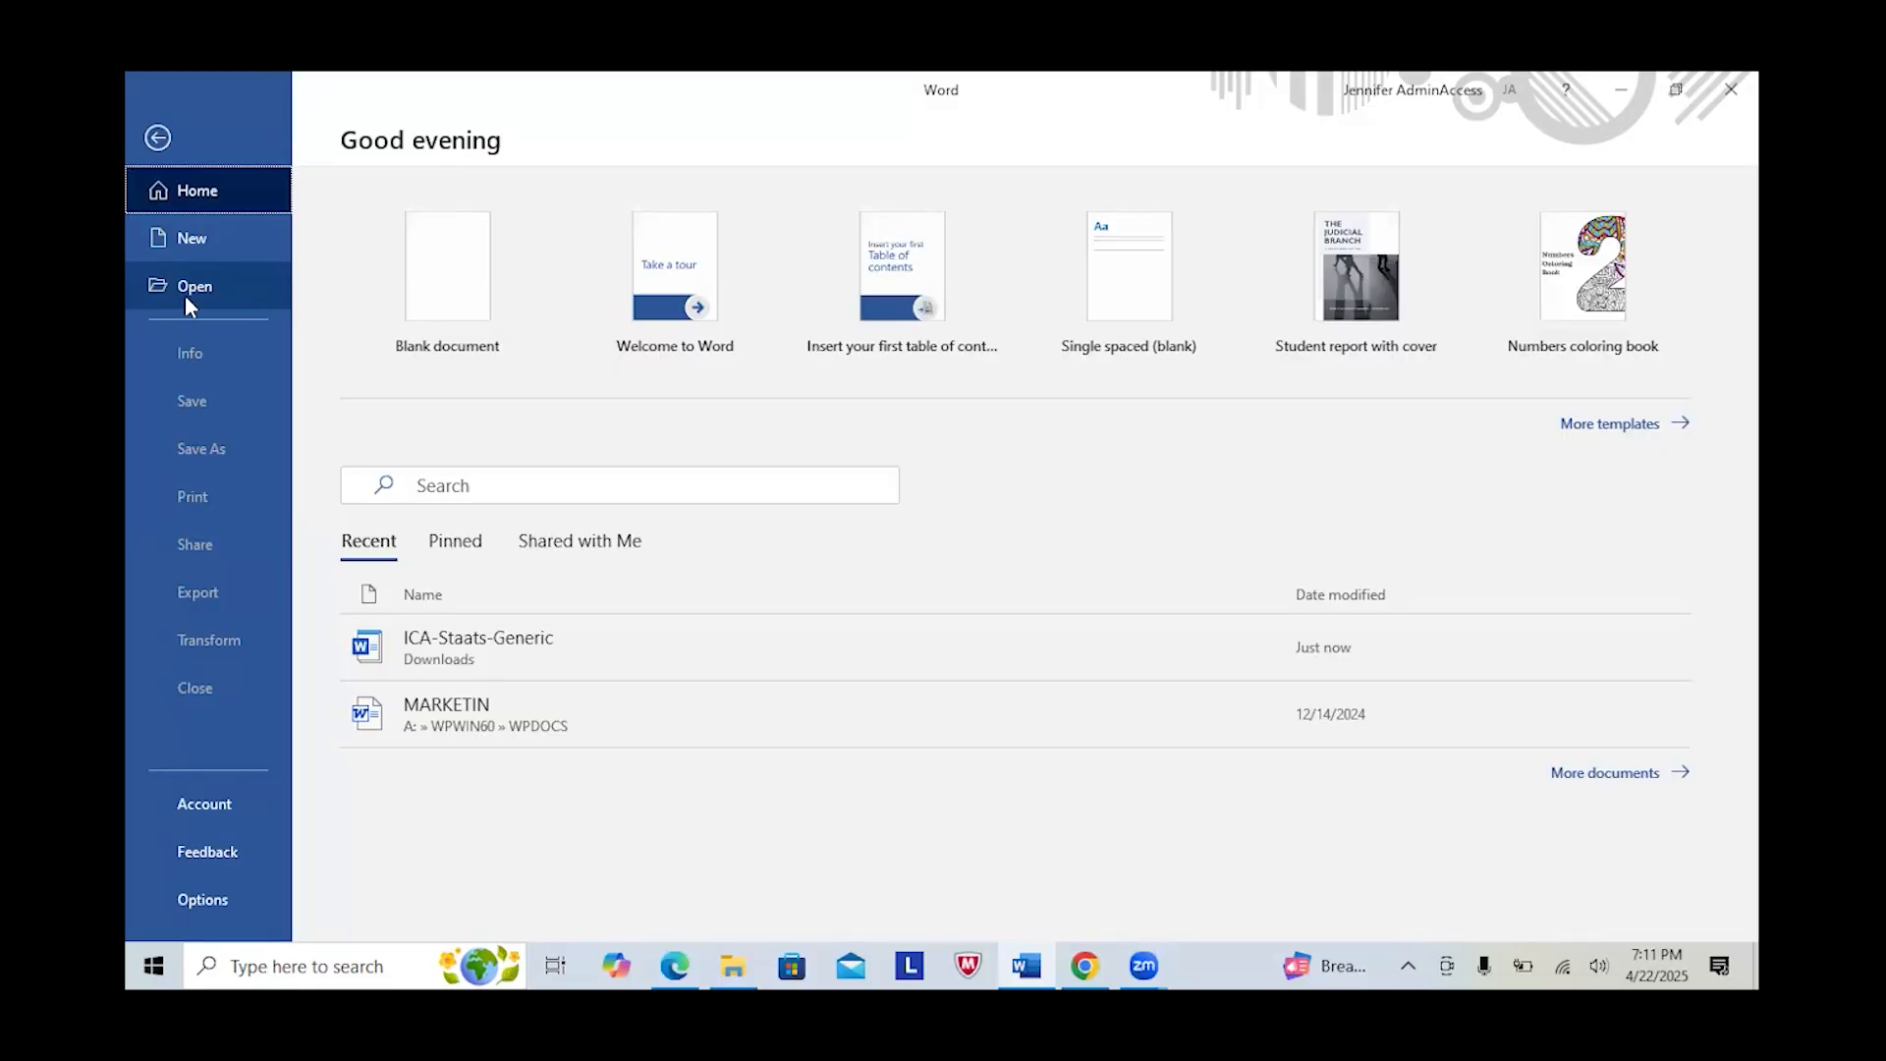
Browse from This PC up to Downloads and open the ICA-Staats-Generic template.
click(195, 285)
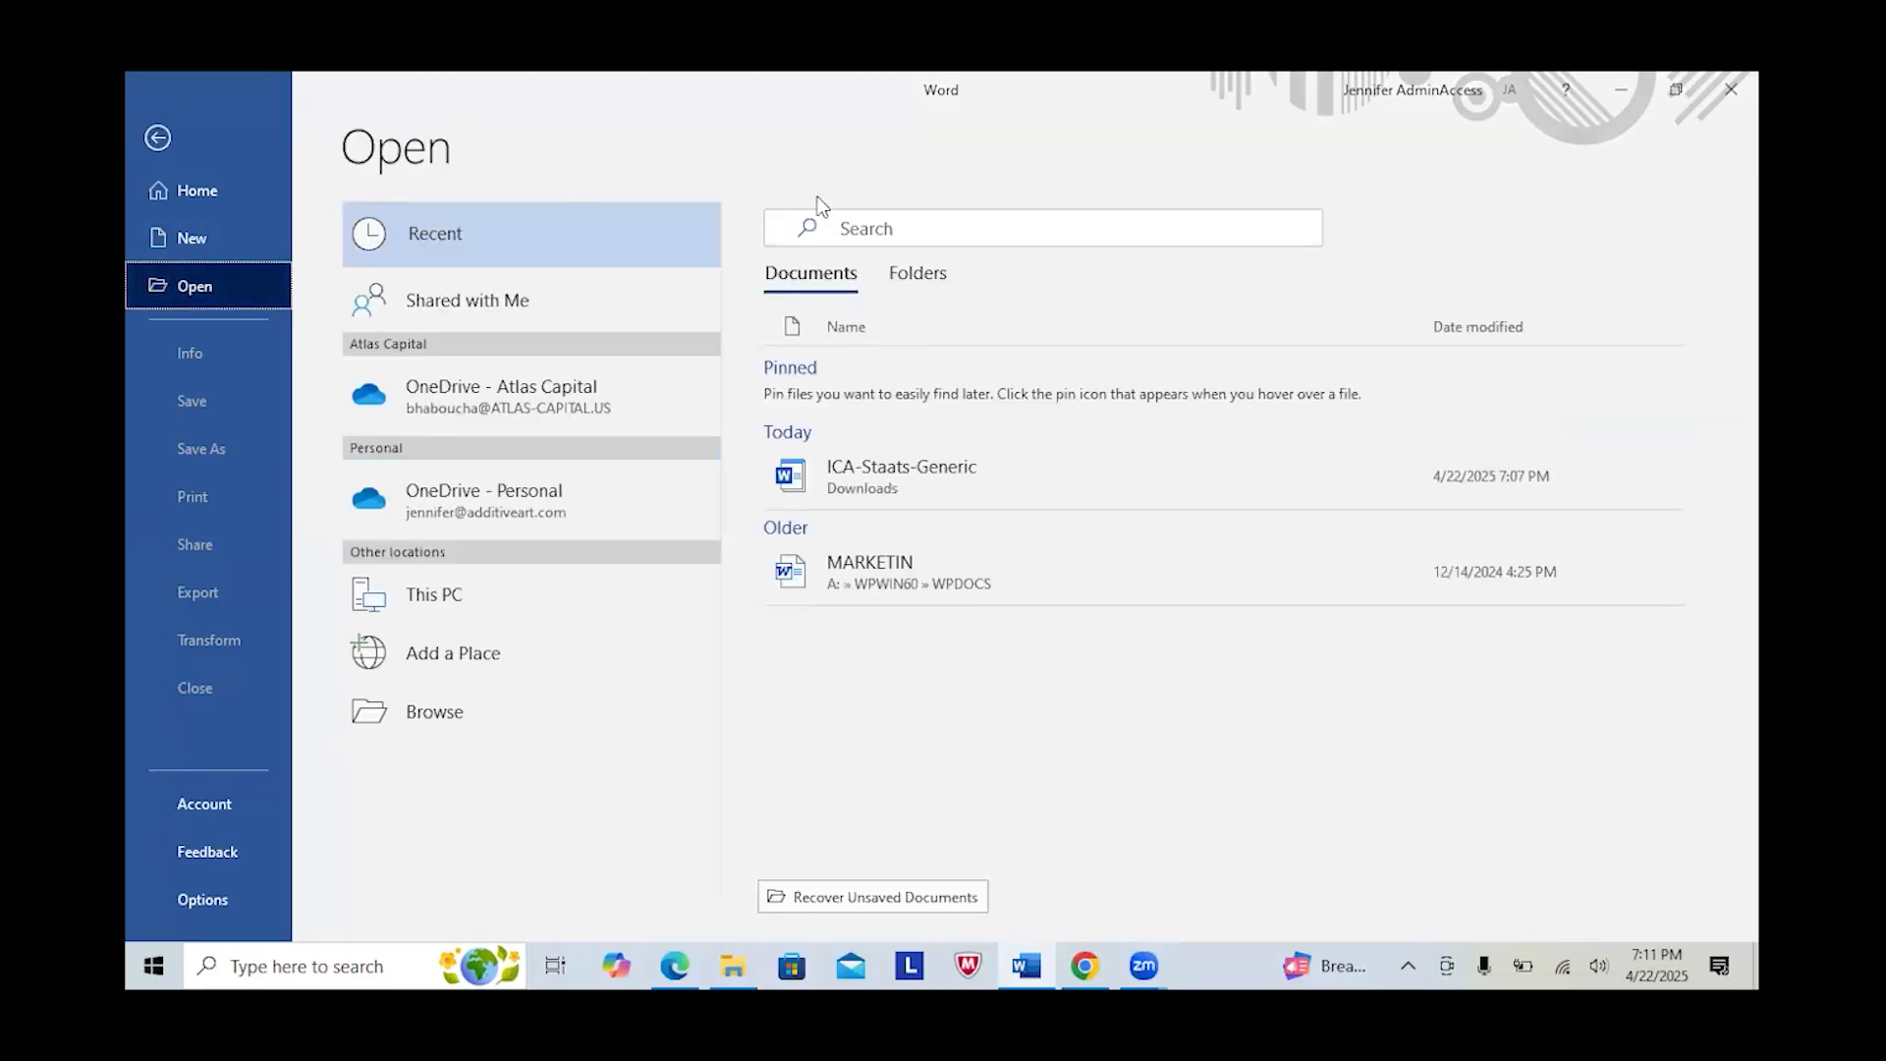
click(917, 272)
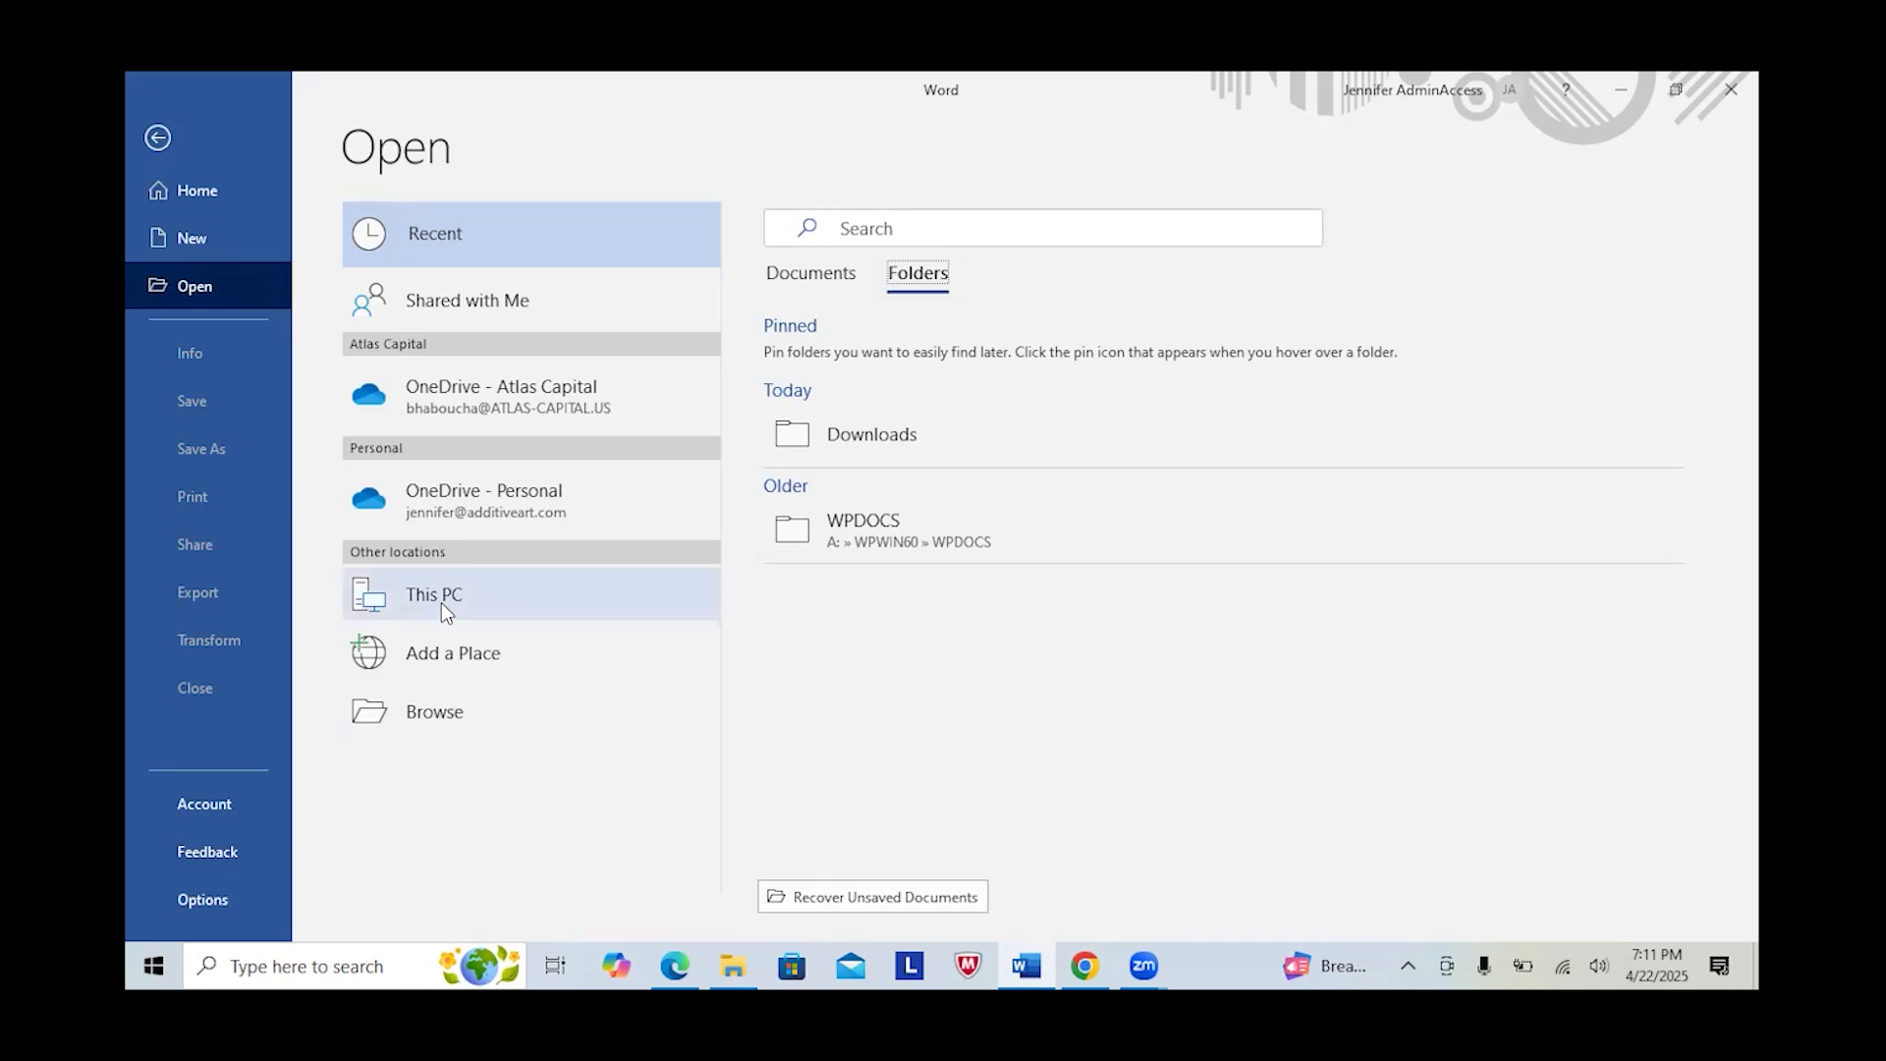
click(430, 593)
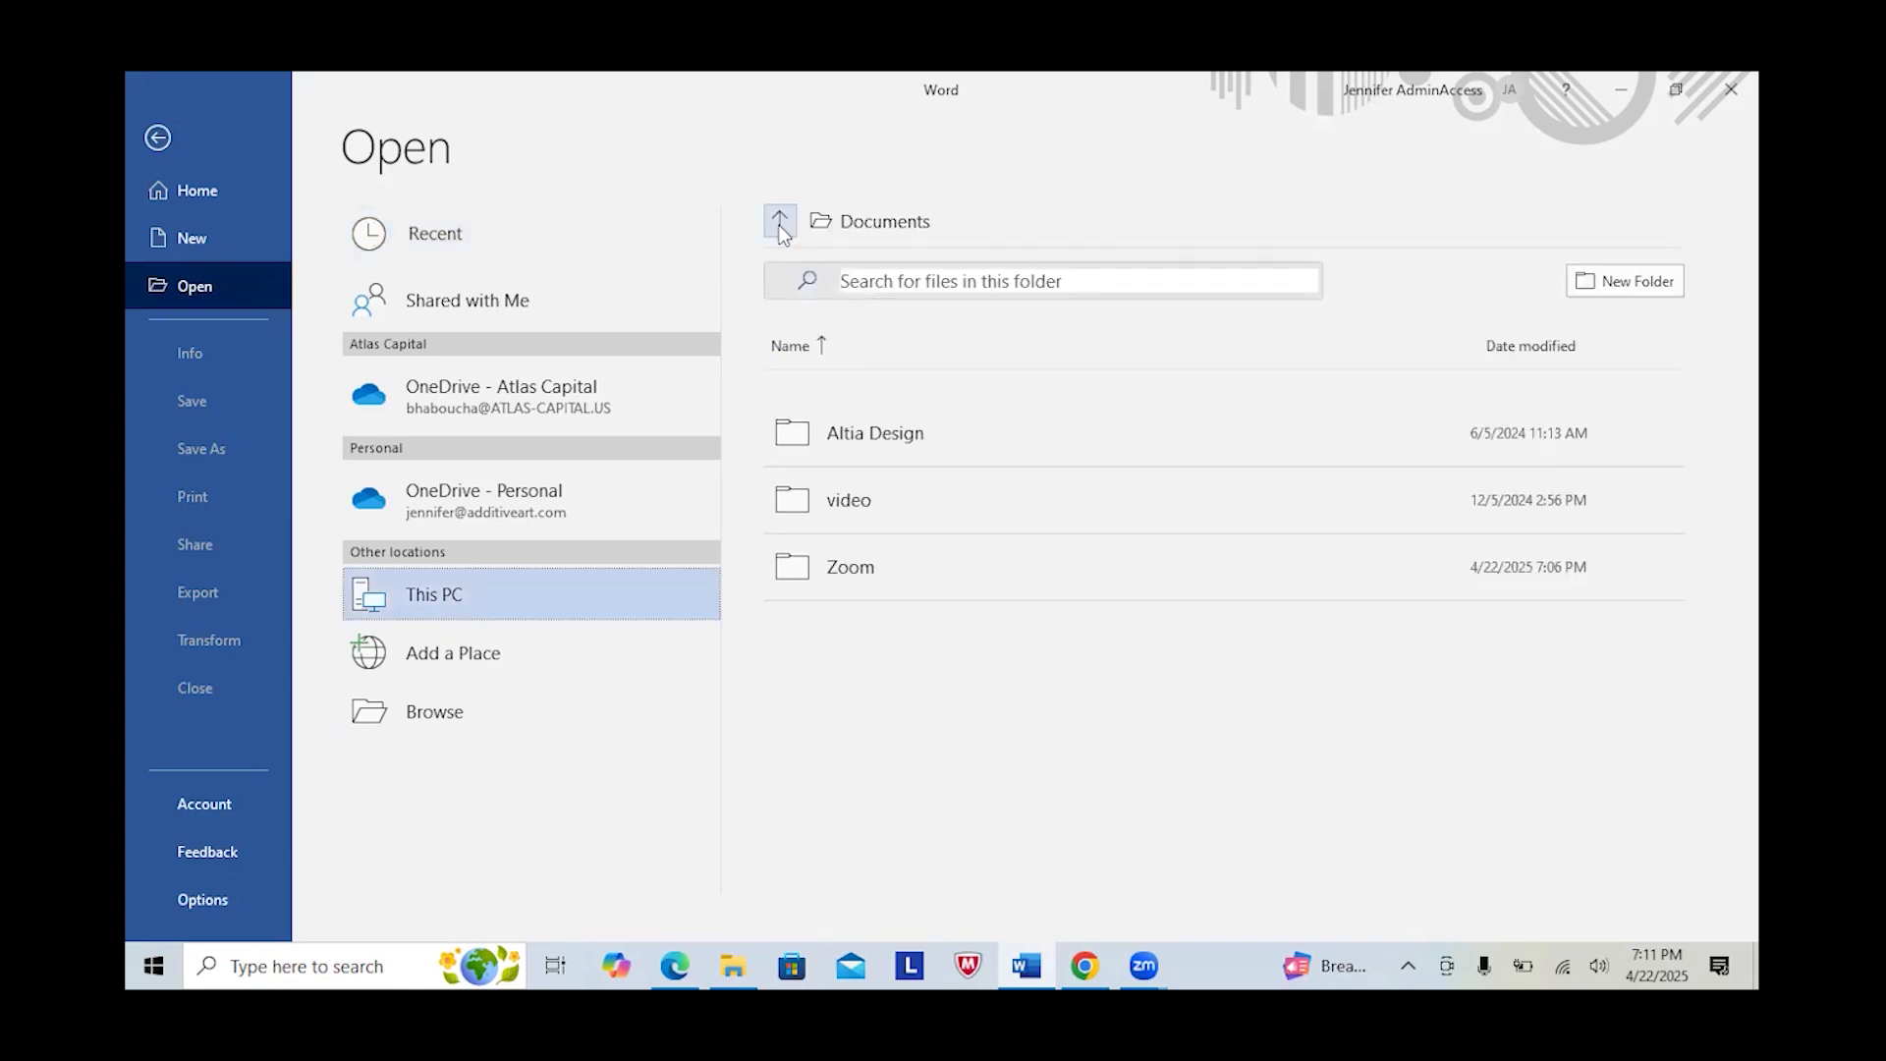
click(778, 220)
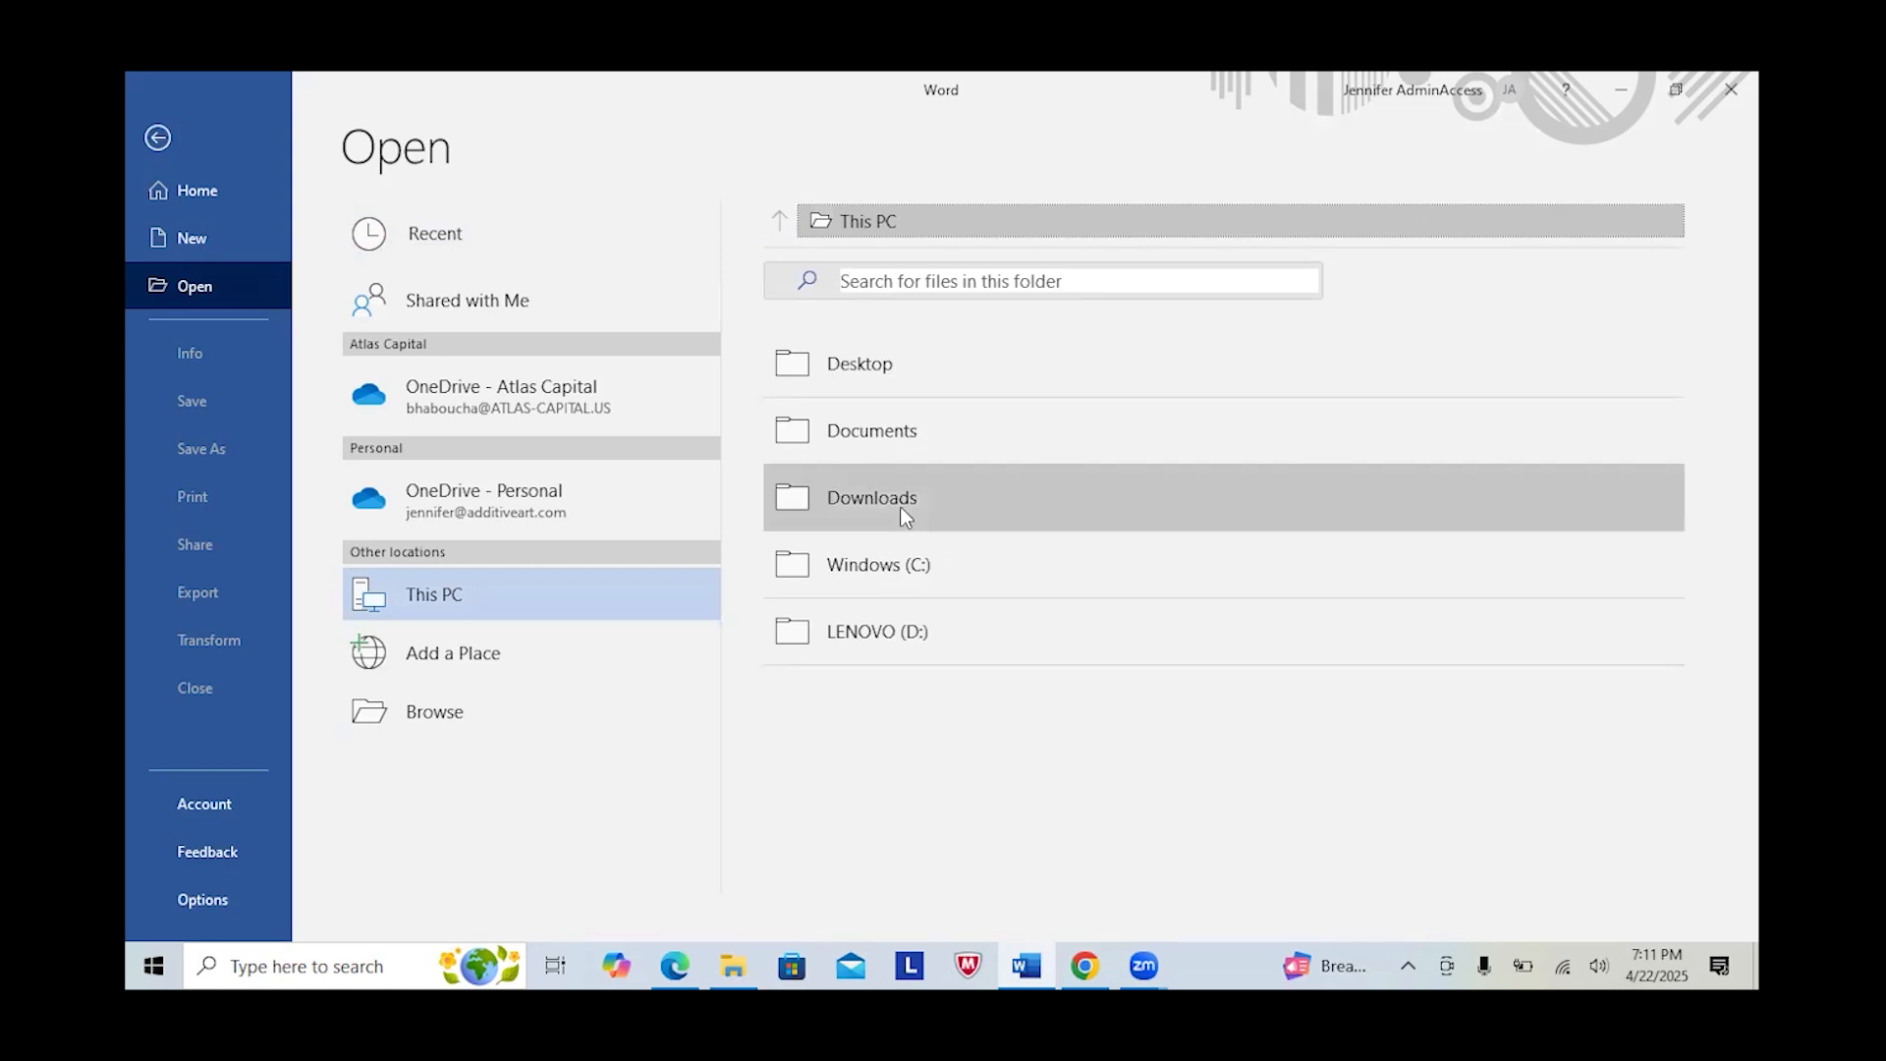
double_click(870, 497)
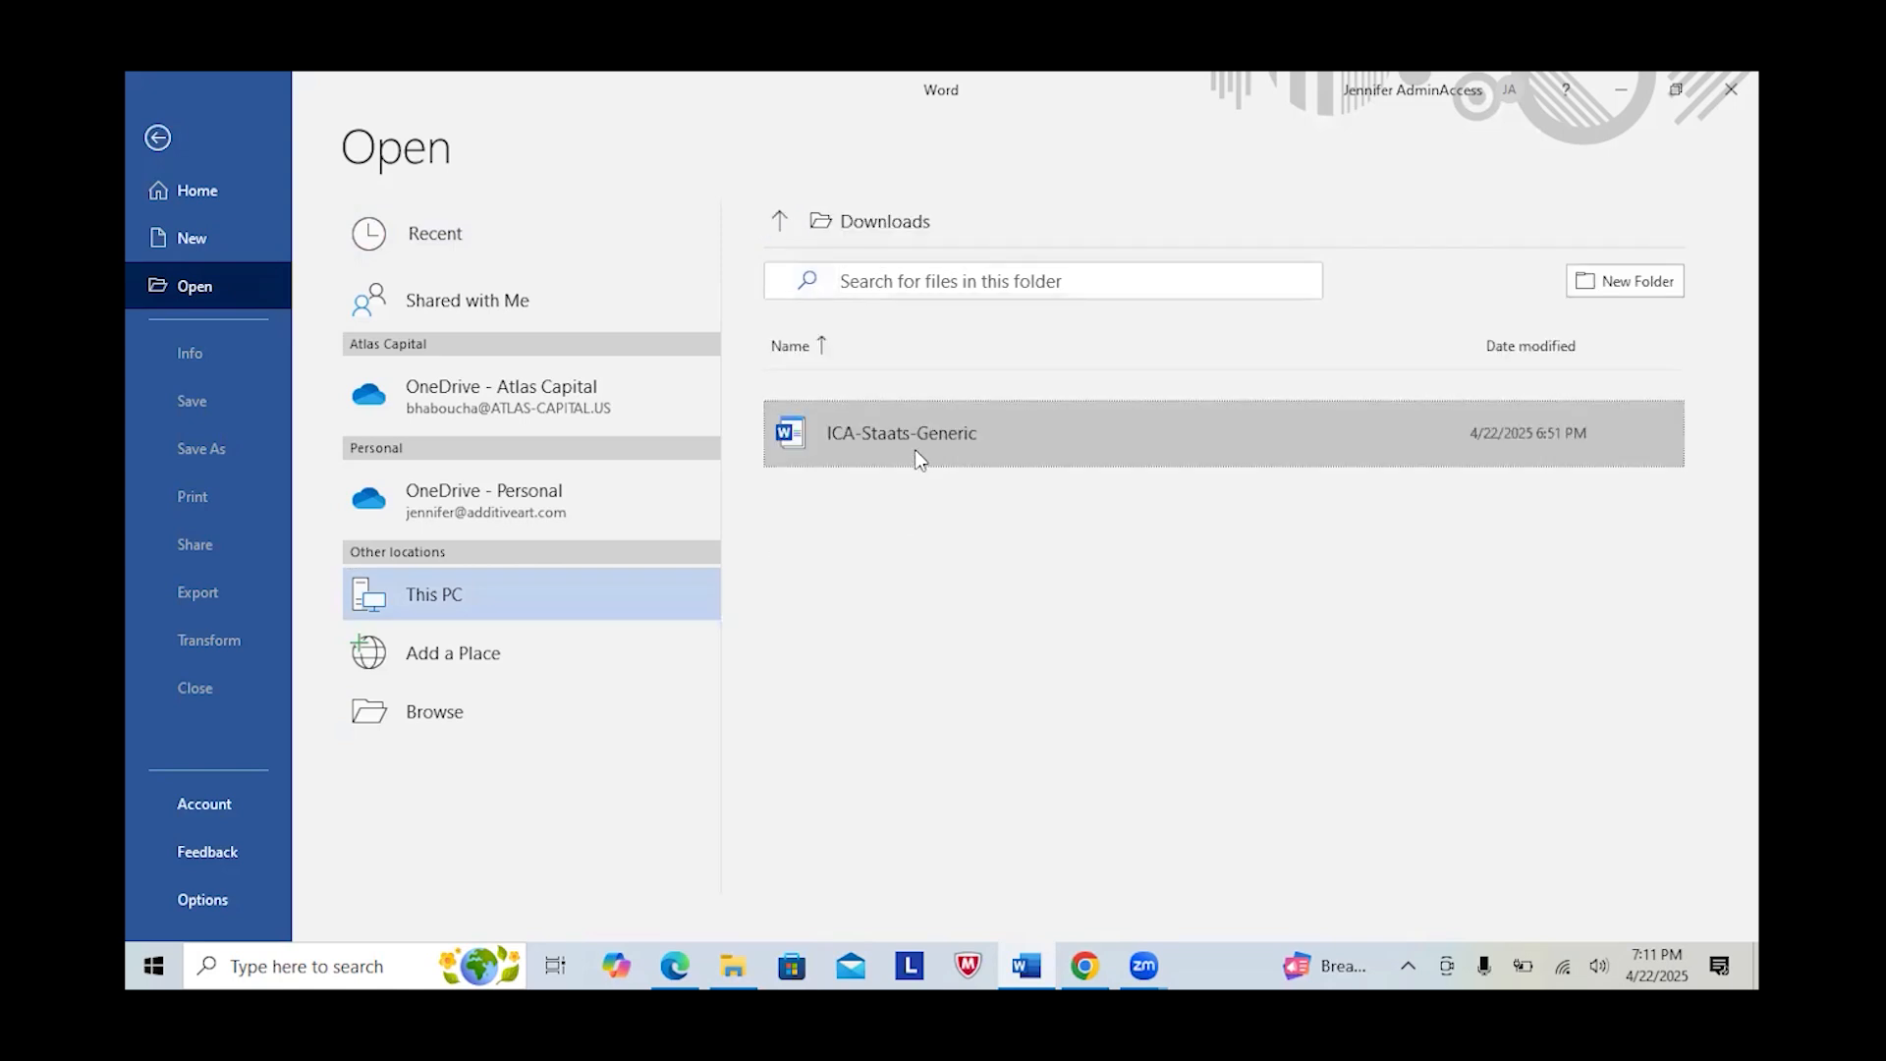
double_click(900, 433)
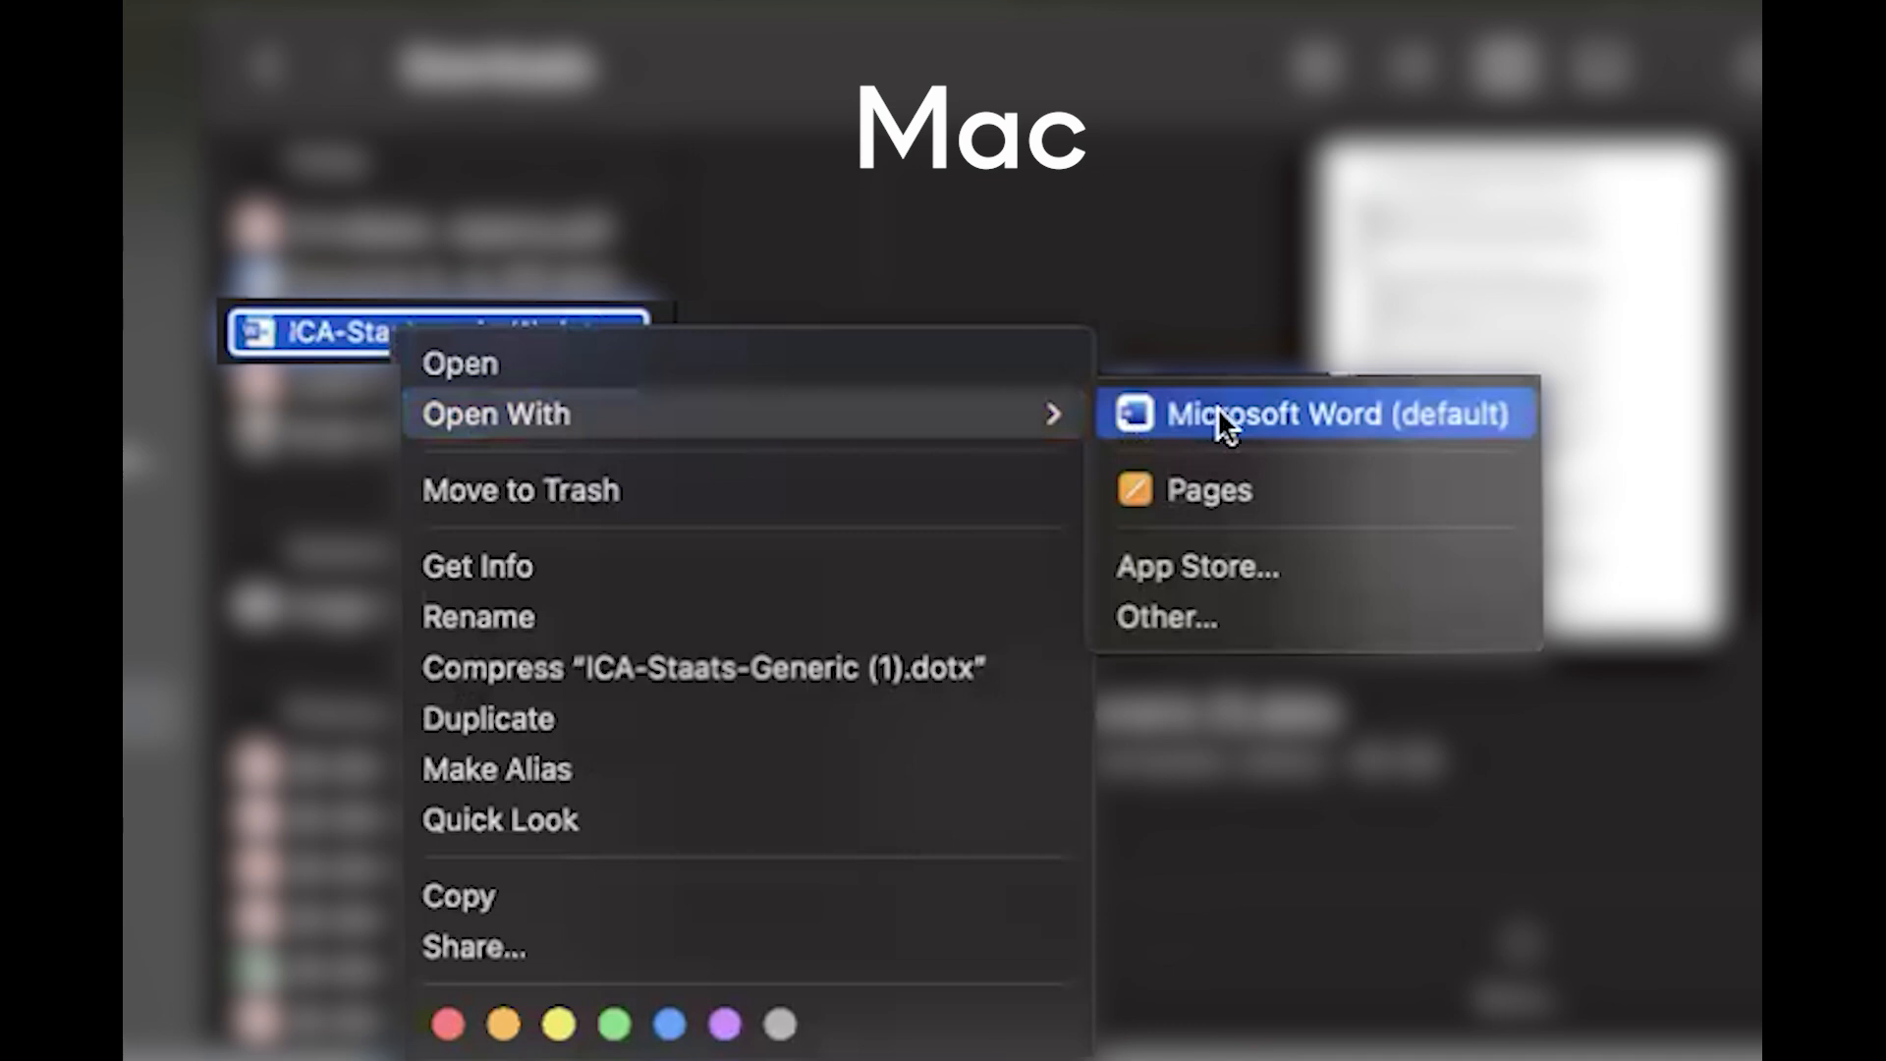
Open the agreement template in Word on the Mac and bring up the File menu.
click(1309, 413)
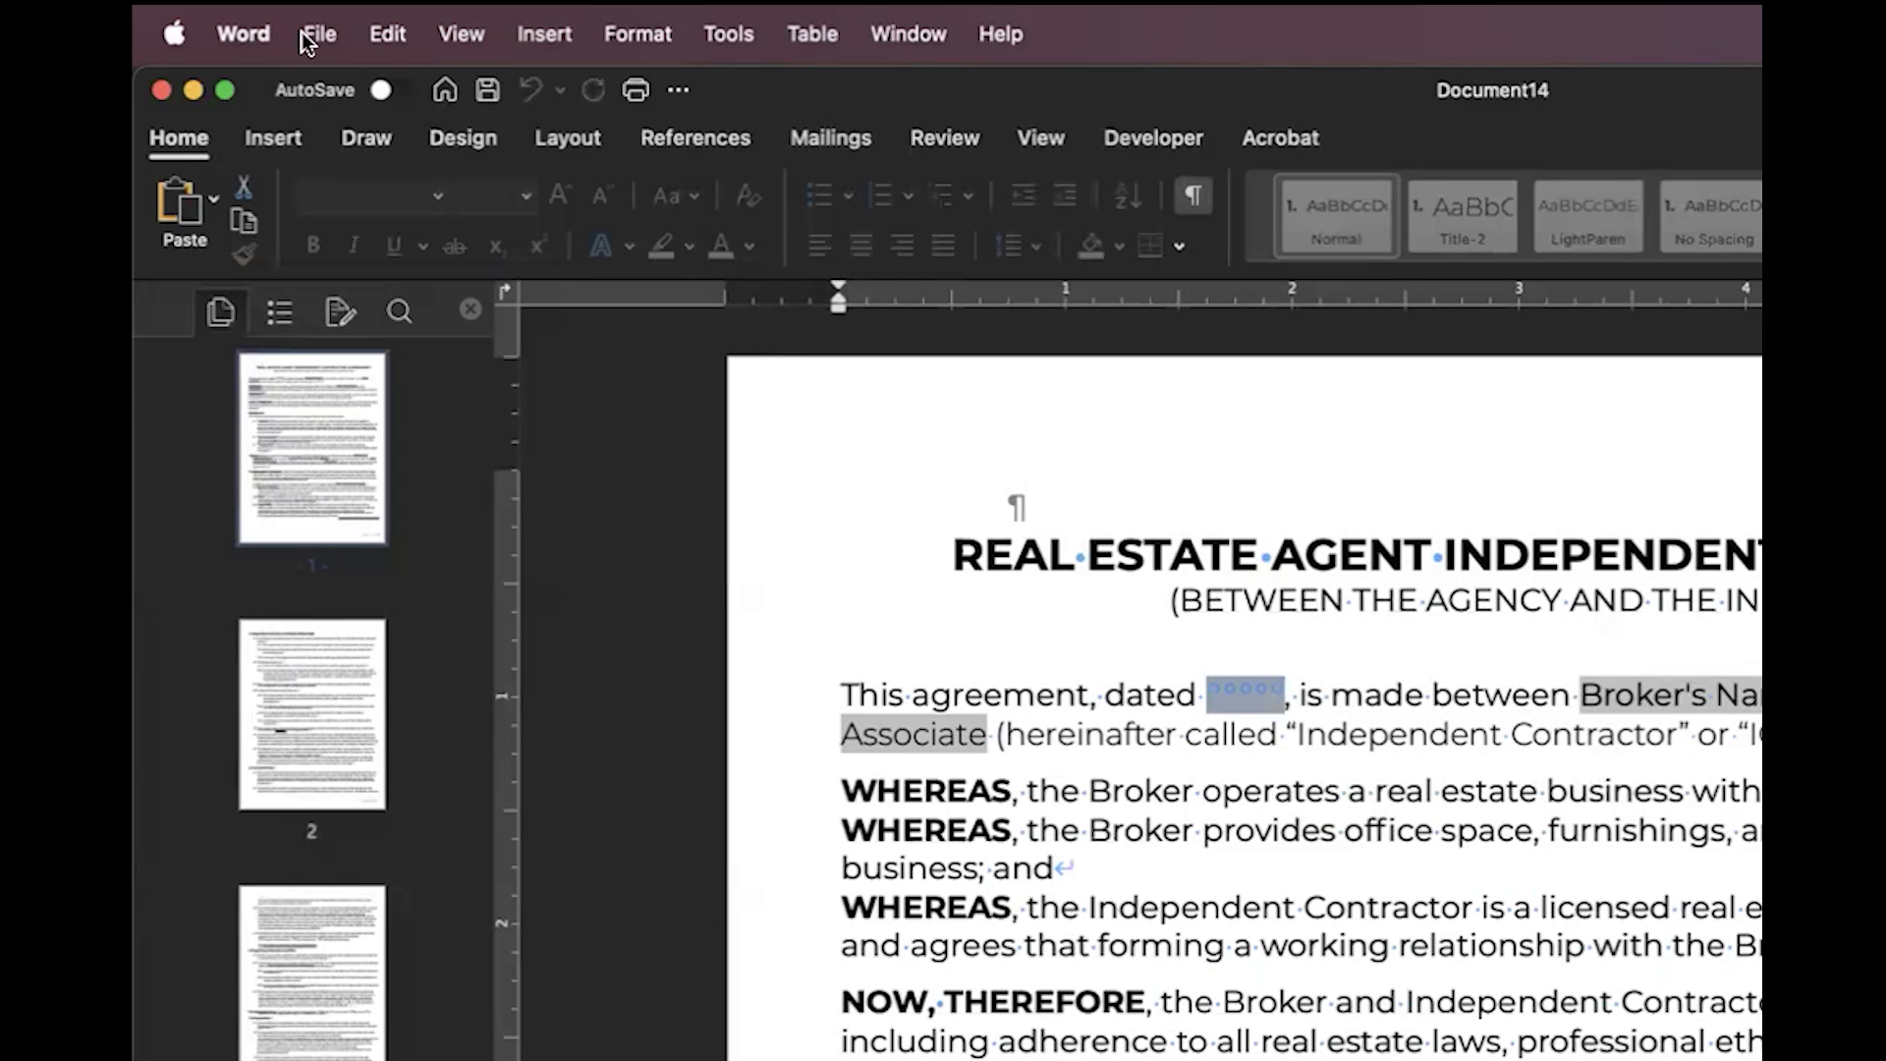
click(318, 33)
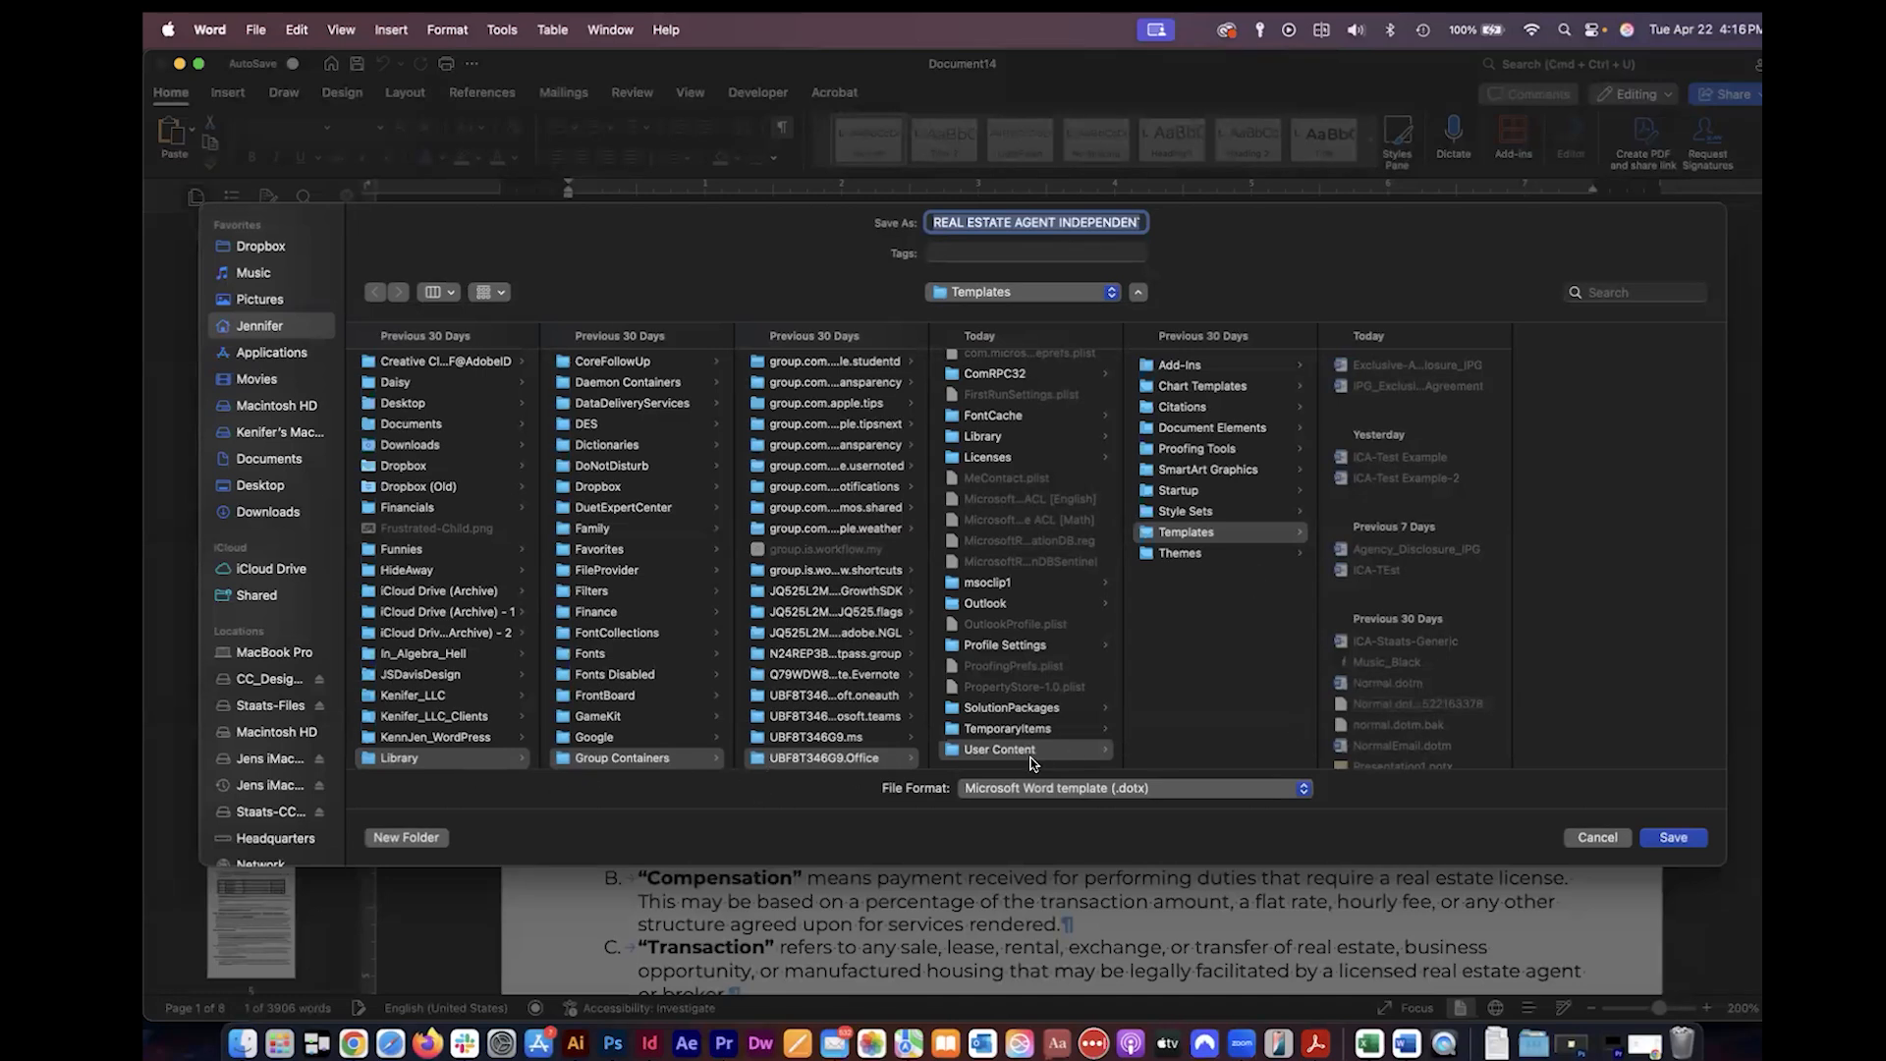
mouse_move(1229, 712)
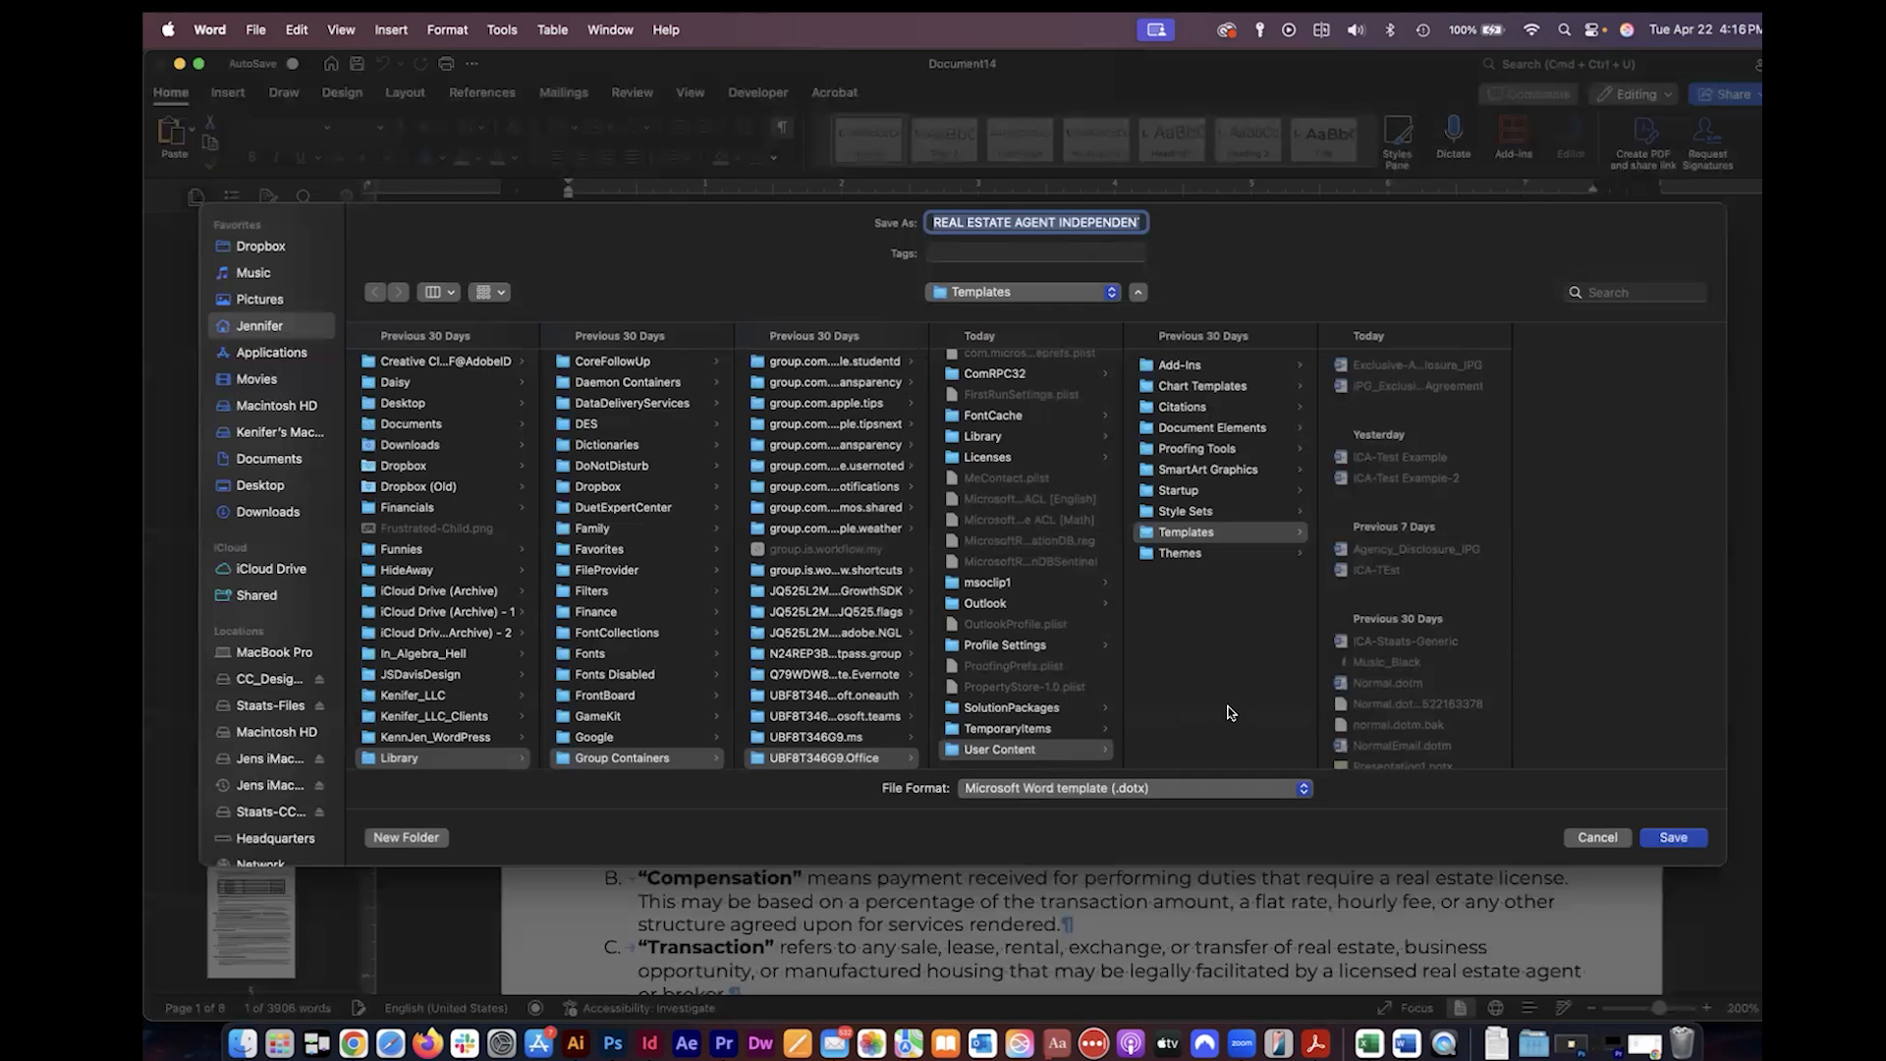
mouse_move(1163, 541)
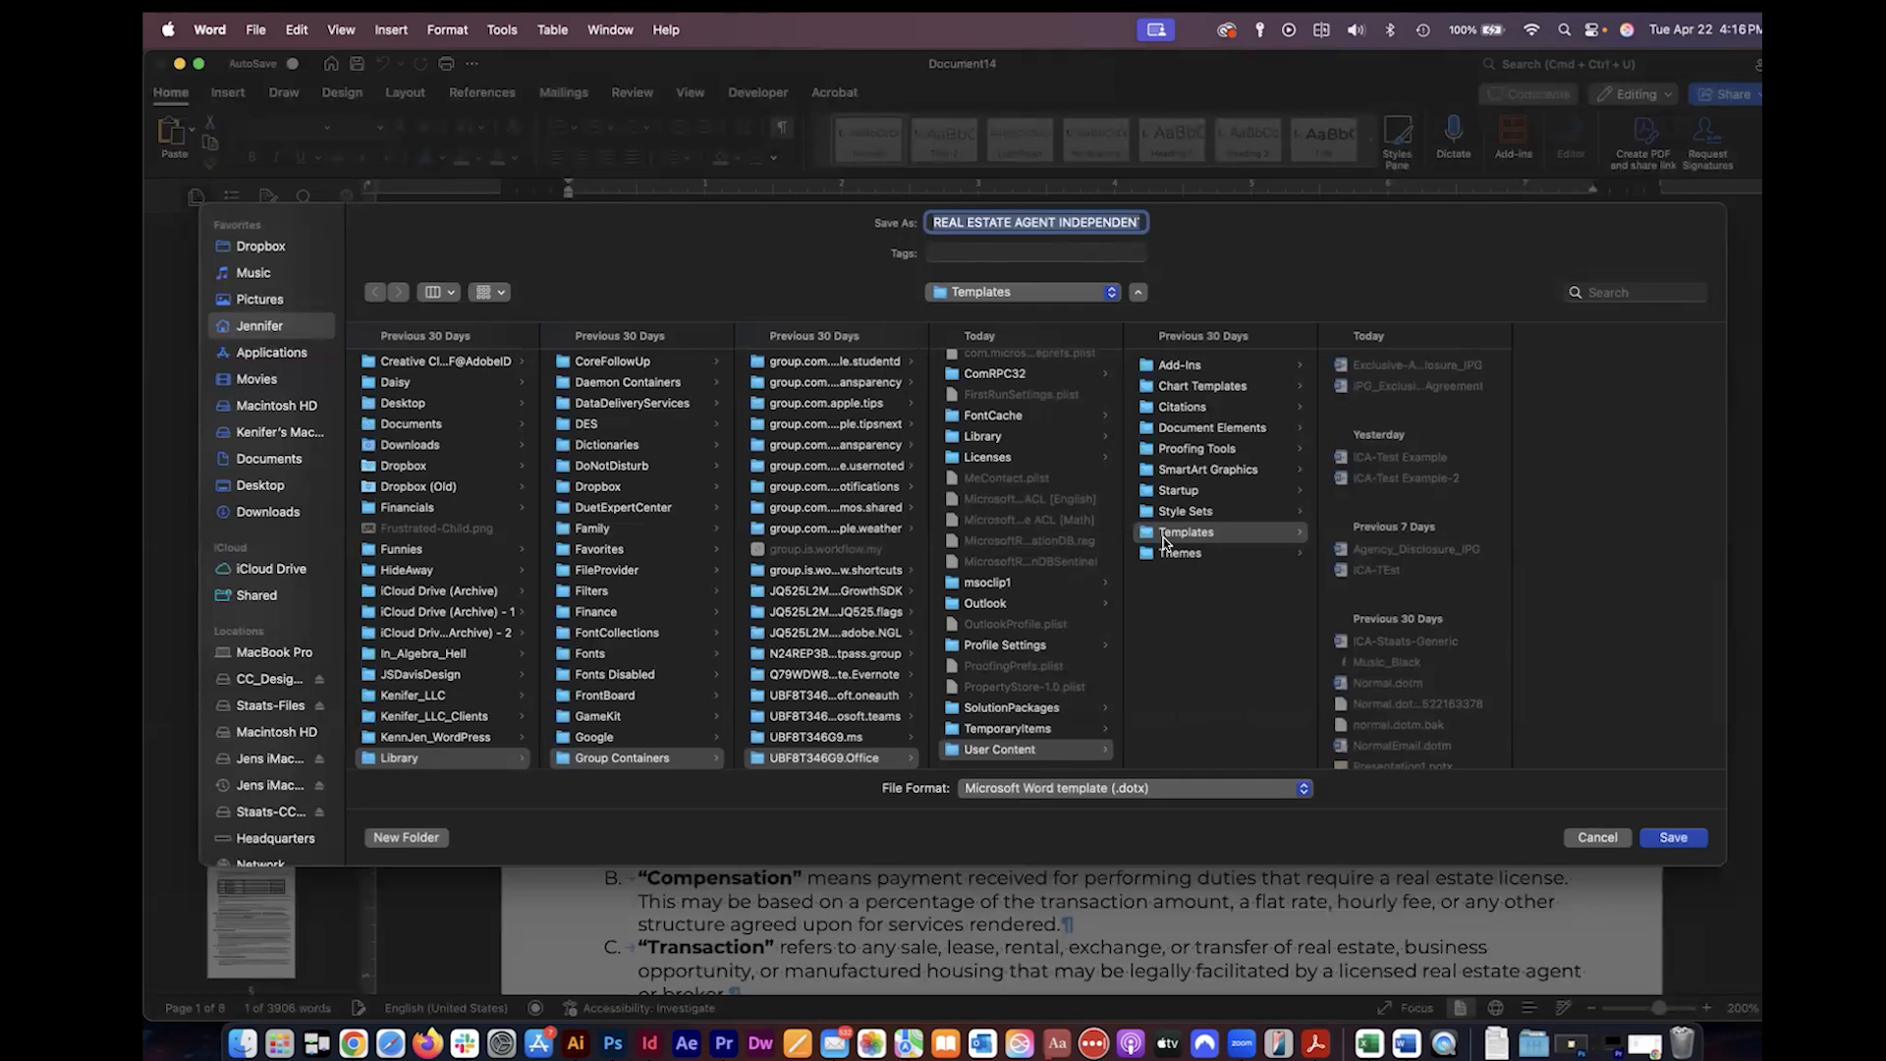
mouse_move(1257, 706)
text(Example-TEMPLATE)
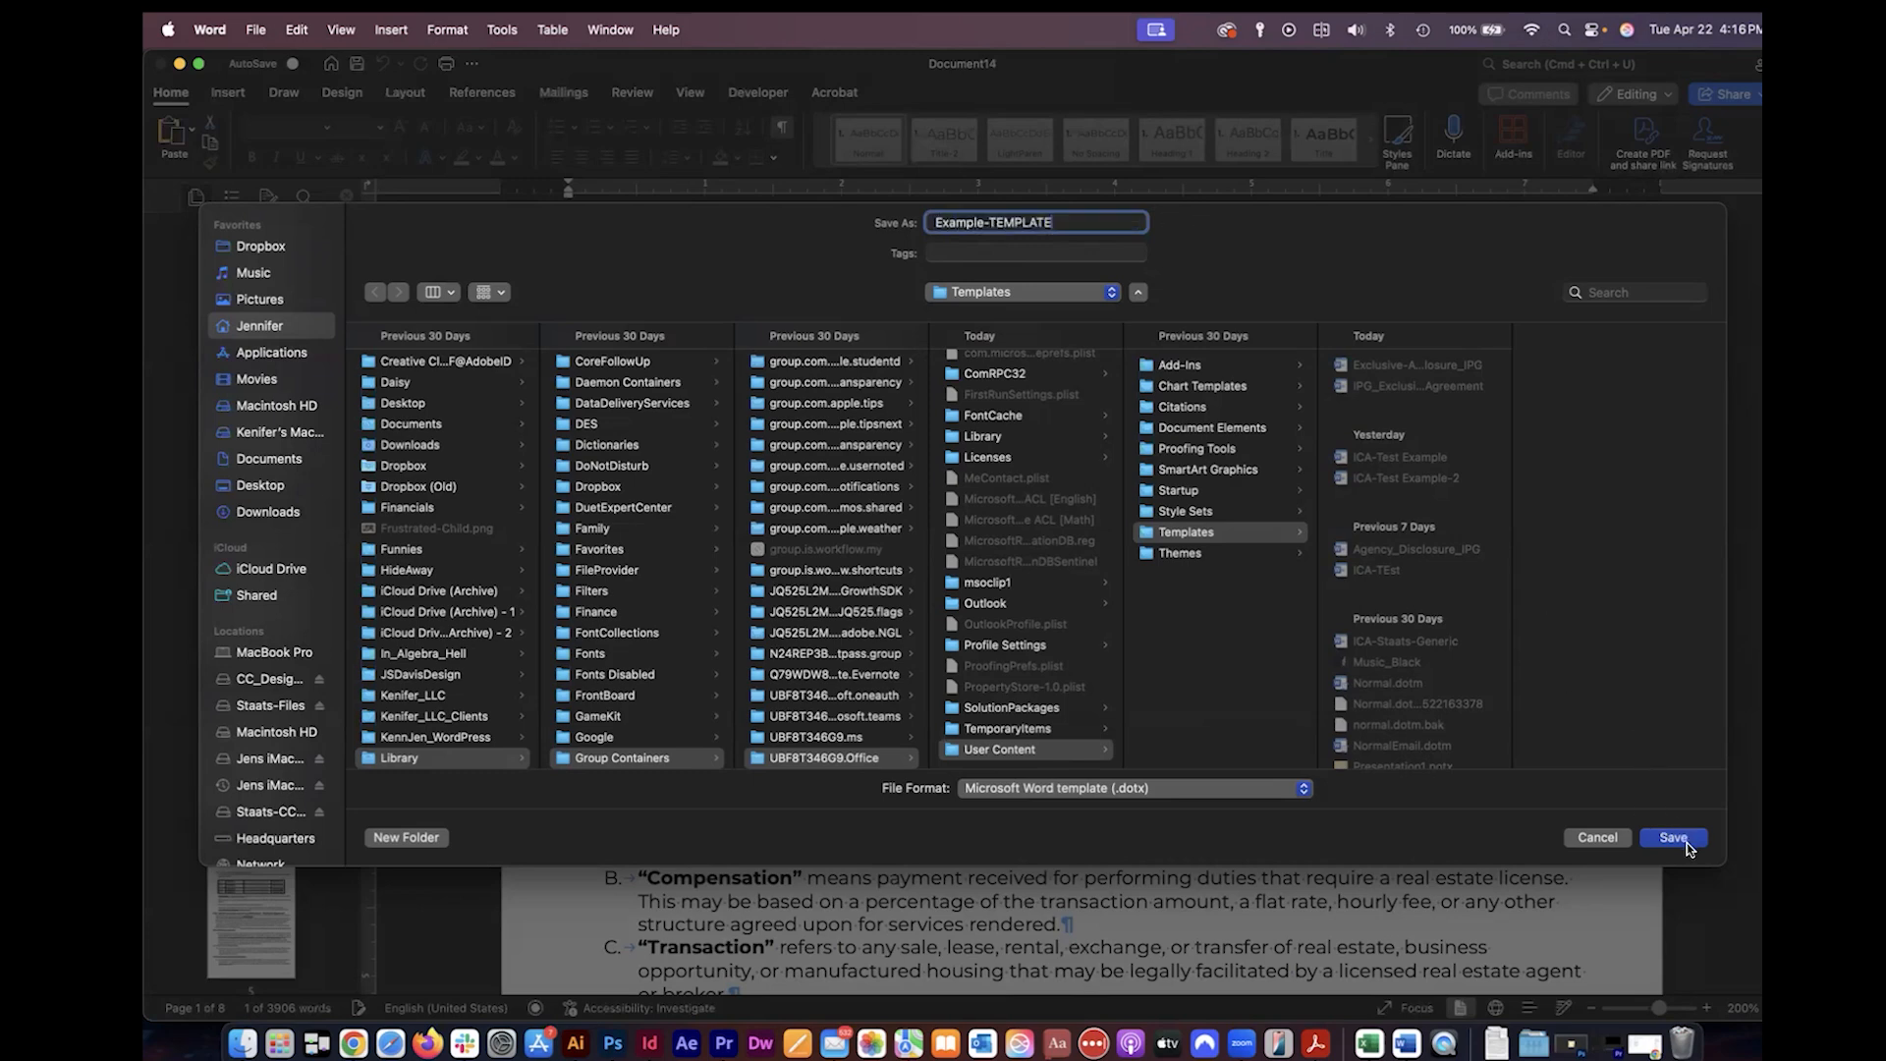
Save the Mac copy as Example-TEMPLATE, a Word template in Templates.
click(1672, 837)
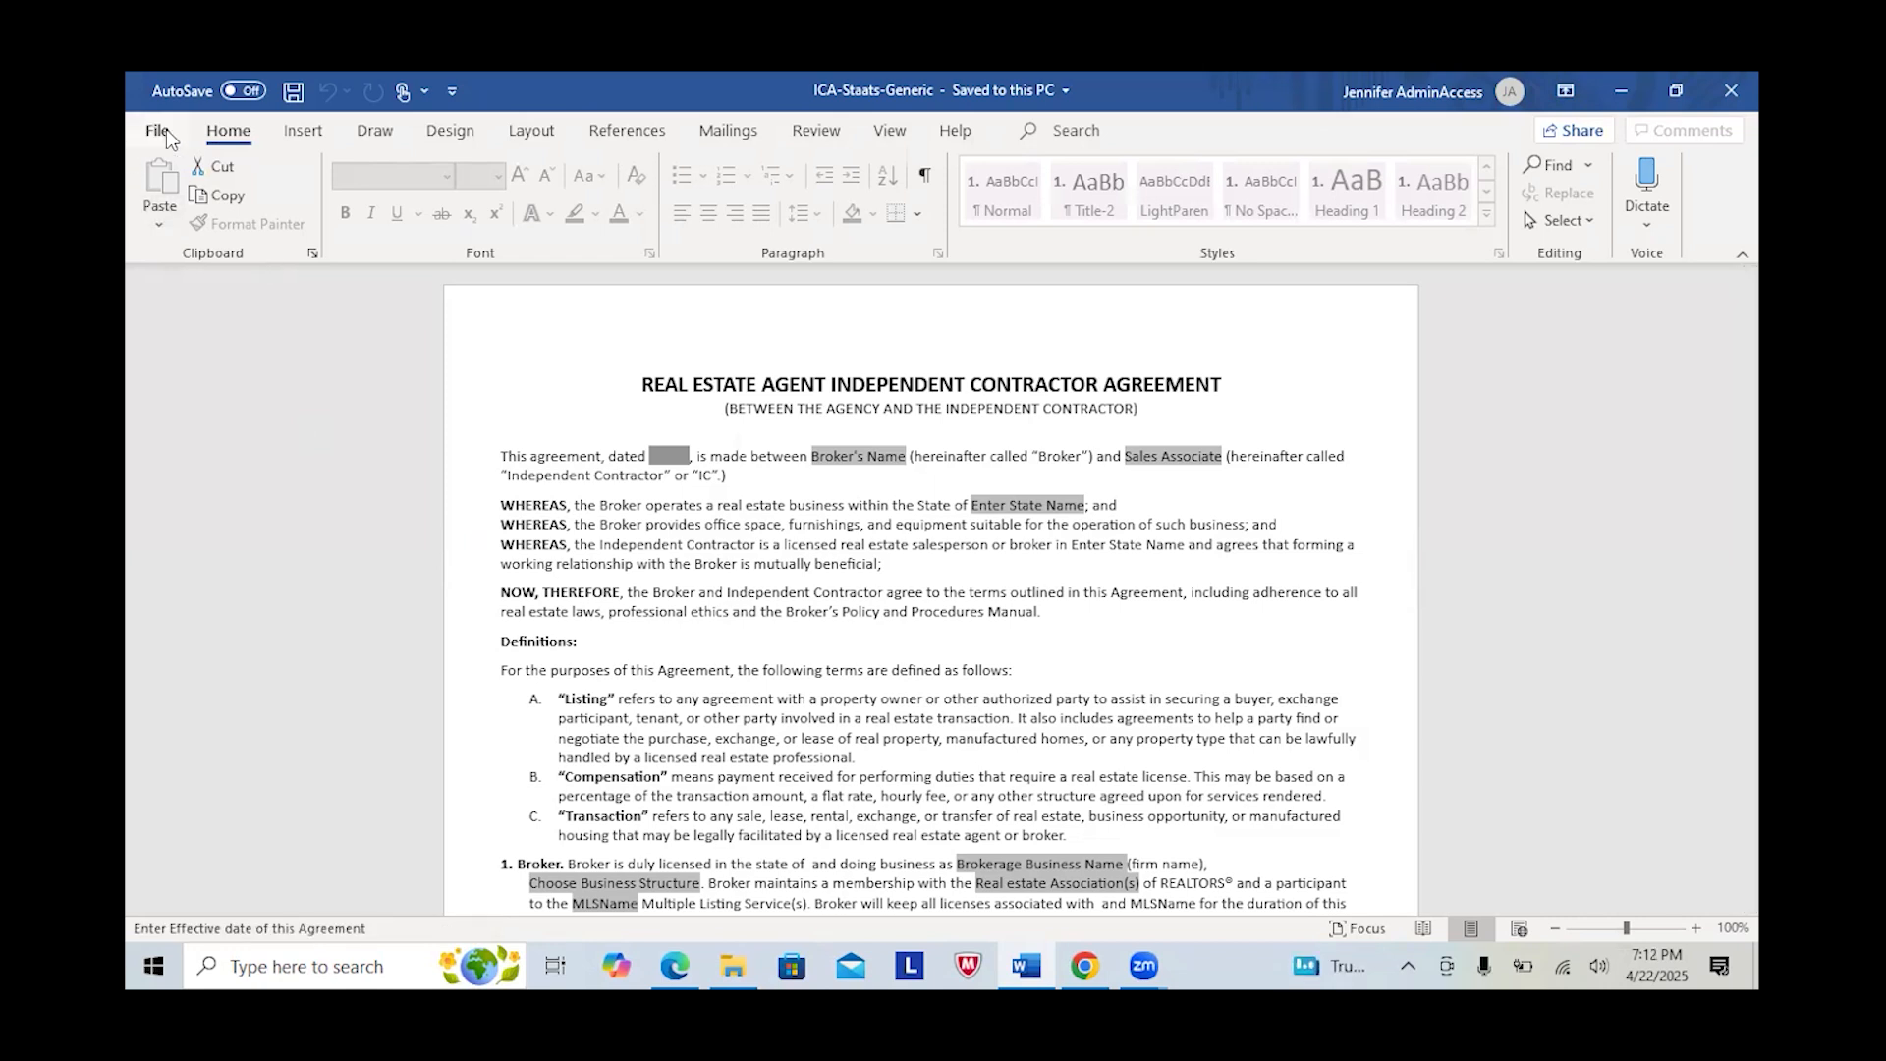
Save the Windows agreement as Word template ICA_Example, then begin New from Template.
click(156, 129)
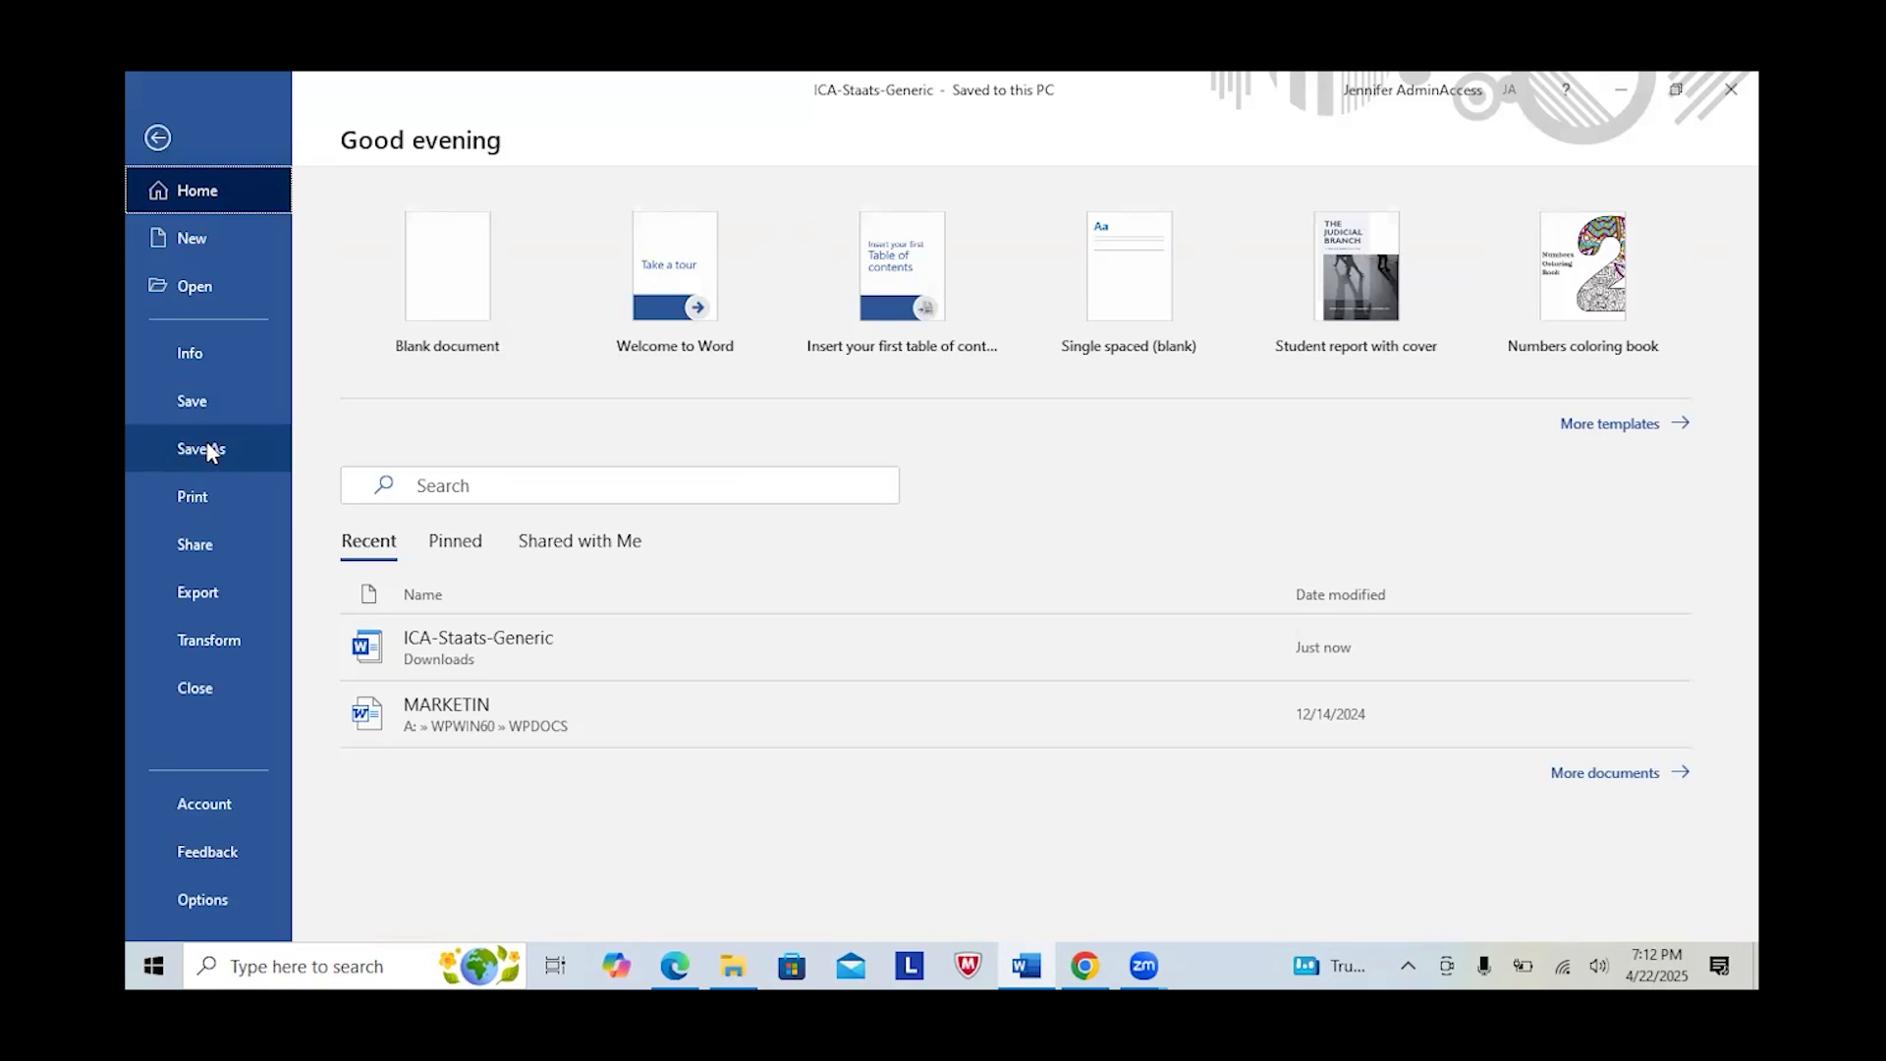
click(200, 449)
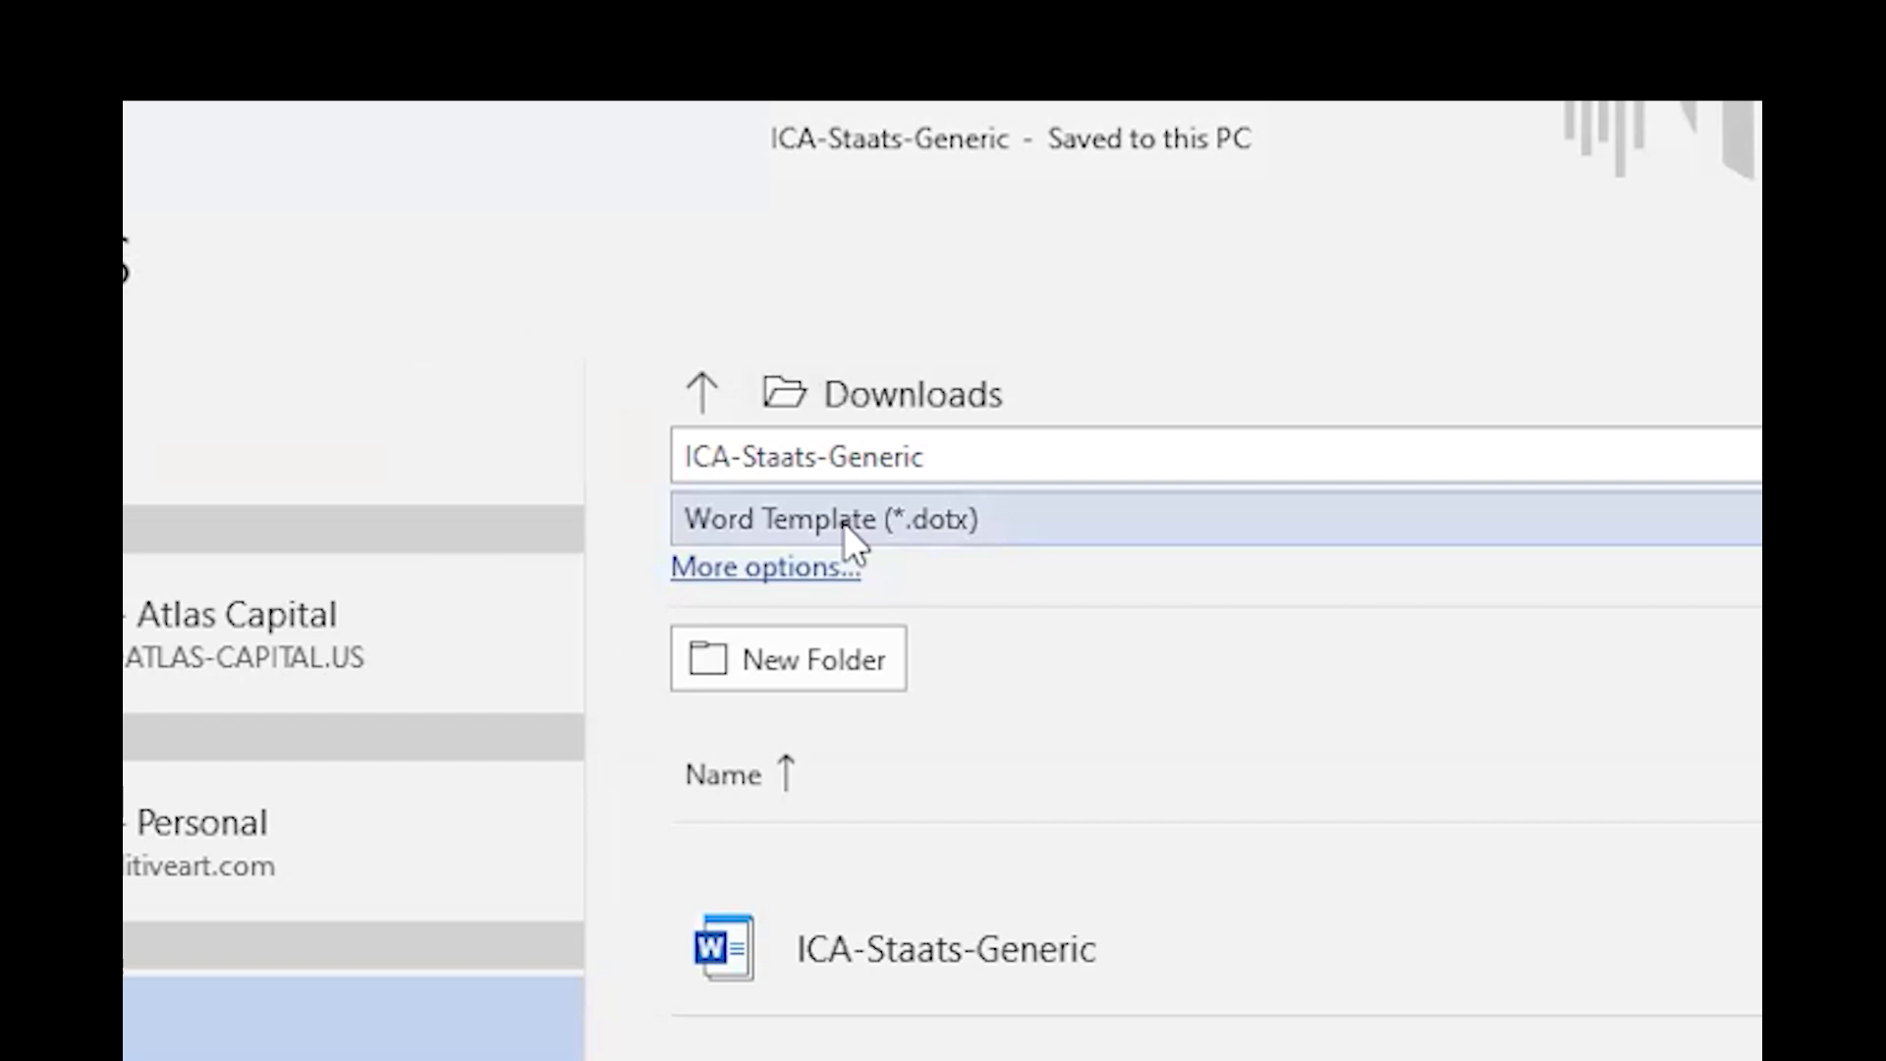
mouse_move(926, 543)
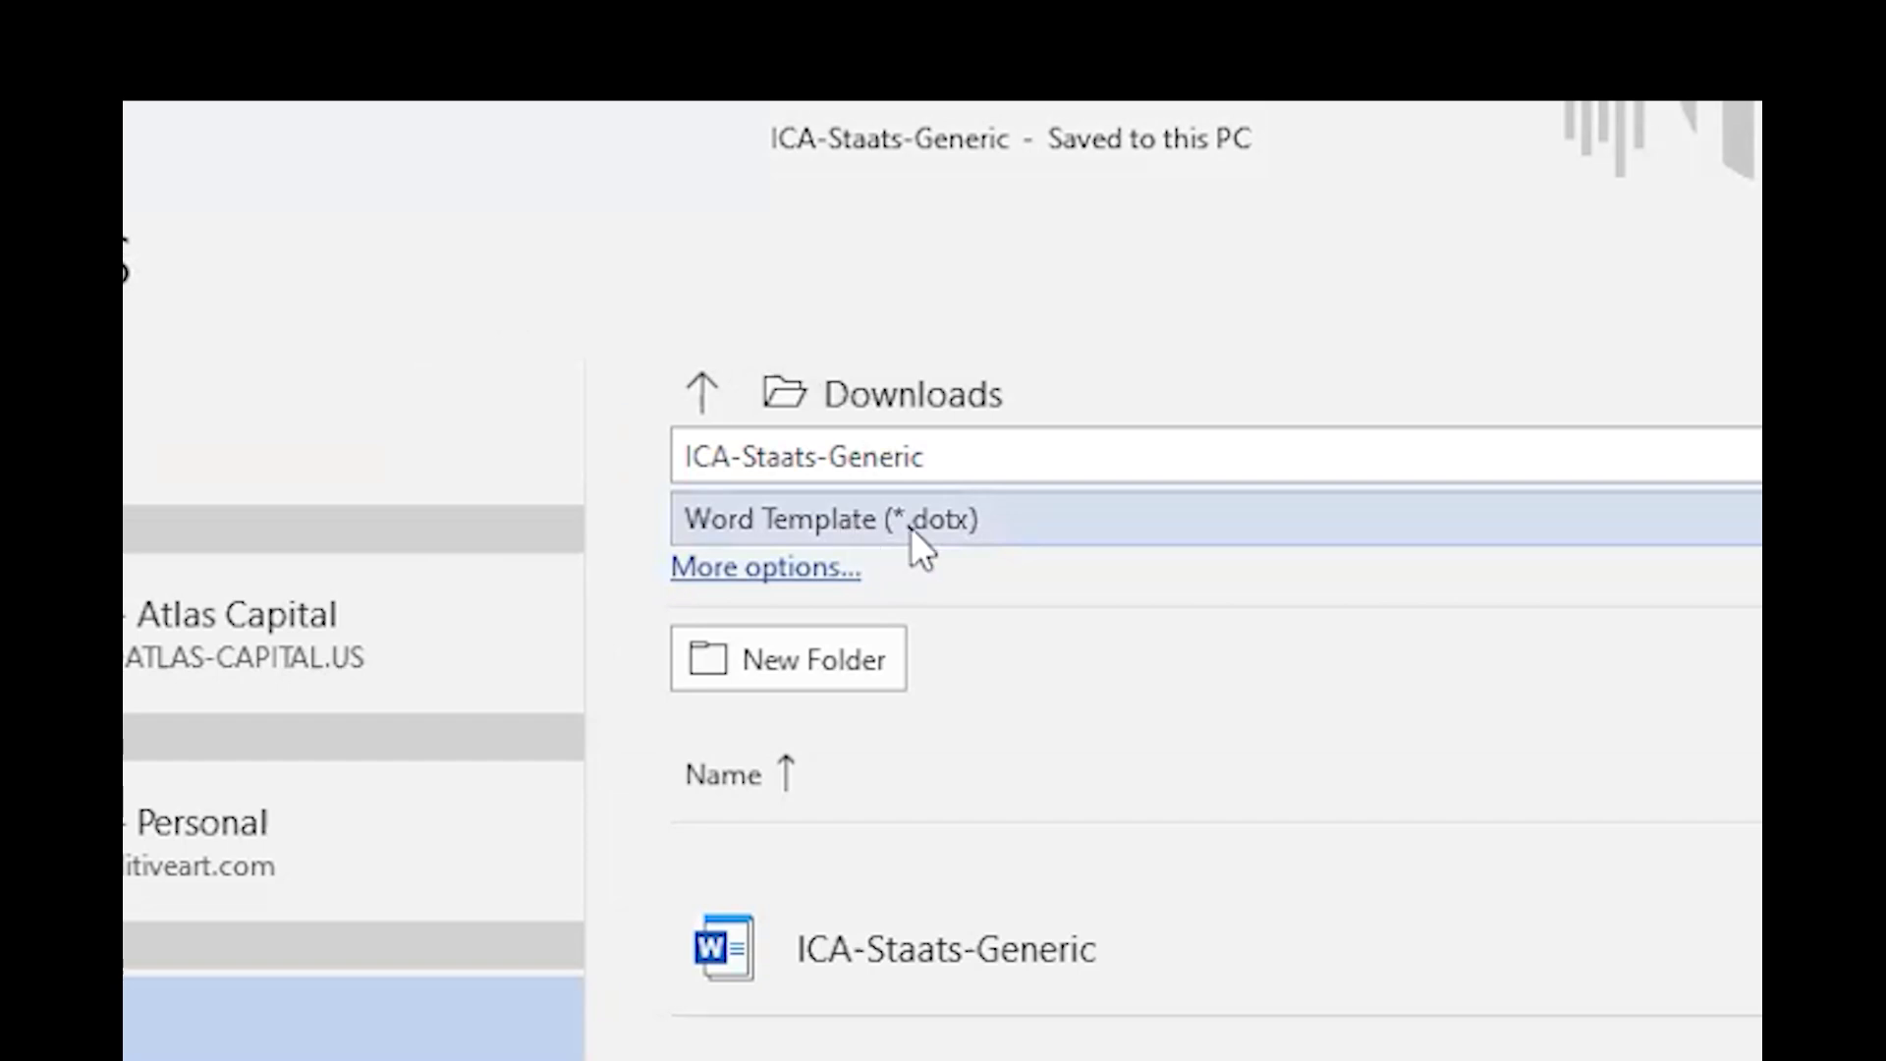
mouse_move(956, 553)
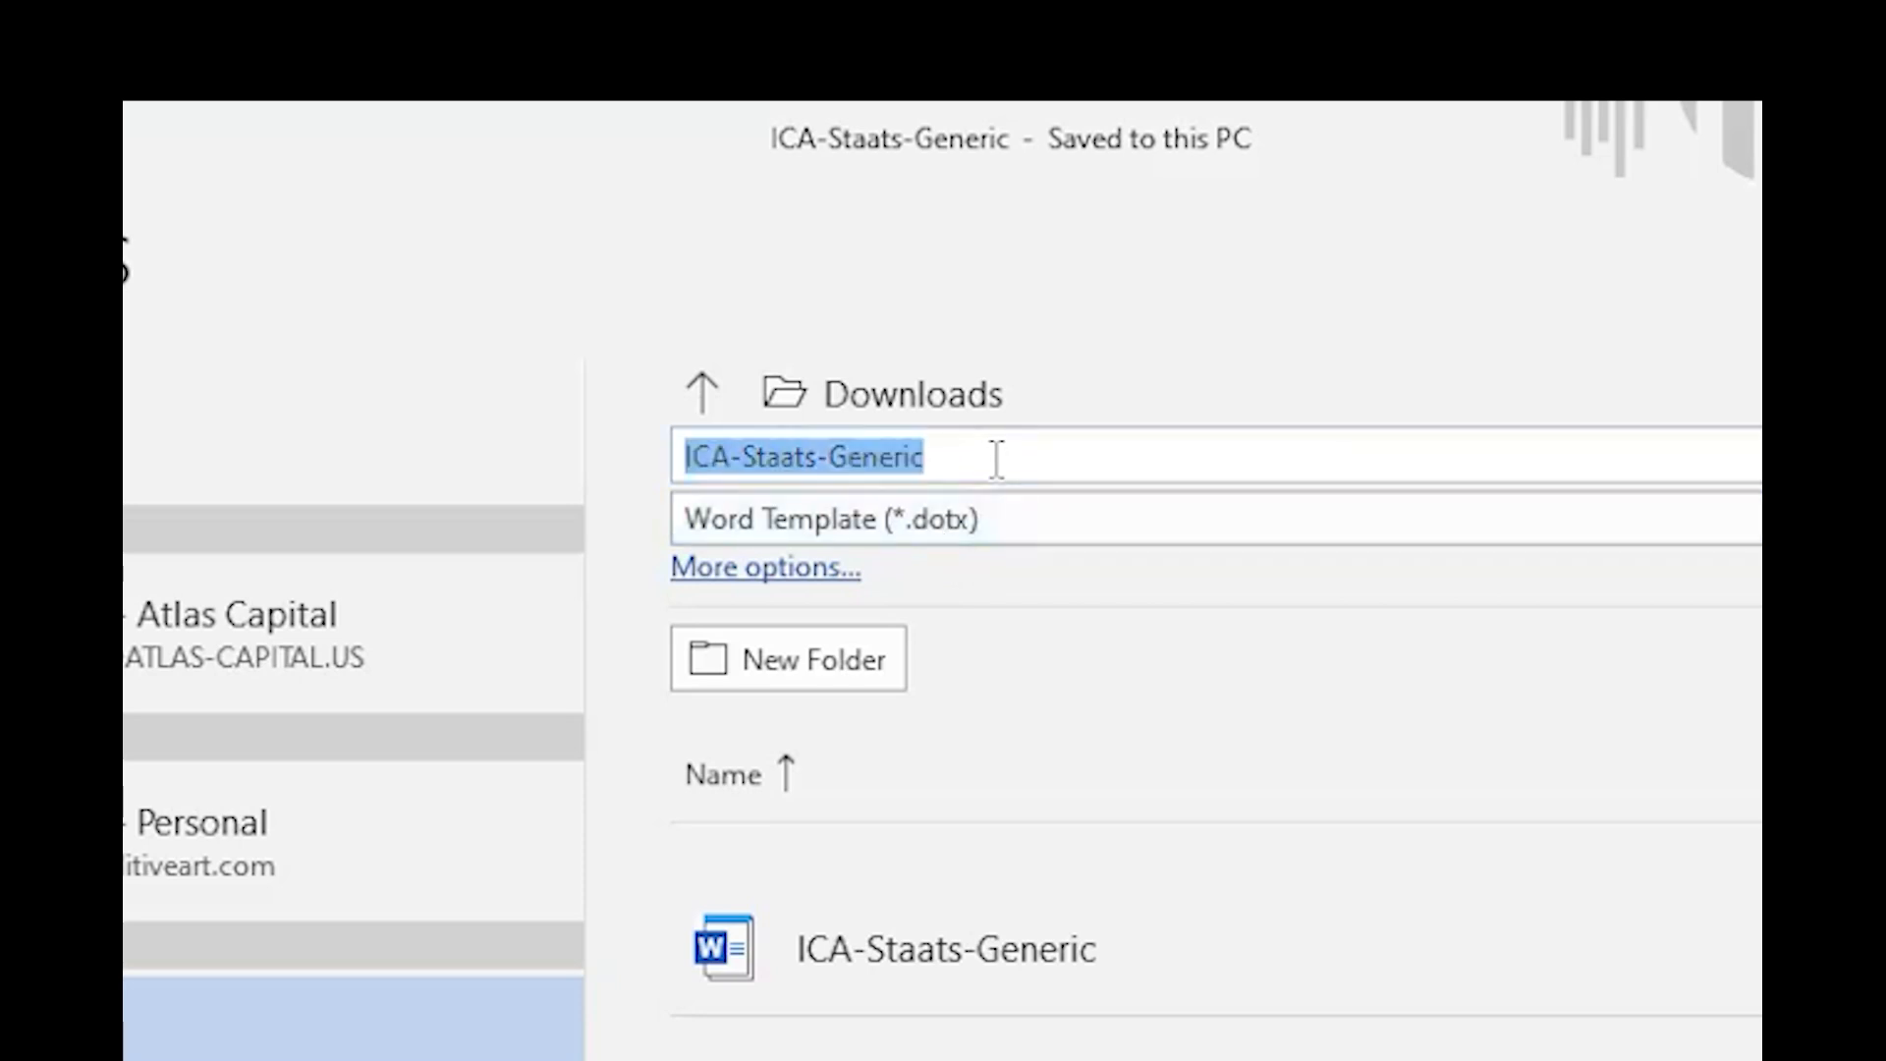
text(ICA_Example)
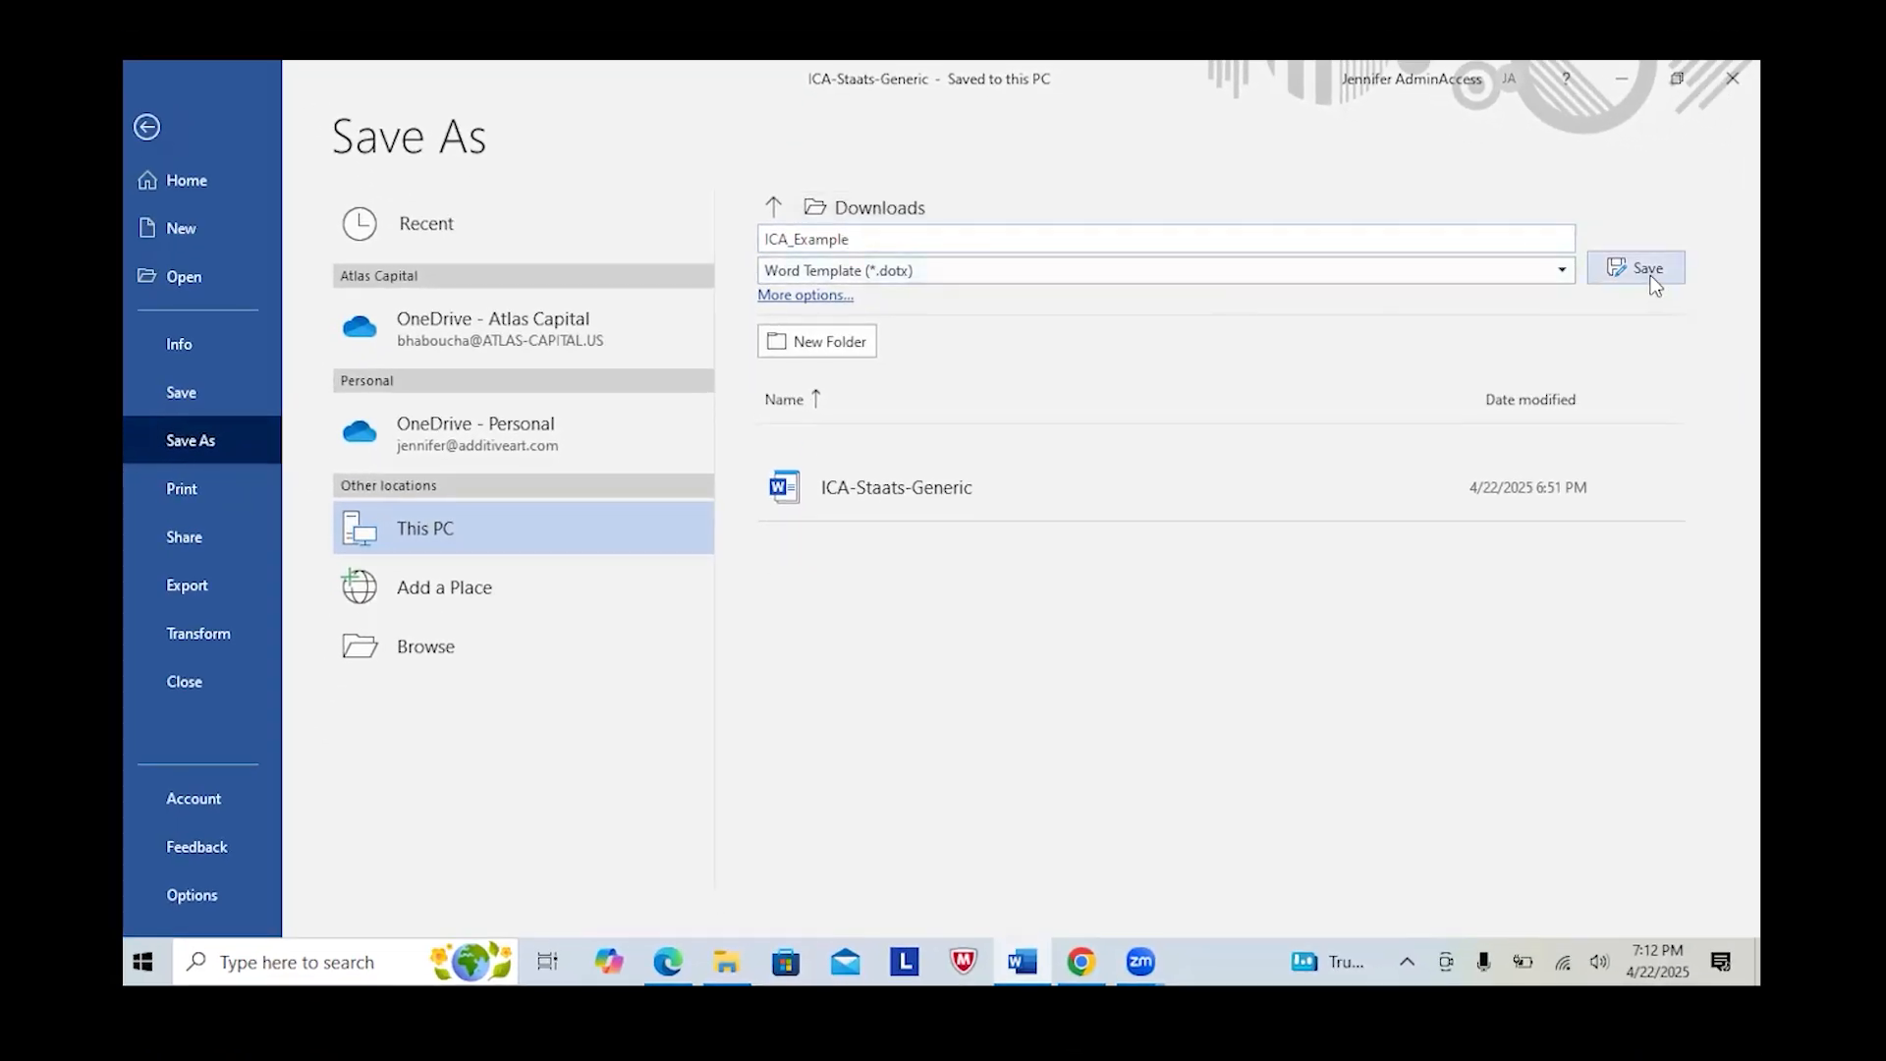
click(1635, 268)
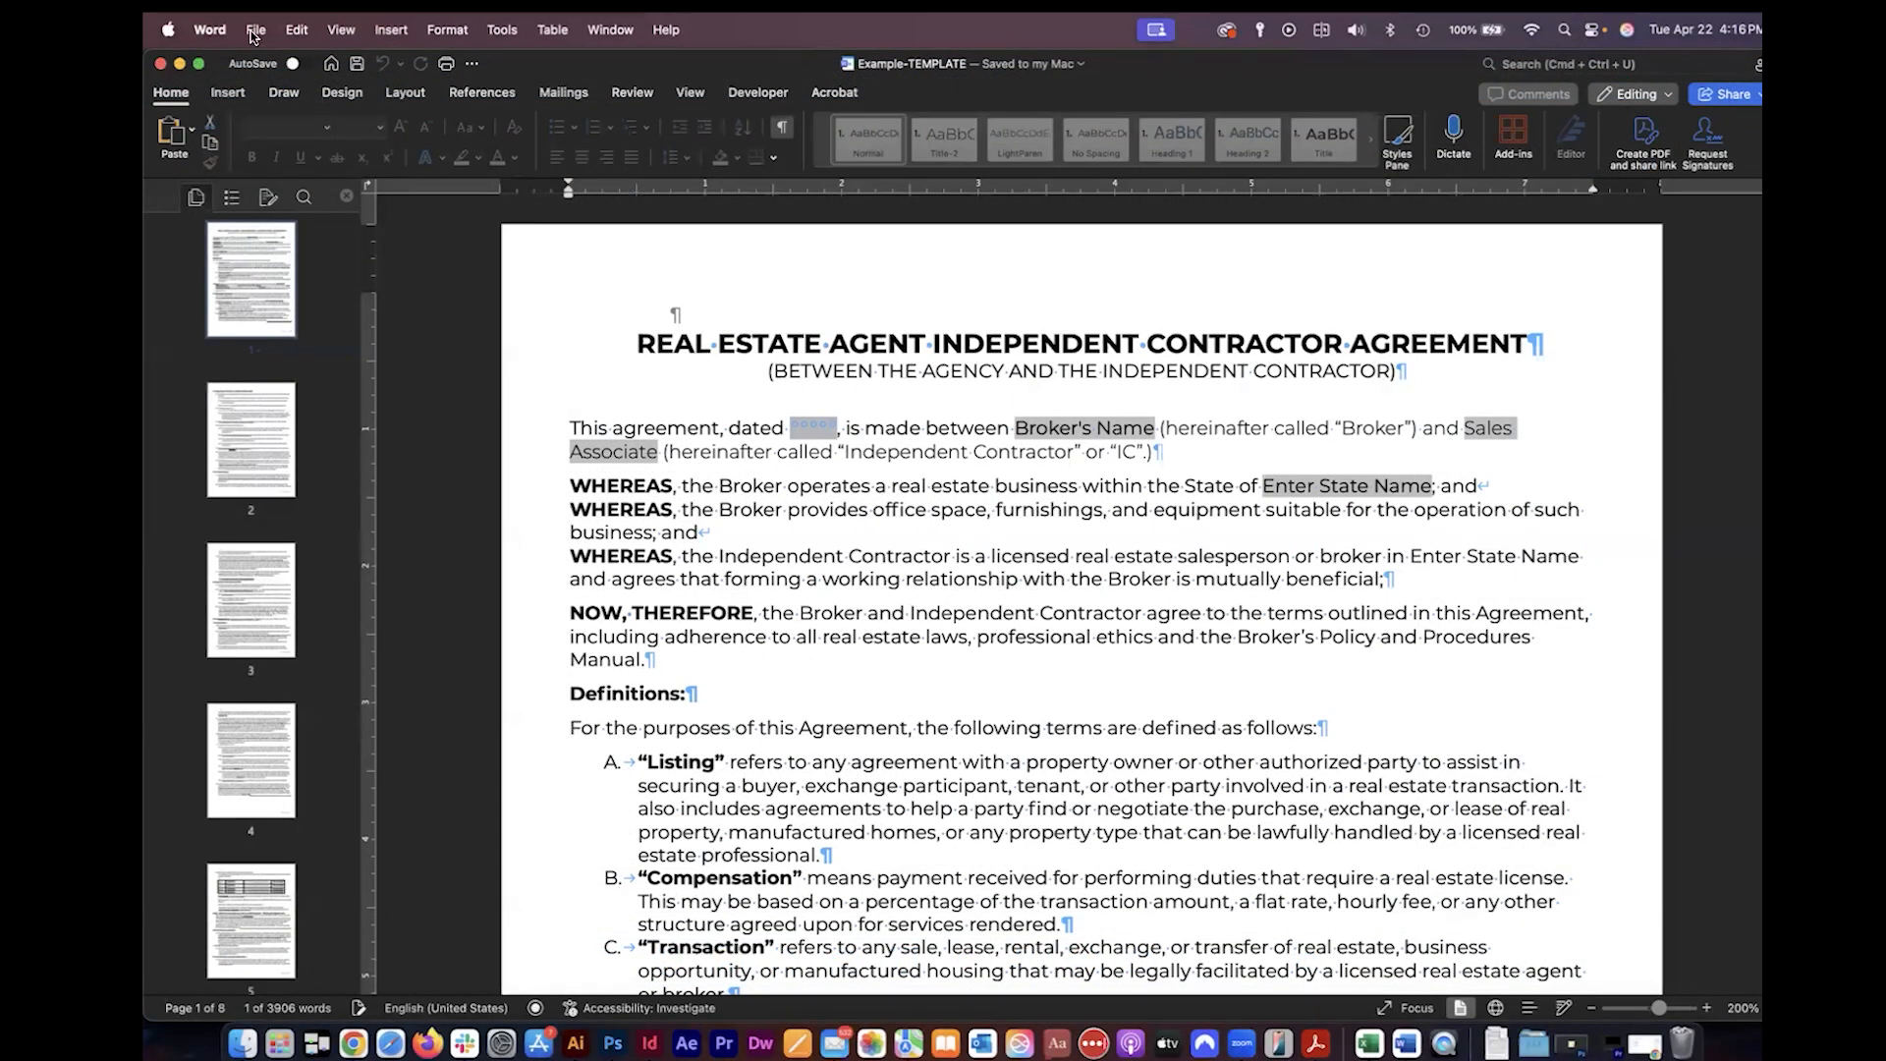
click(255, 29)
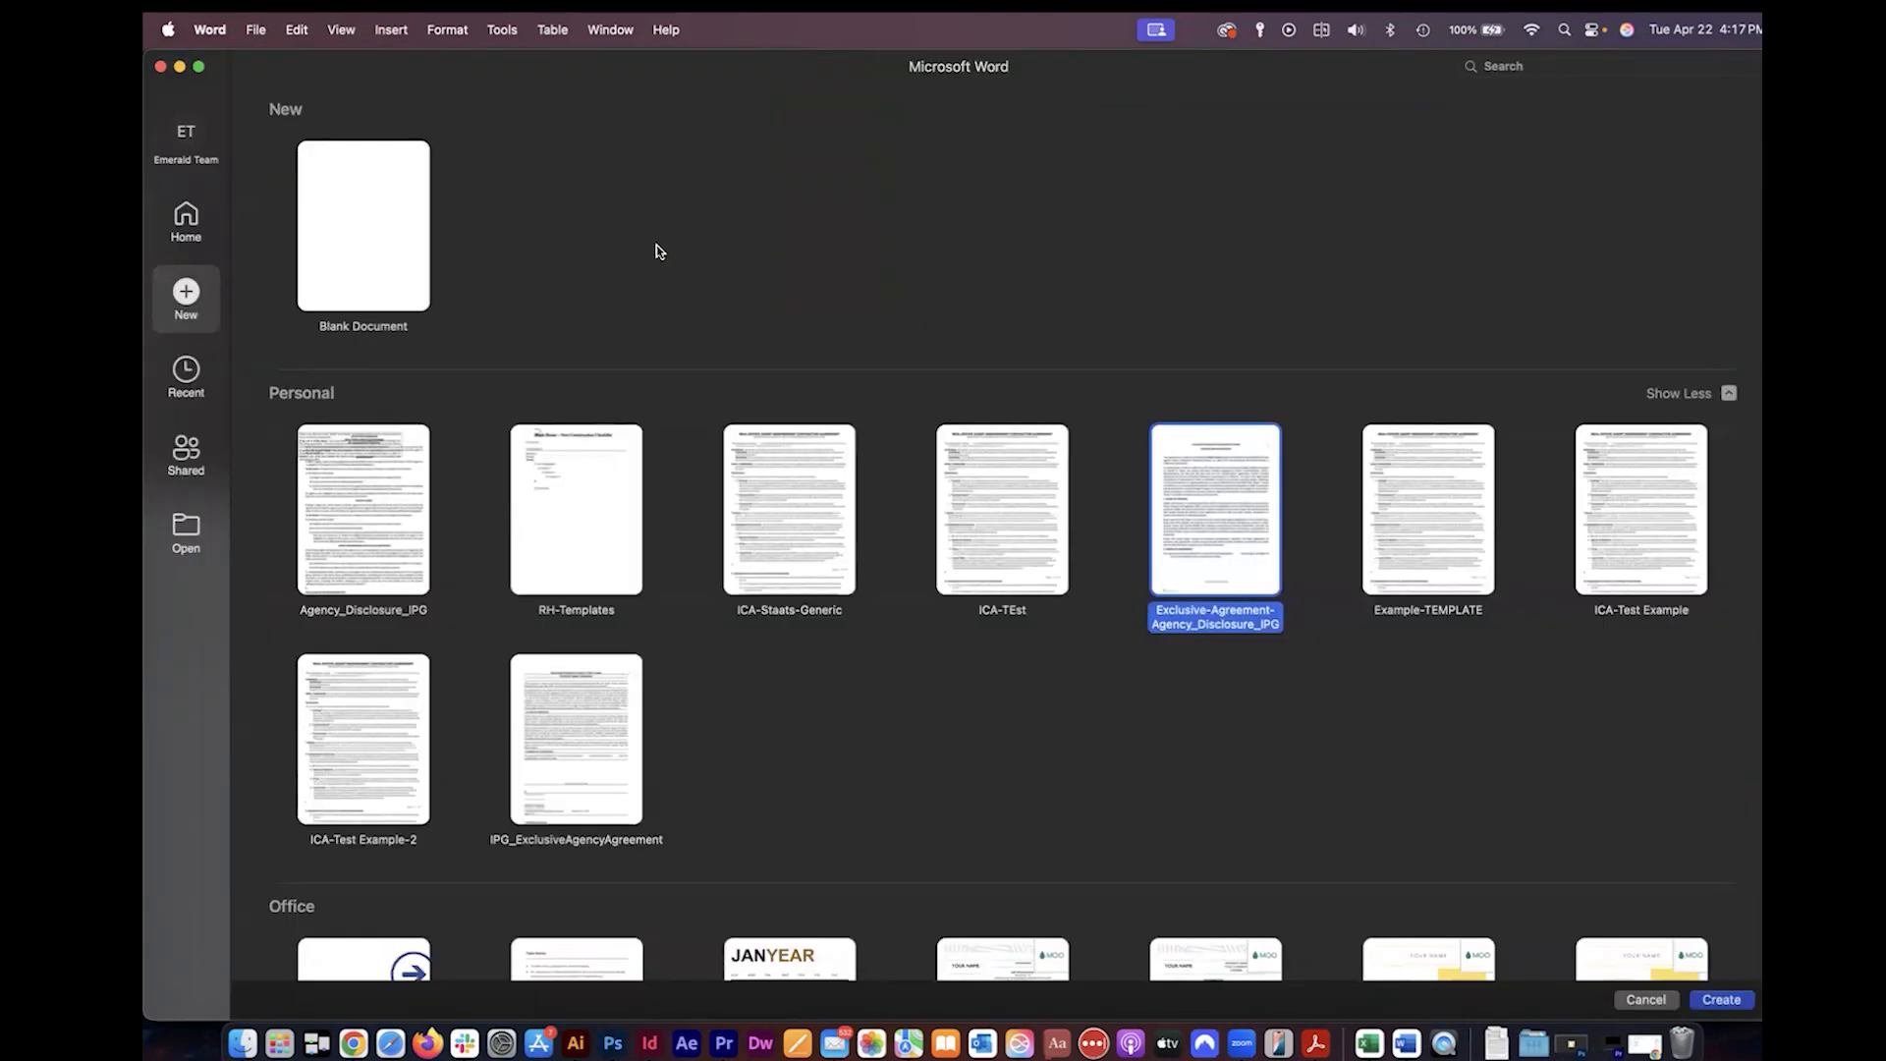
mouse_move(558, 231)
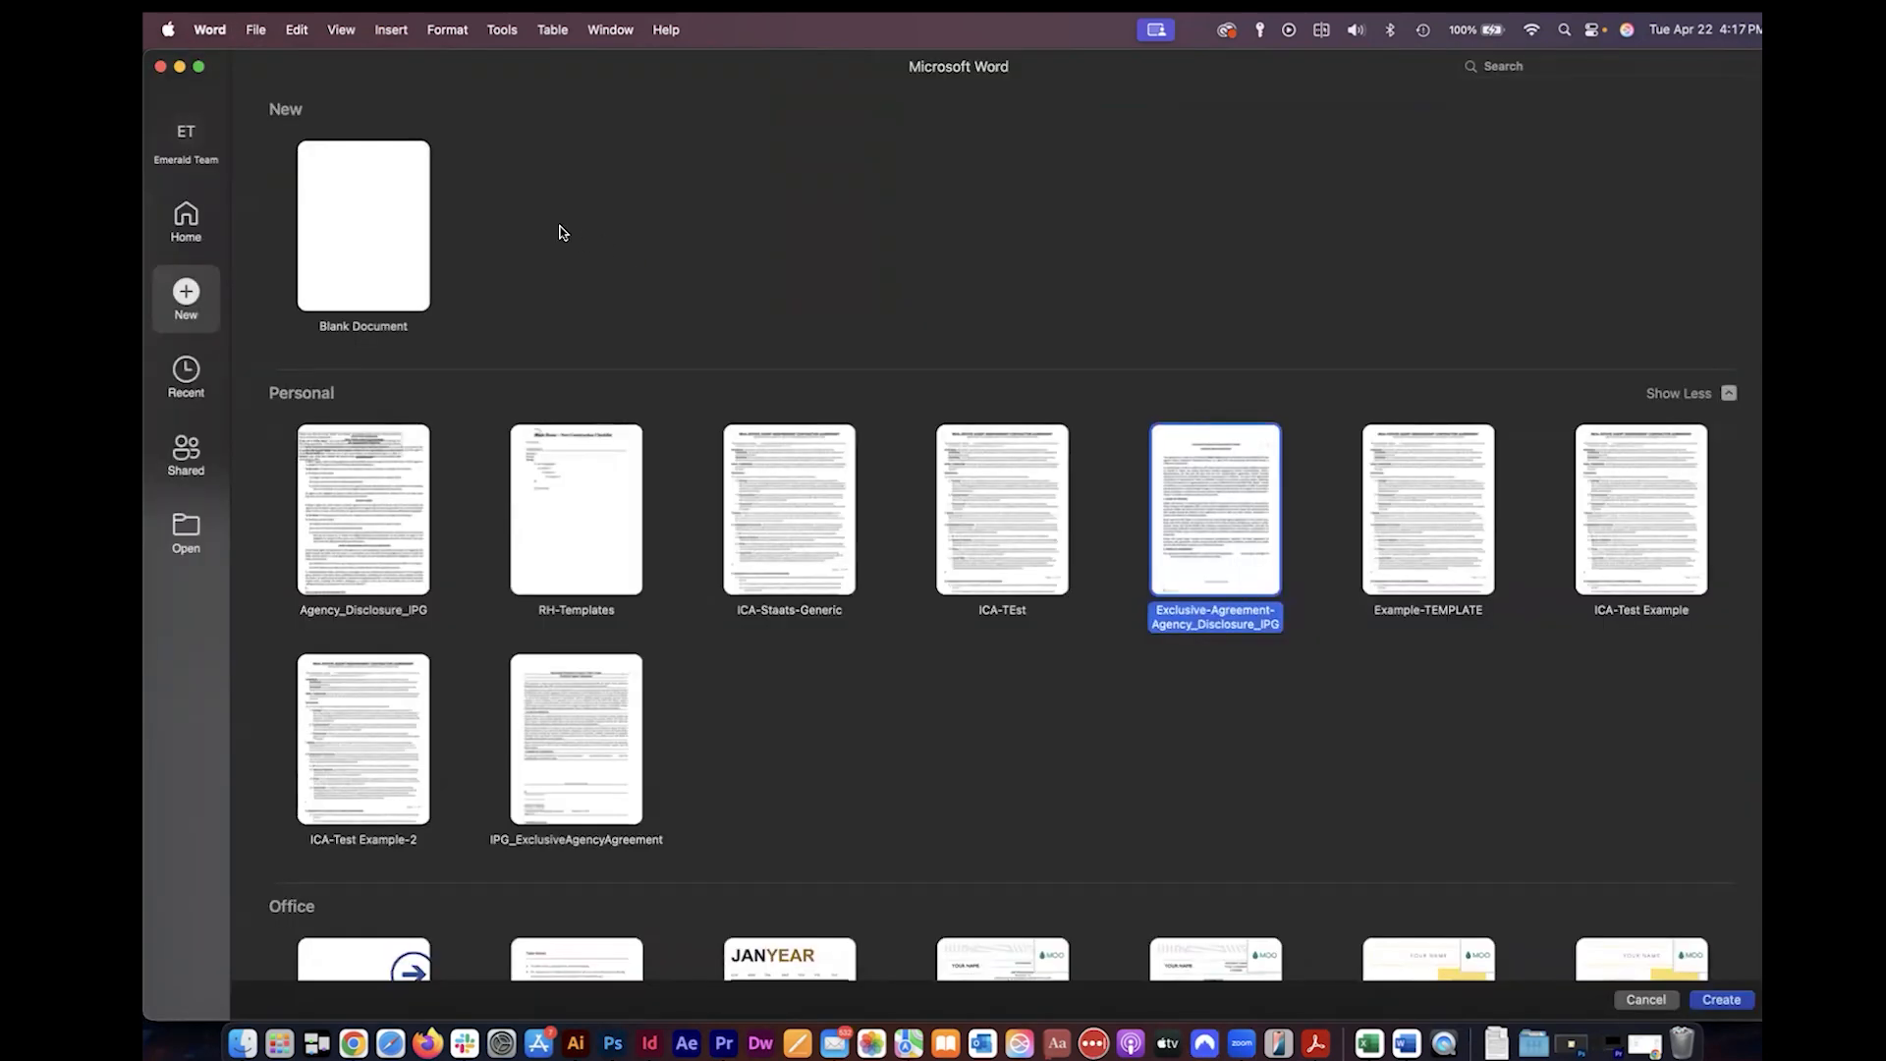
mouse_move(406, 337)
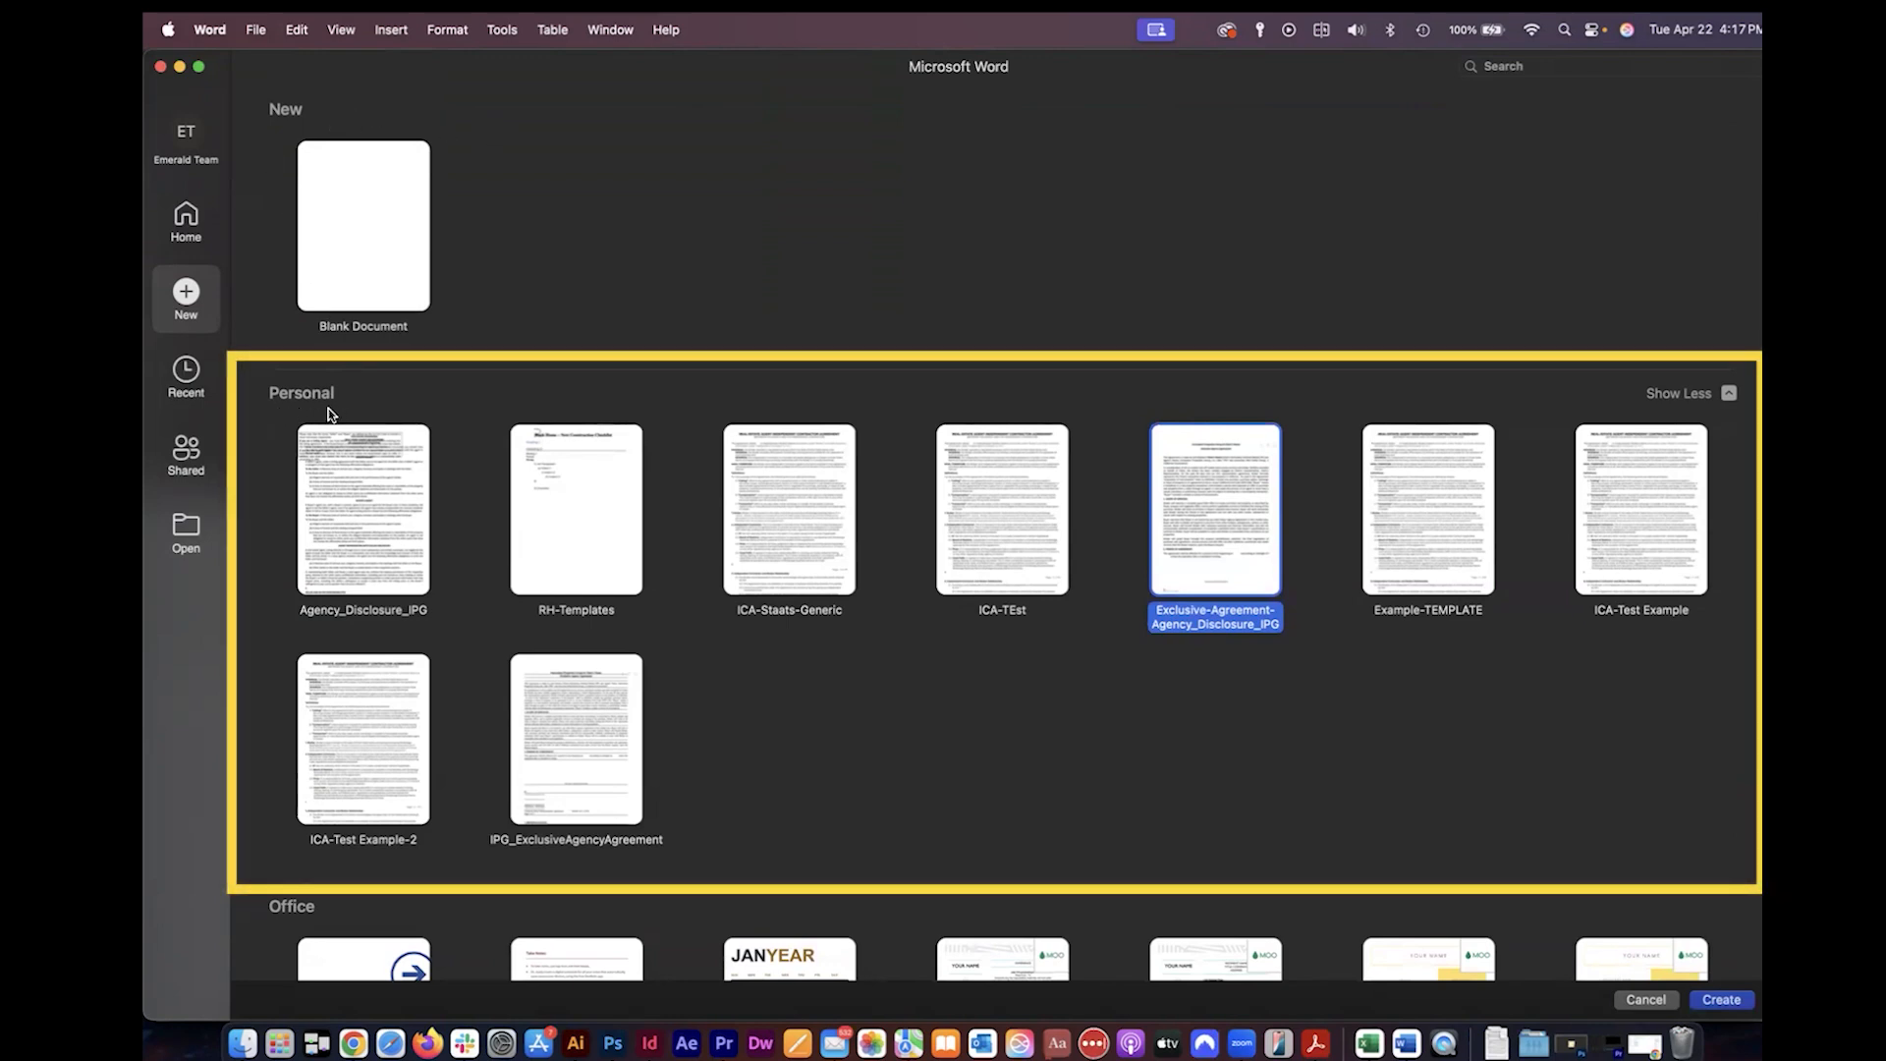
mouse_move(1215, 545)
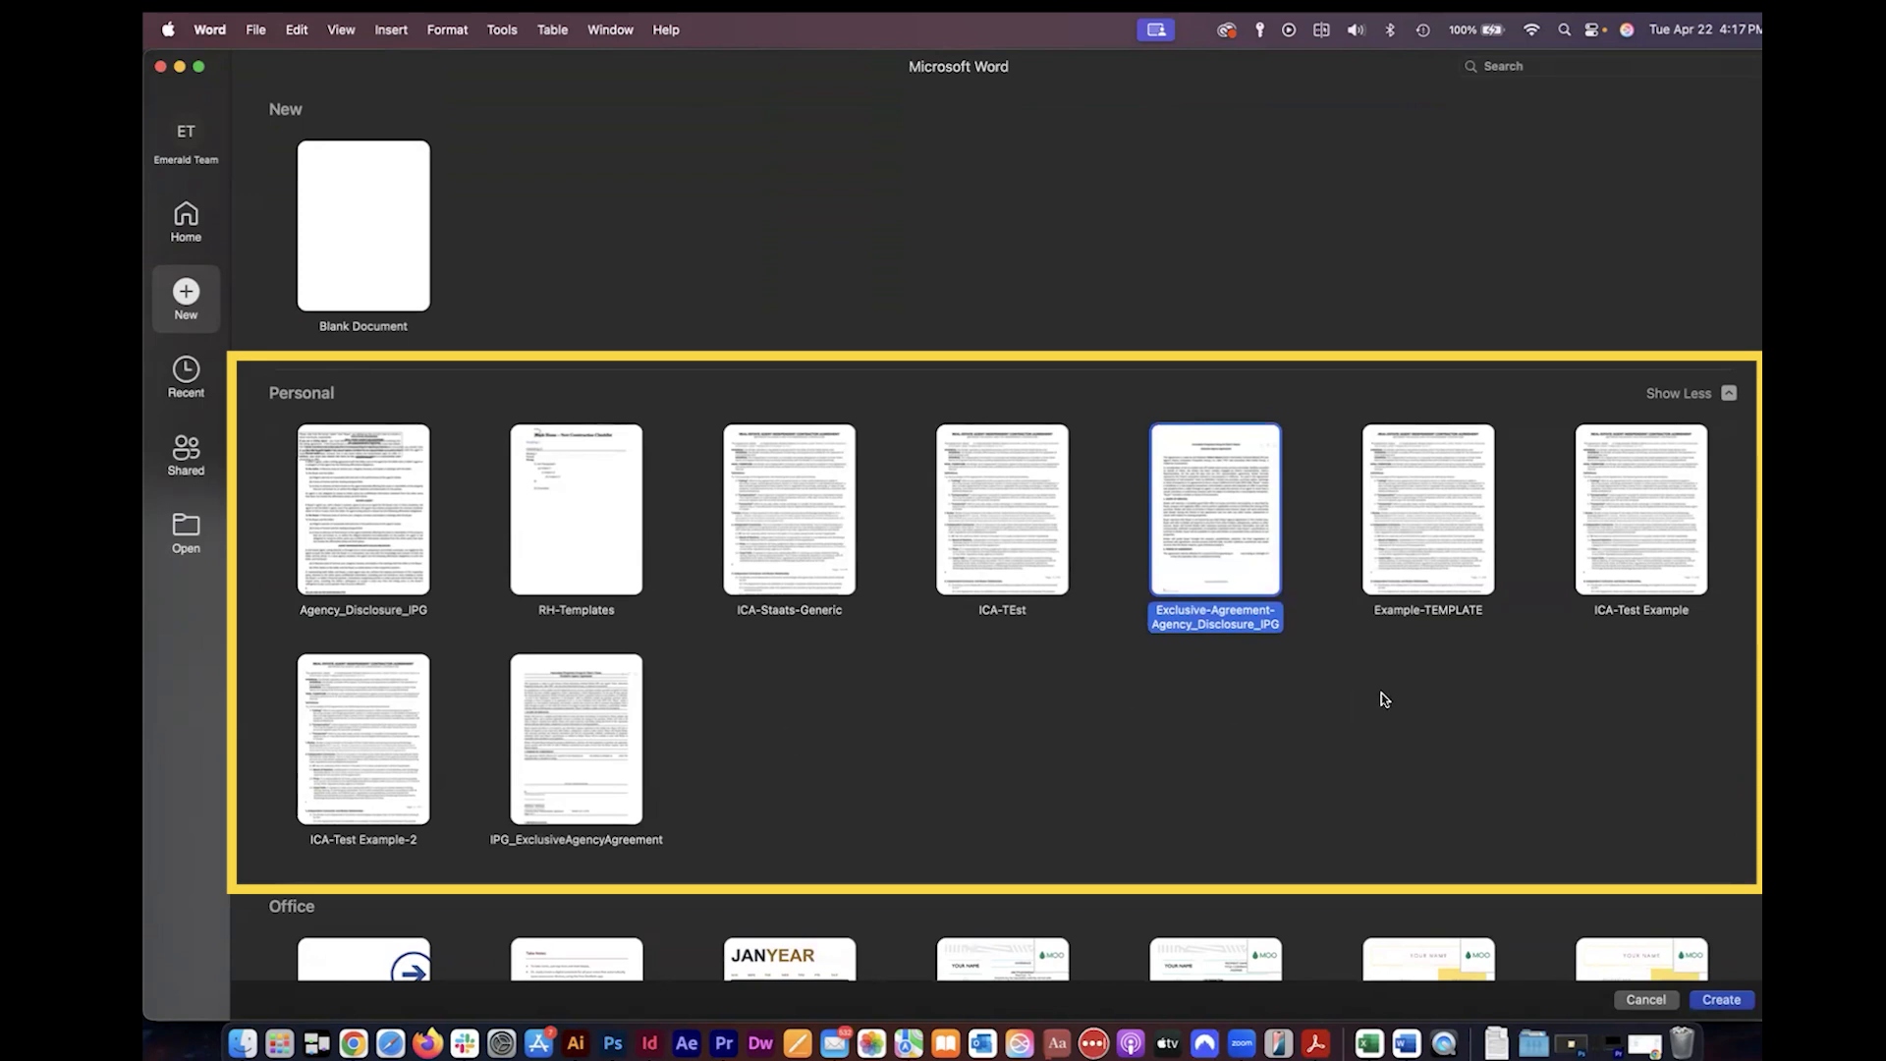
mouse_move(1422, 566)
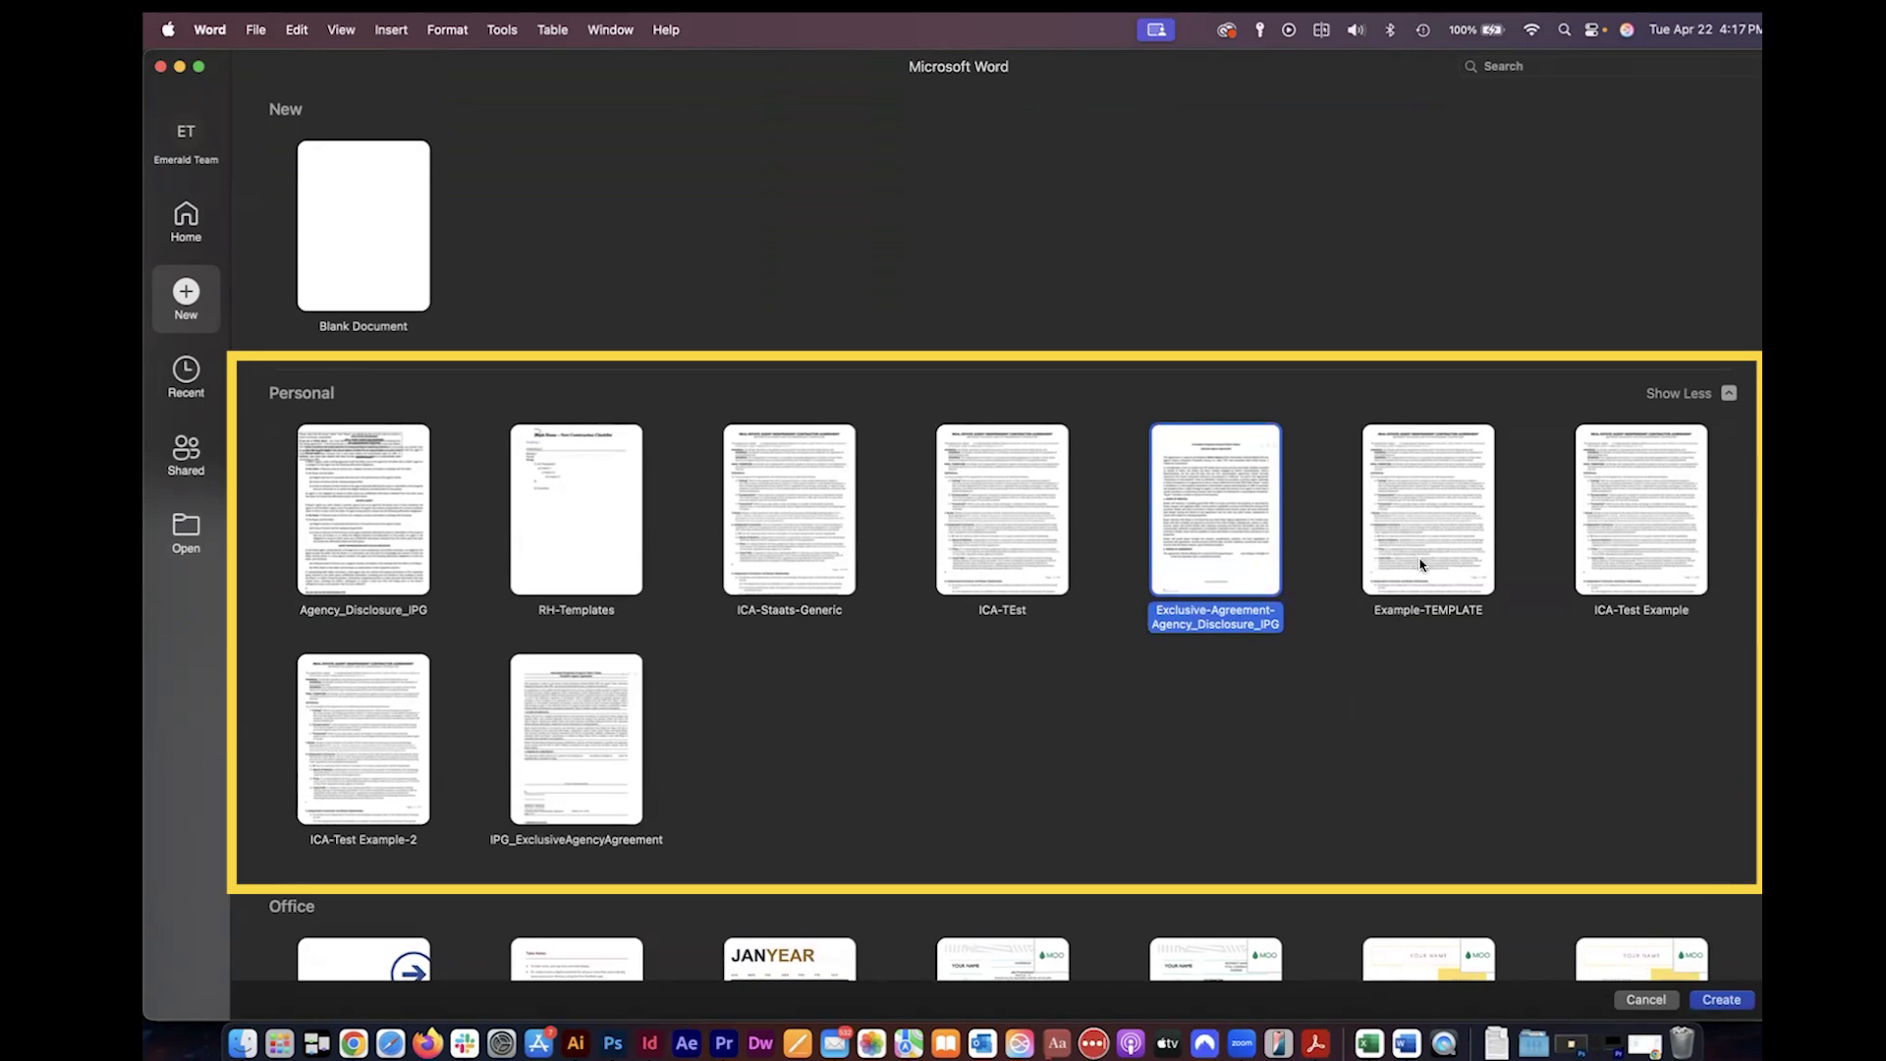
Select Example-TEMPLATE under Personal templates and create a new agreement document.
click(1427, 510)
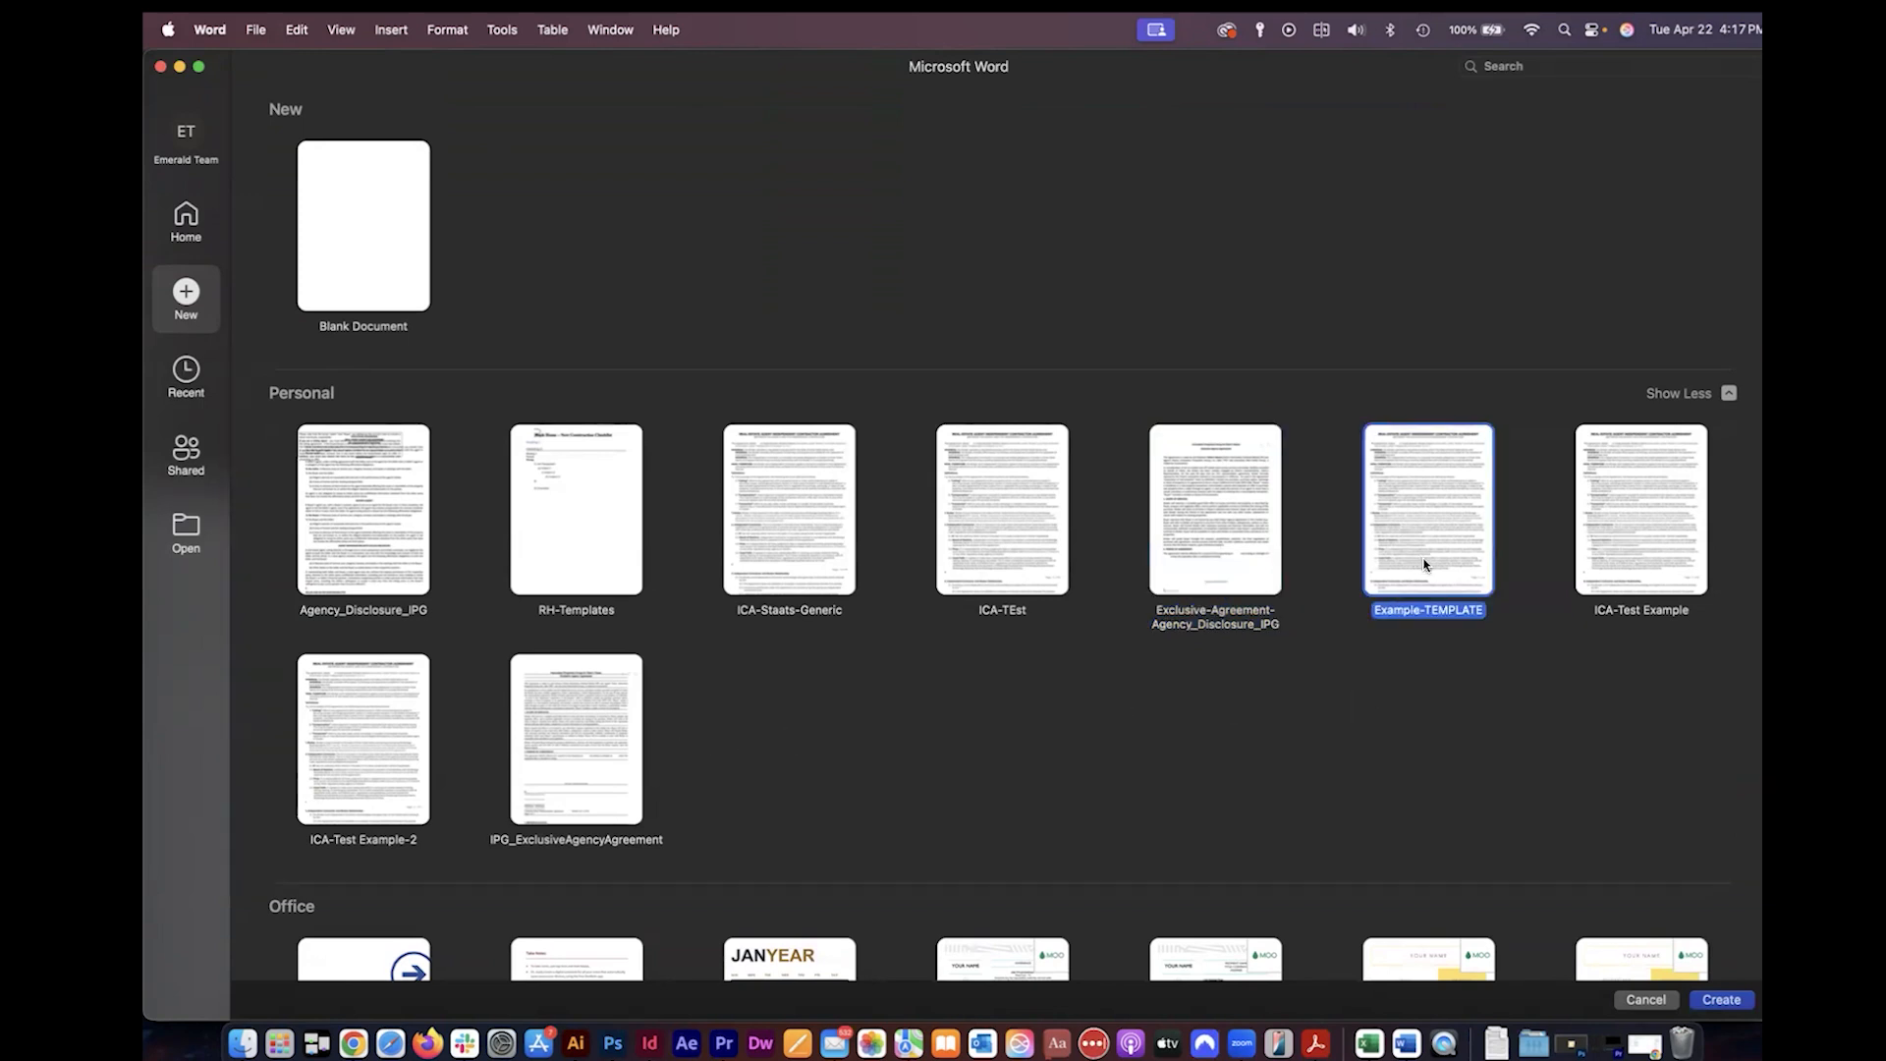
mouse_move(1644, 898)
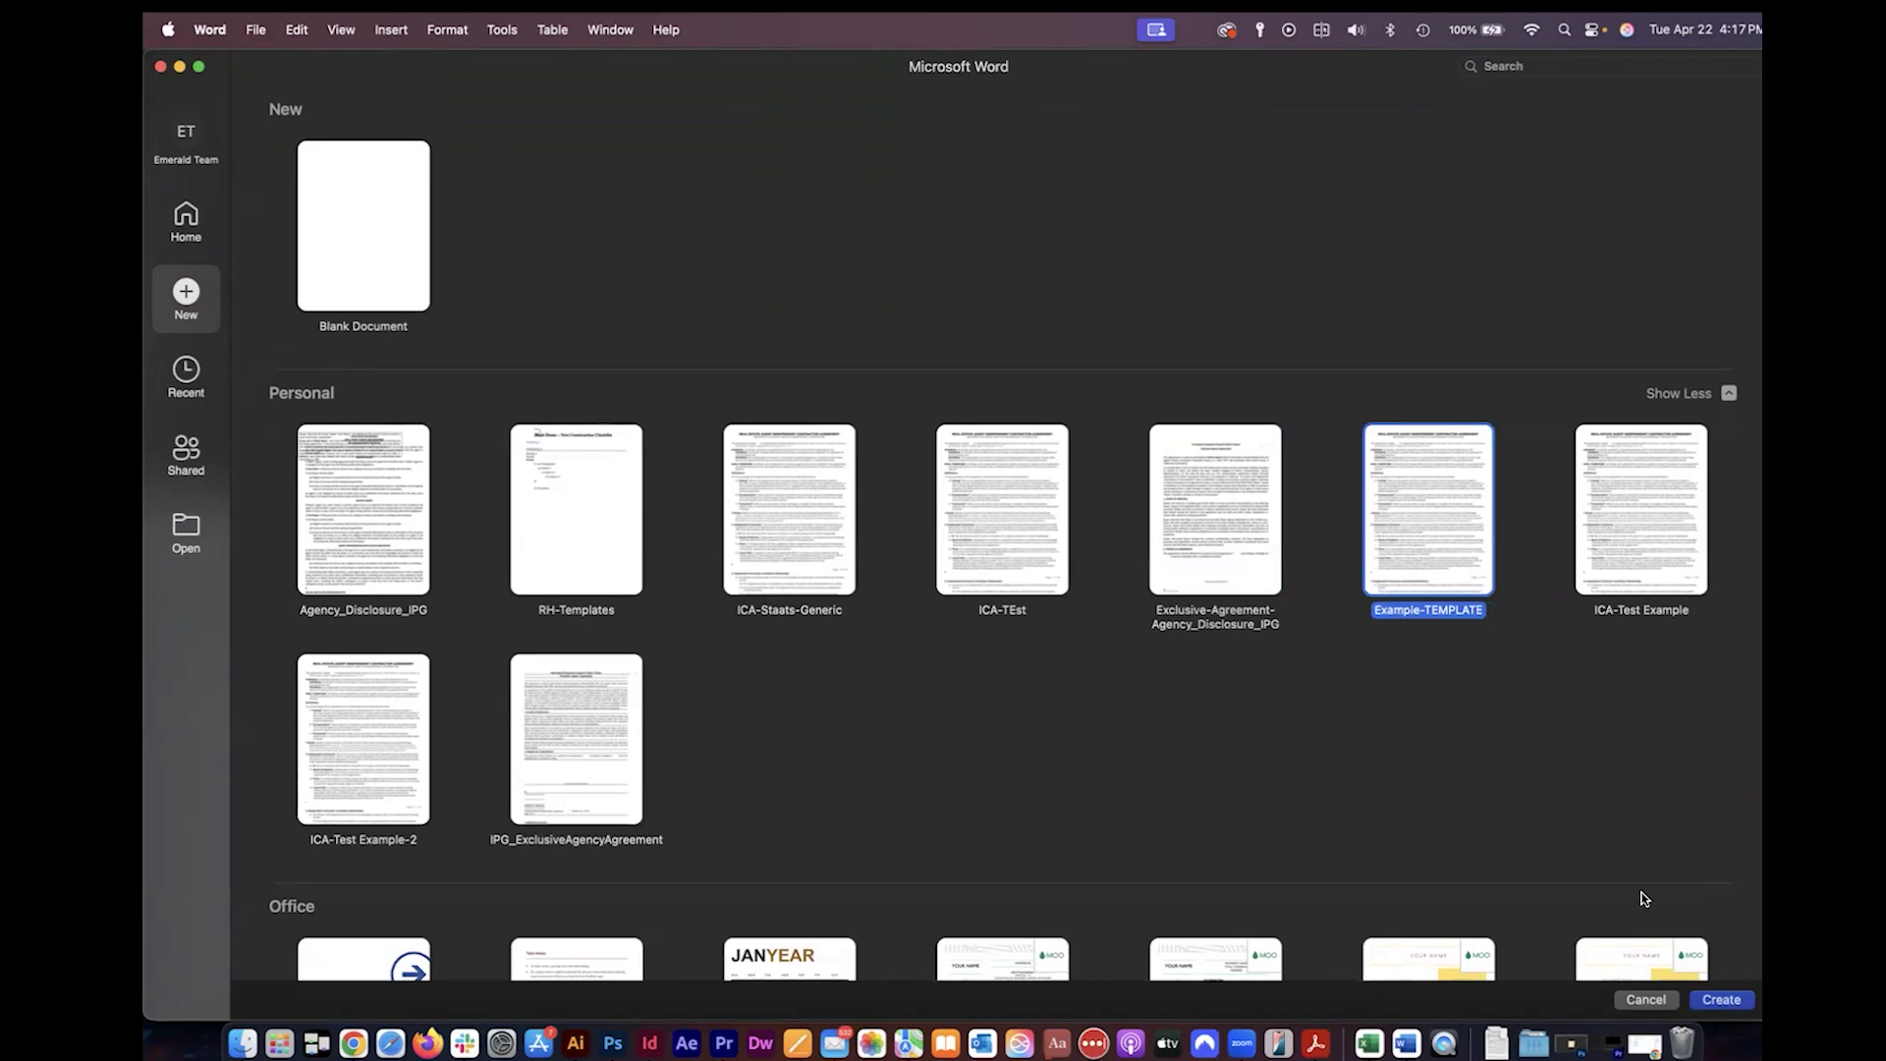
click(1720, 1000)
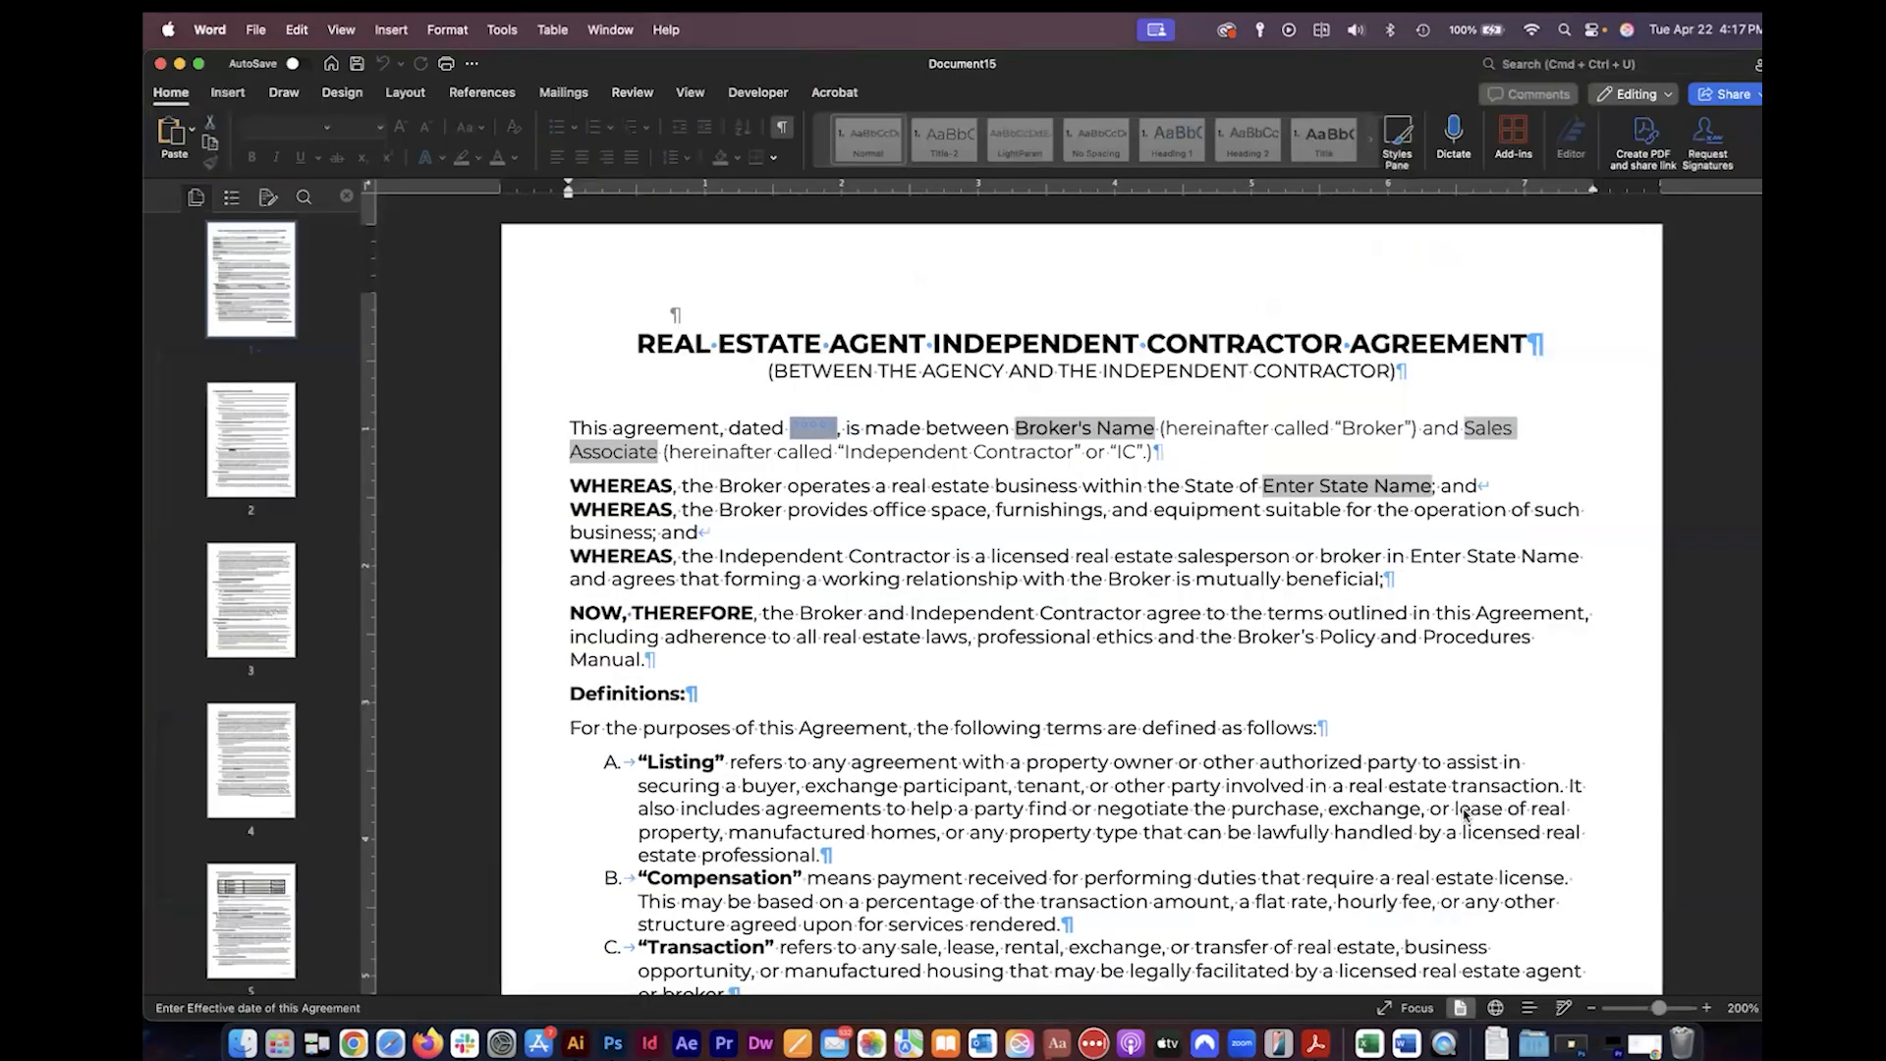
mouse_move(847, 471)
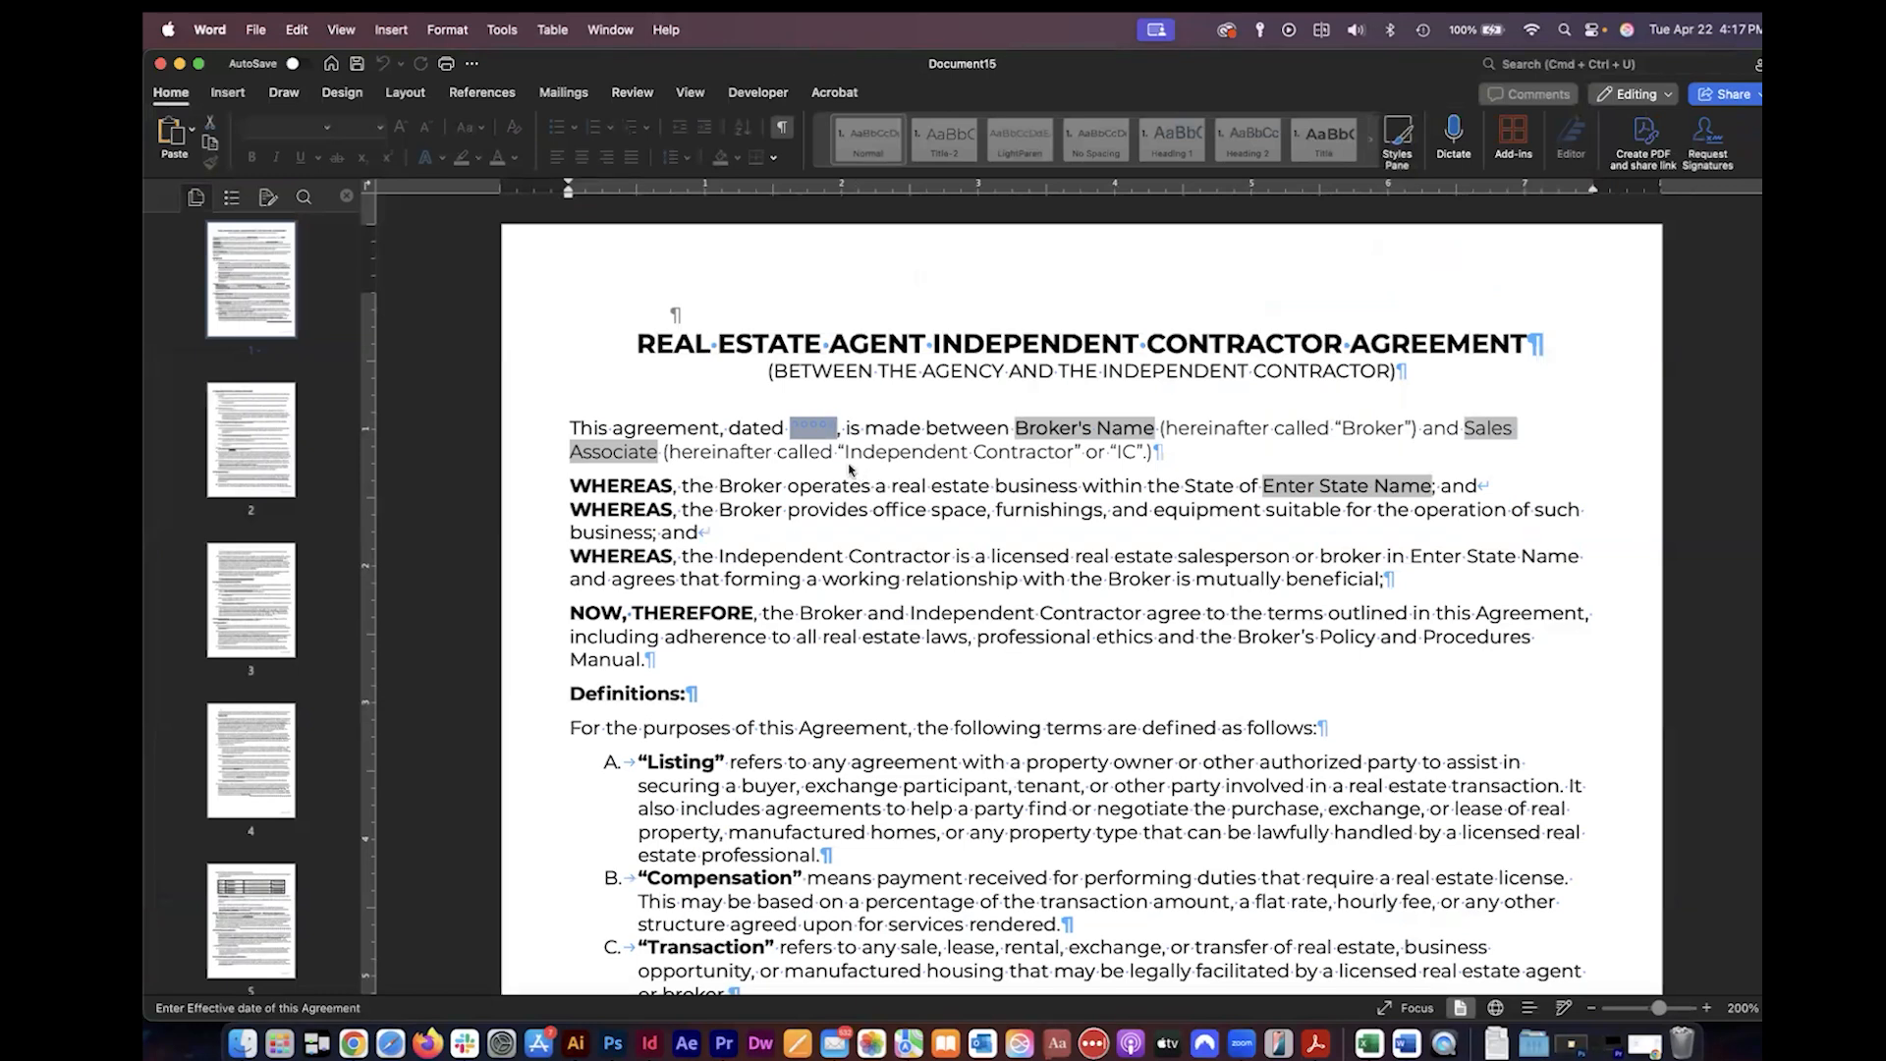